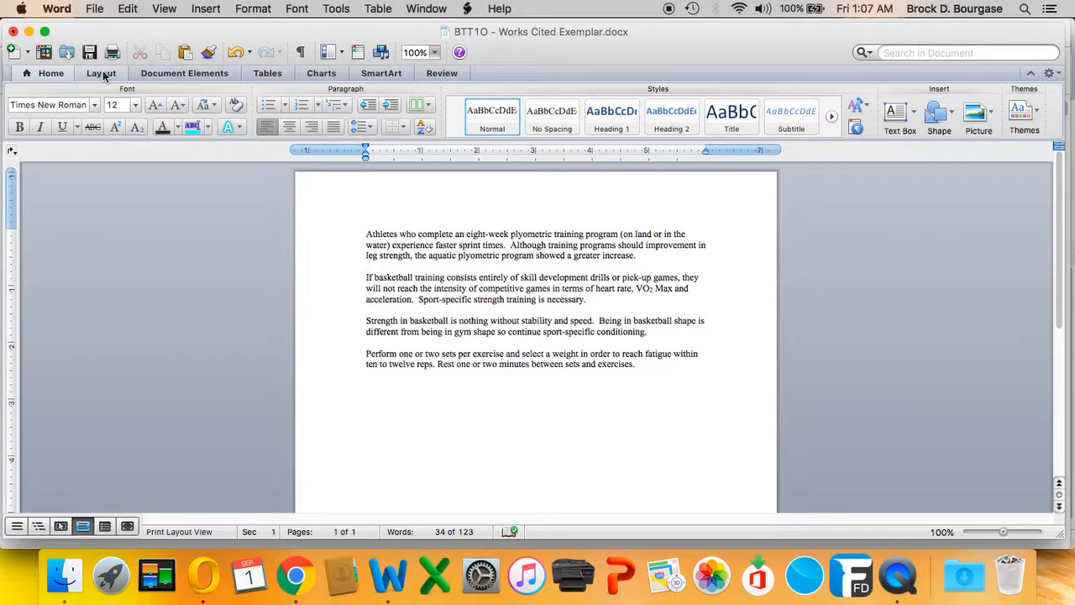
# Step: Show the Document Elements citation tools and keep APA as the citation style
pyautogui.click(366, 267)
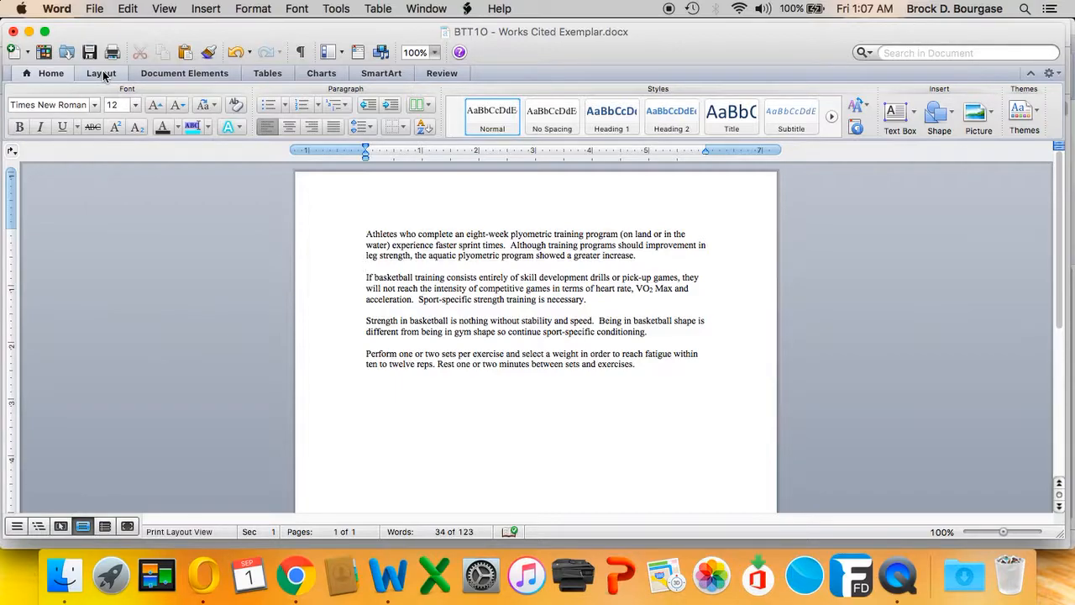
pyautogui.click(366, 267)
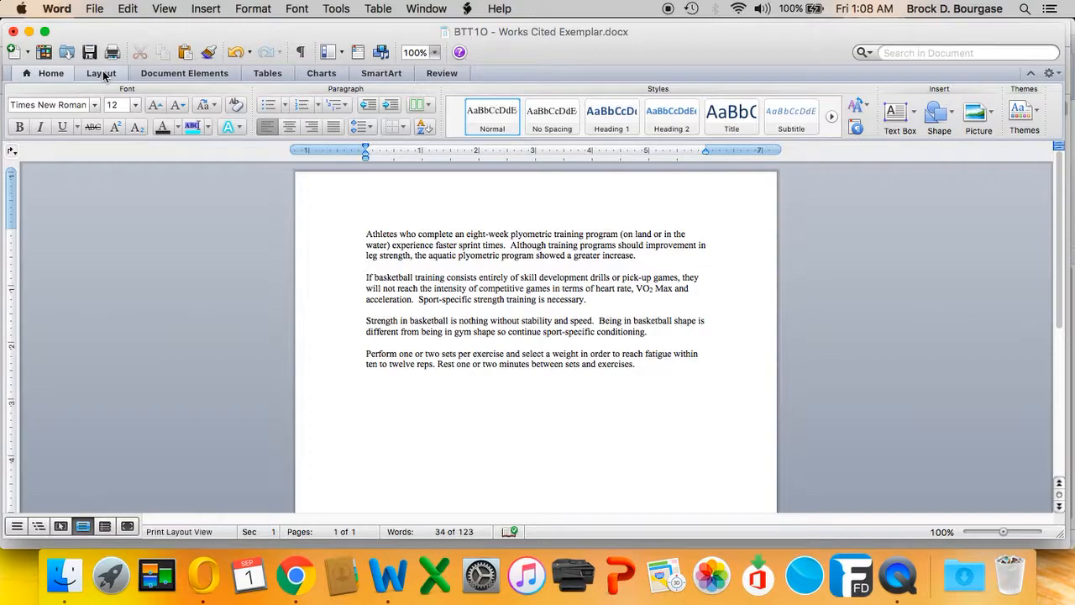
pyautogui.click(365, 266)
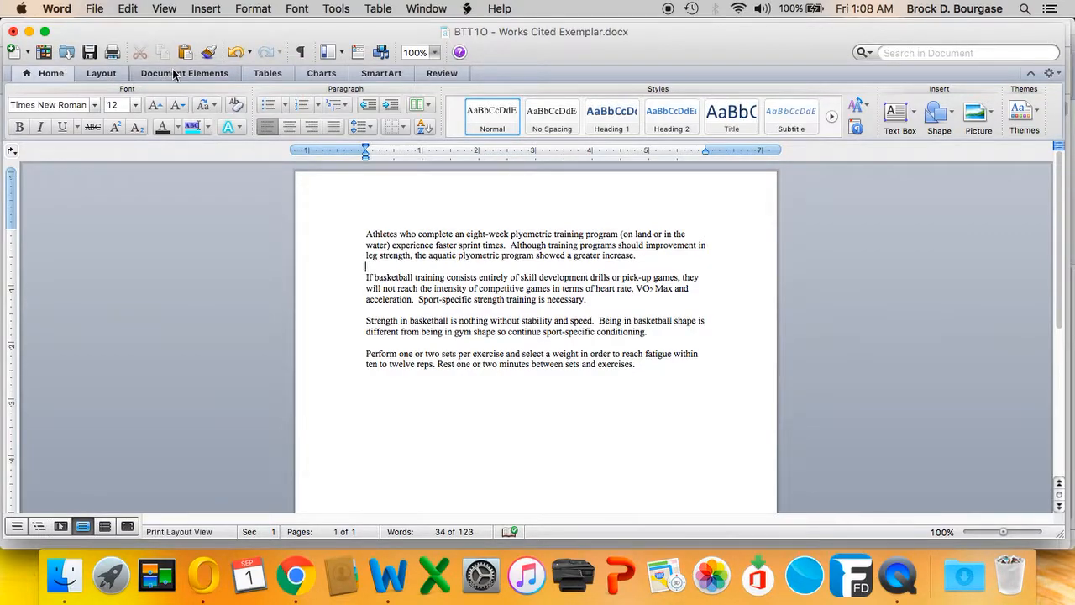
pyautogui.click(184, 73)
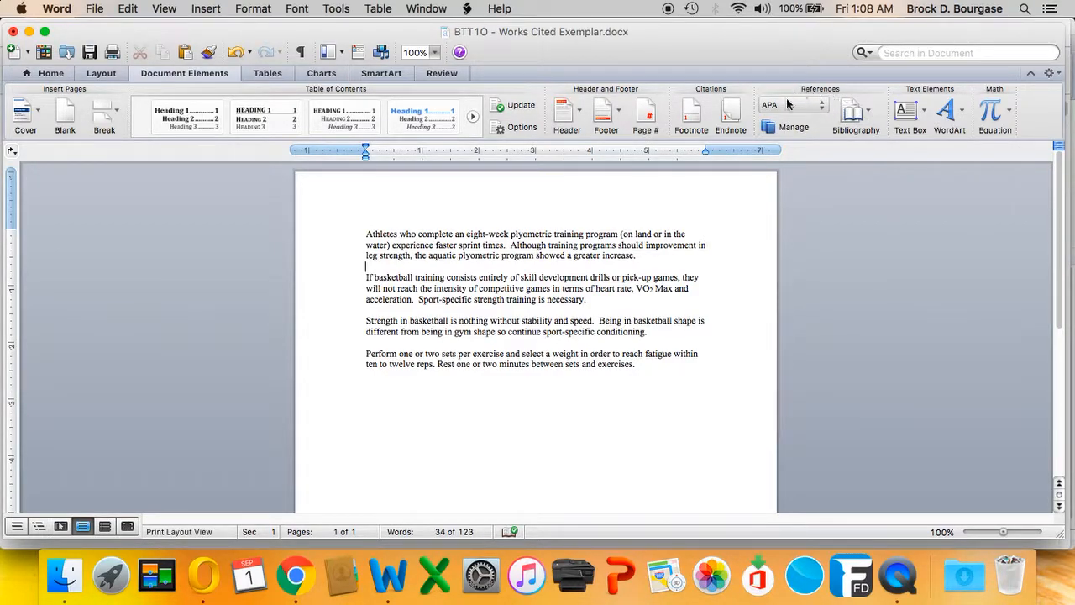
pyautogui.moveTo(841, 95)
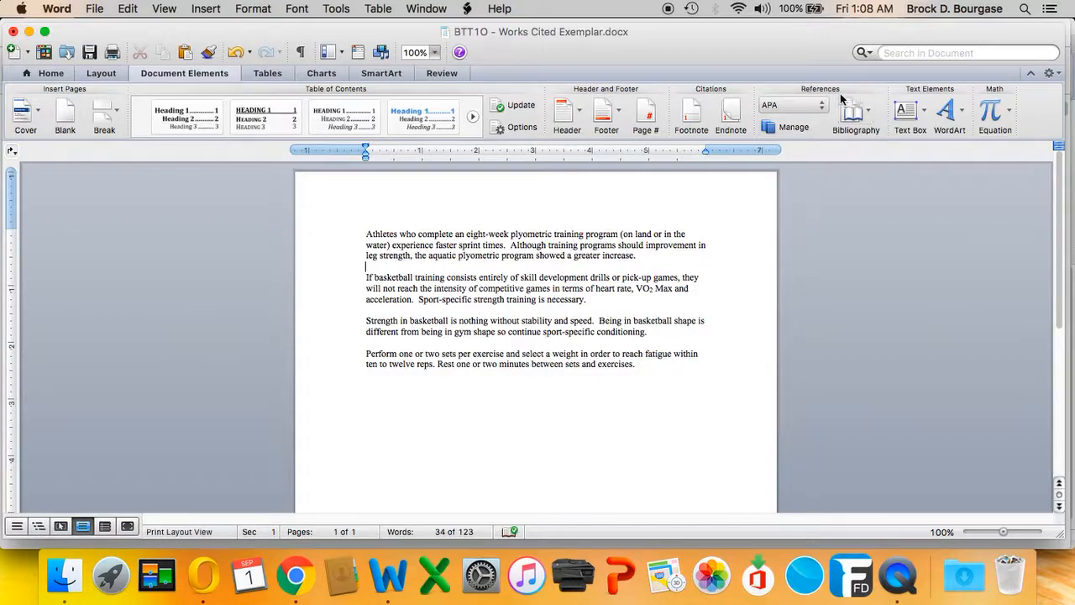
pyautogui.click(790, 104)
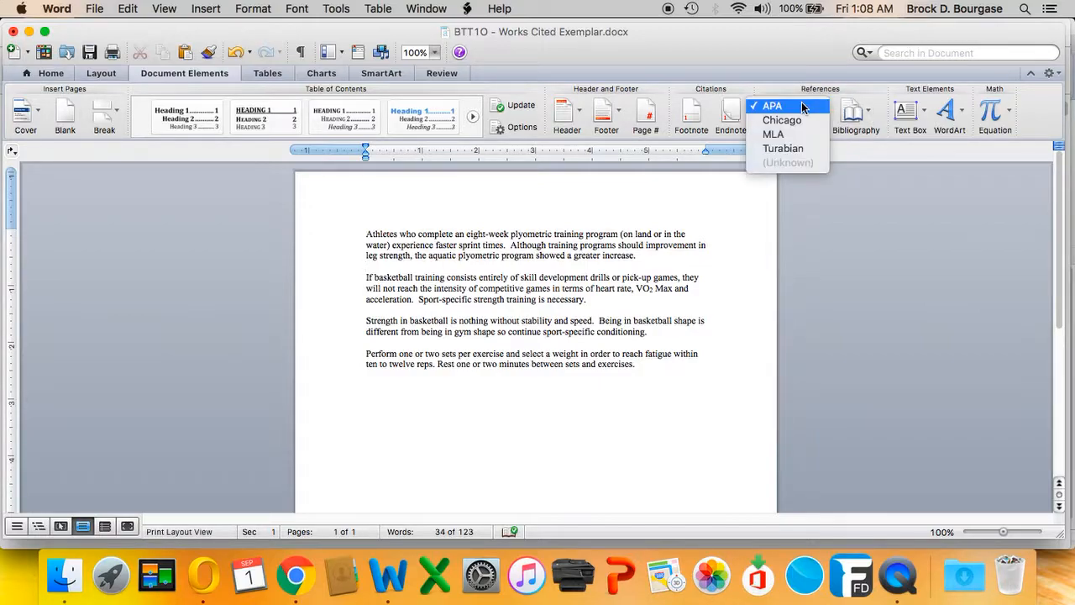
pyautogui.click(771, 105)
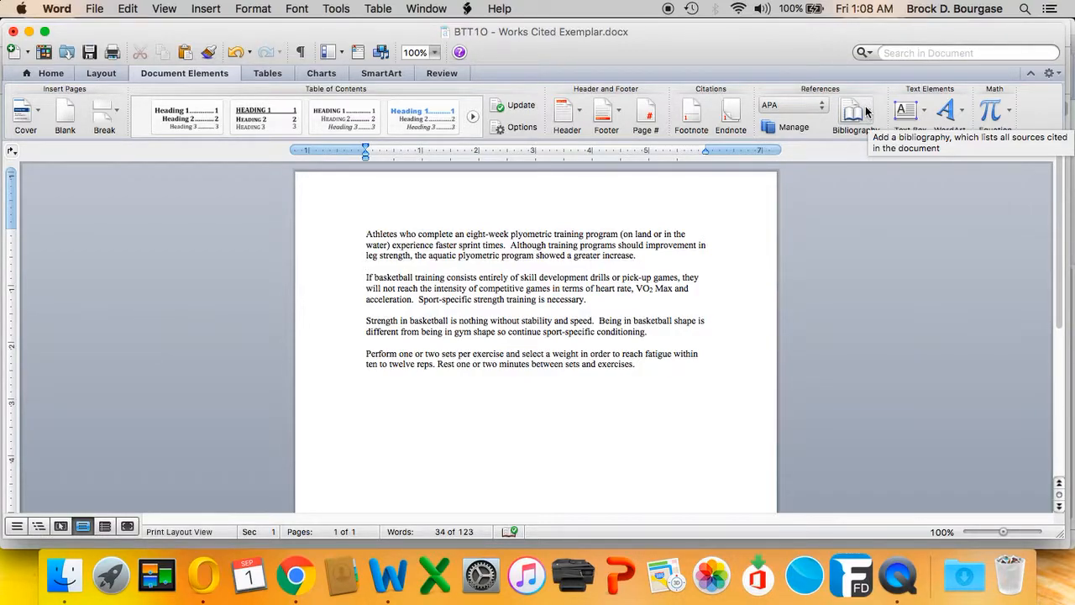
pyautogui.click(366, 267)
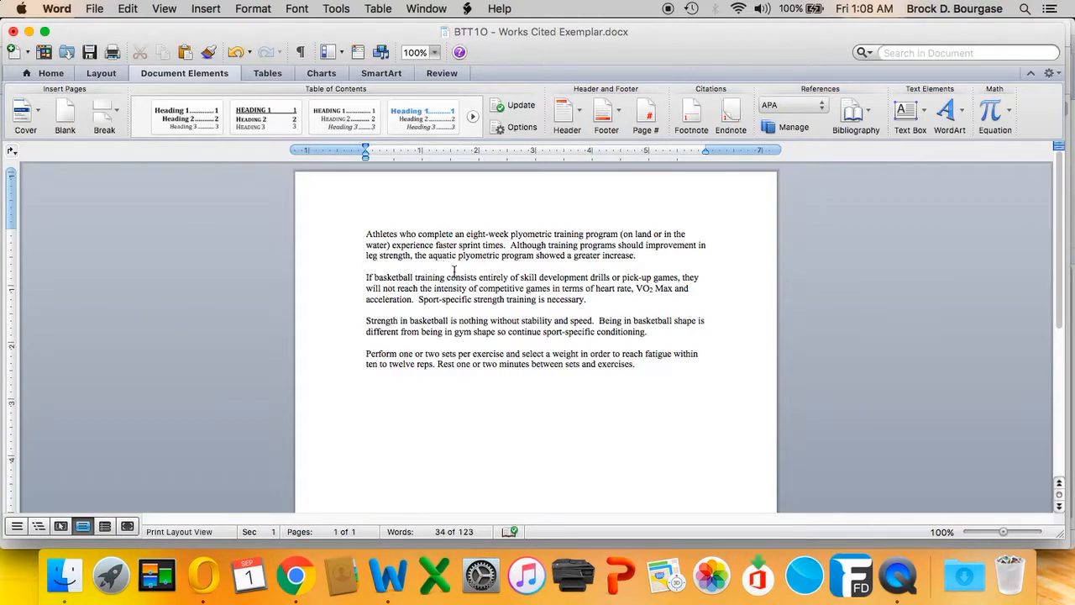
pyautogui.moveTo(641, 386)
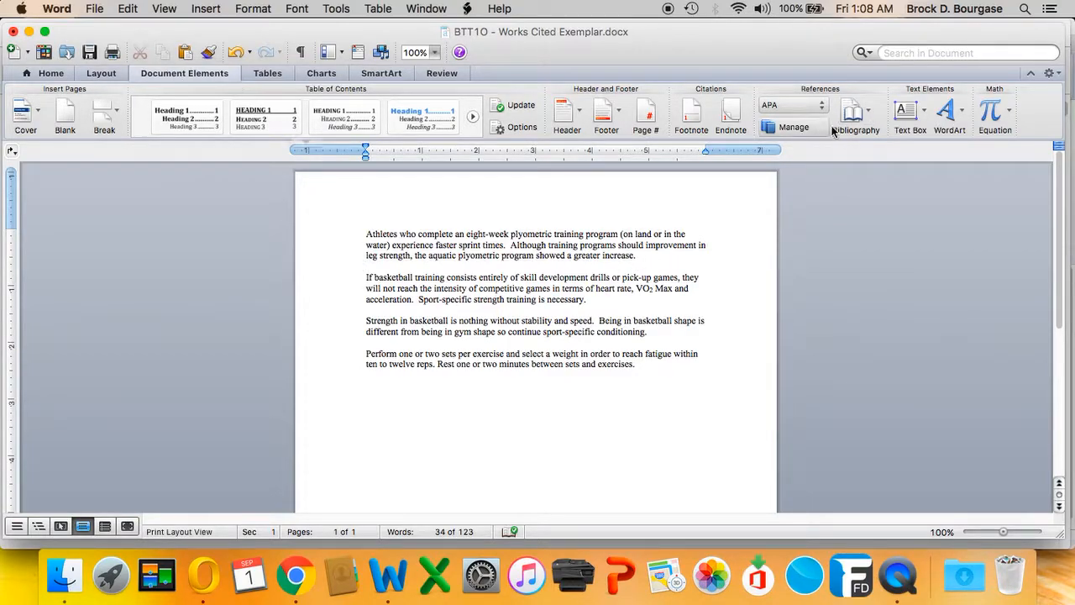
pyautogui.click(854, 113)
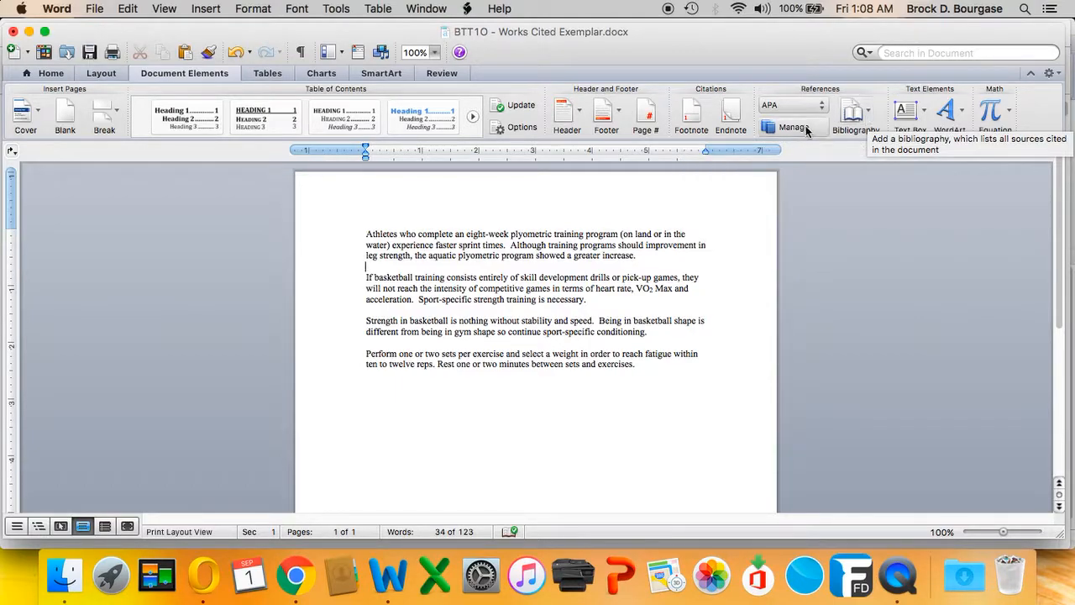
# Step: Open the empty Citations manager and start a new source
pyautogui.click(792, 127)
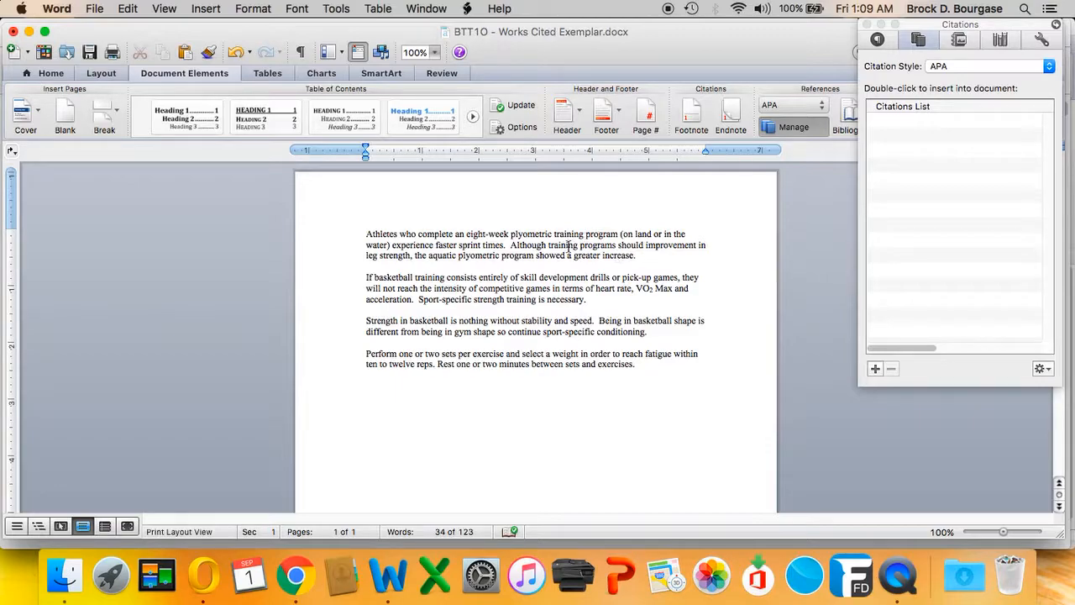
pyautogui.write('" "')
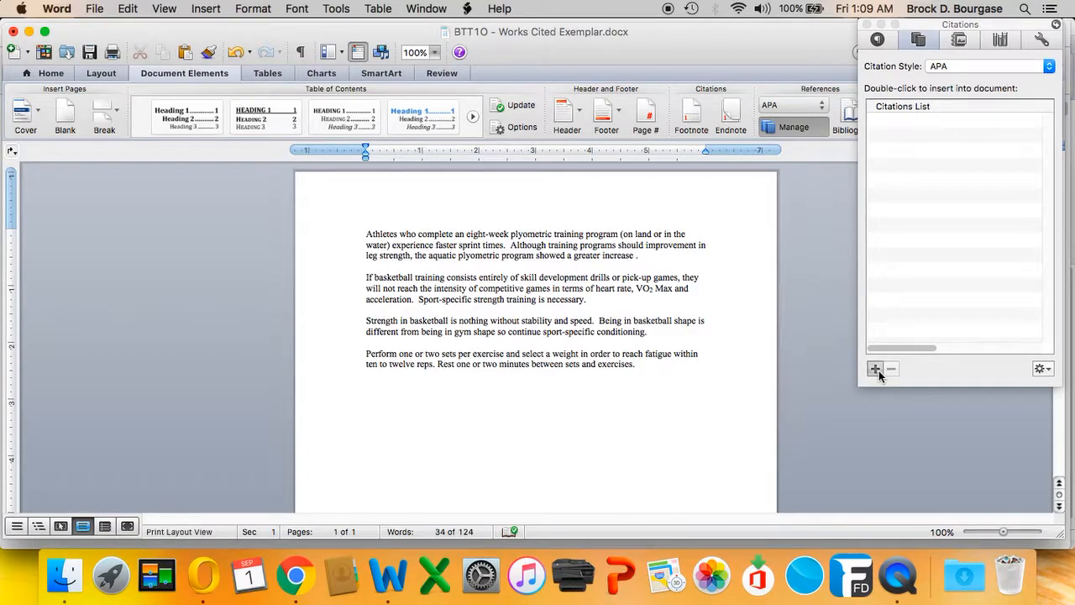
pyautogui.click(875, 368)
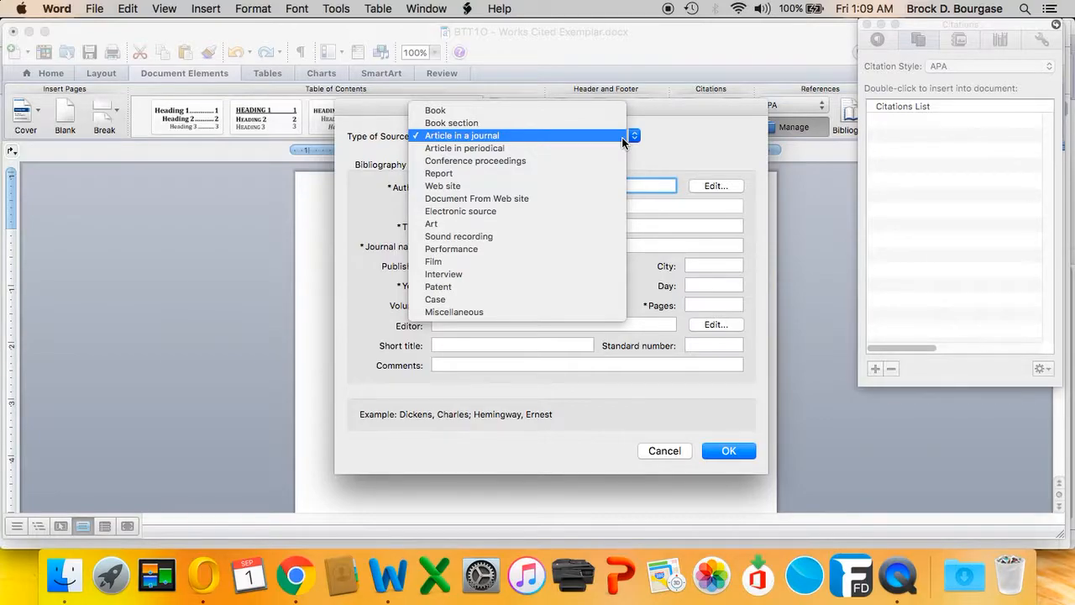
# Step: Set the new source's type to Article in a journal
pyautogui.click(462, 135)
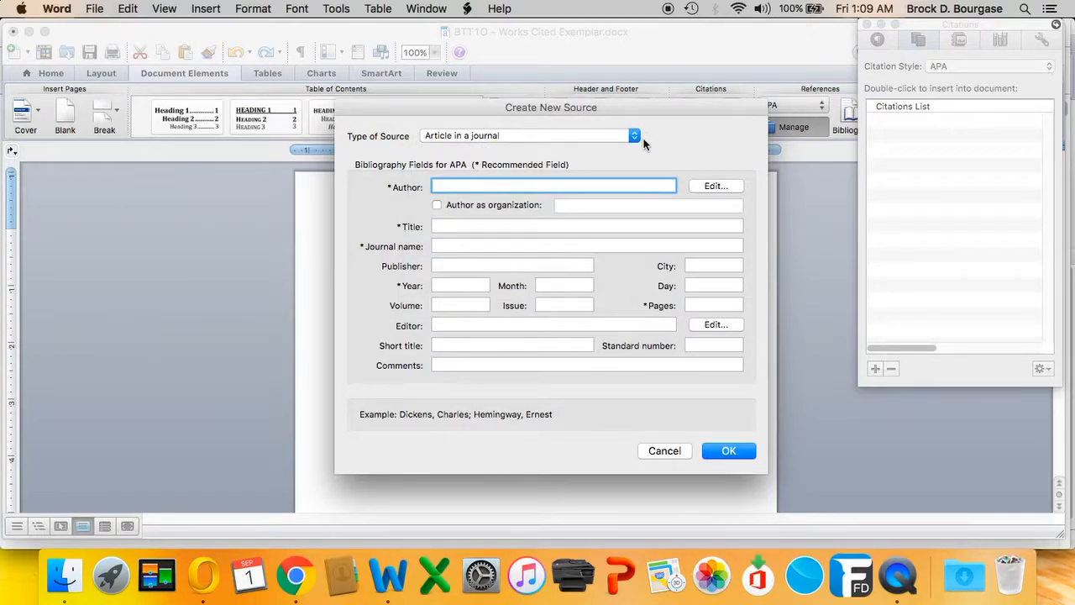
pyautogui.moveTo(387, 575)
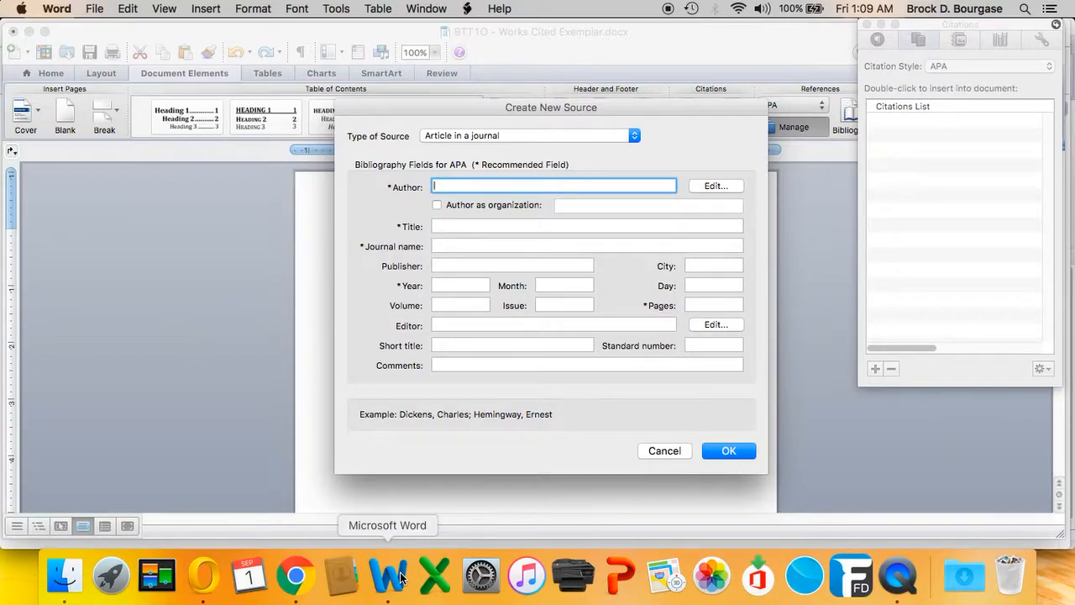
pyautogui.moveTo(725, 199)
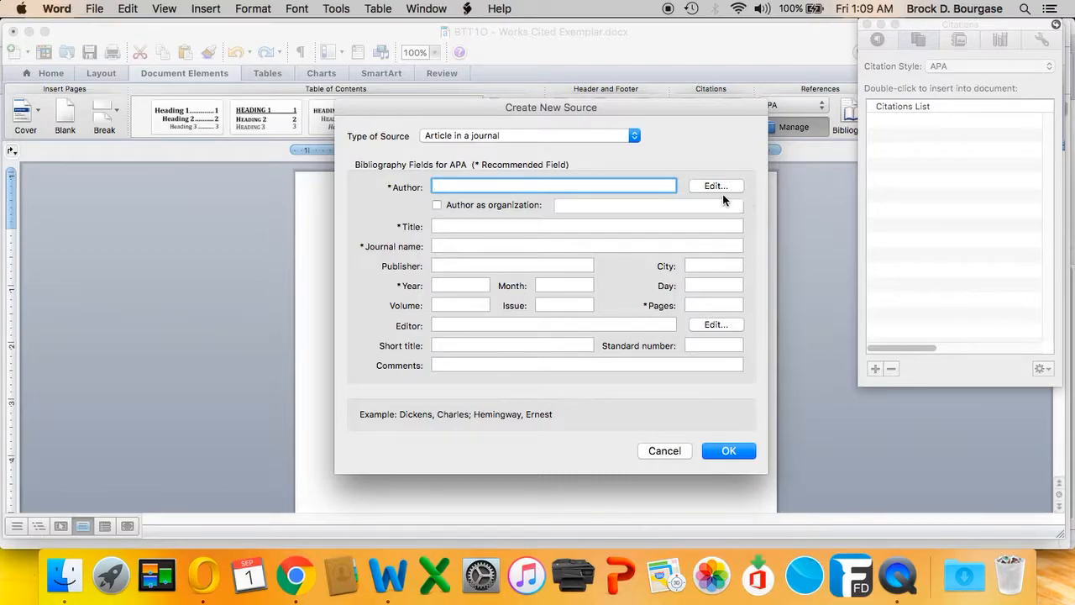
# Step: Enter authors Arazi, Hamid and Asadi, Abbas for the source
pyautogui.click(715, 186)
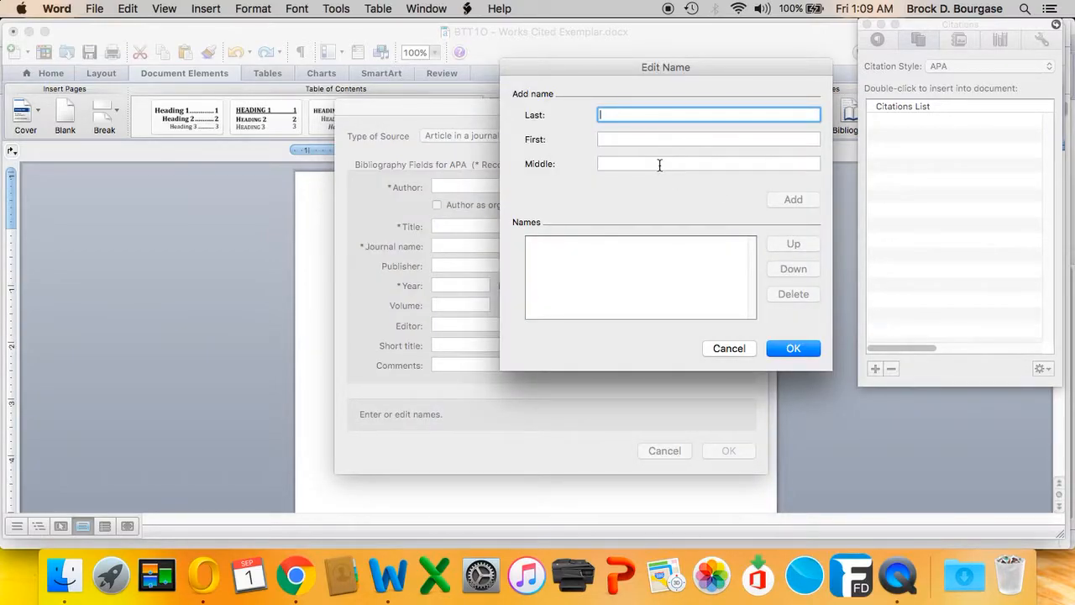
pyautogui.write('Arazi')
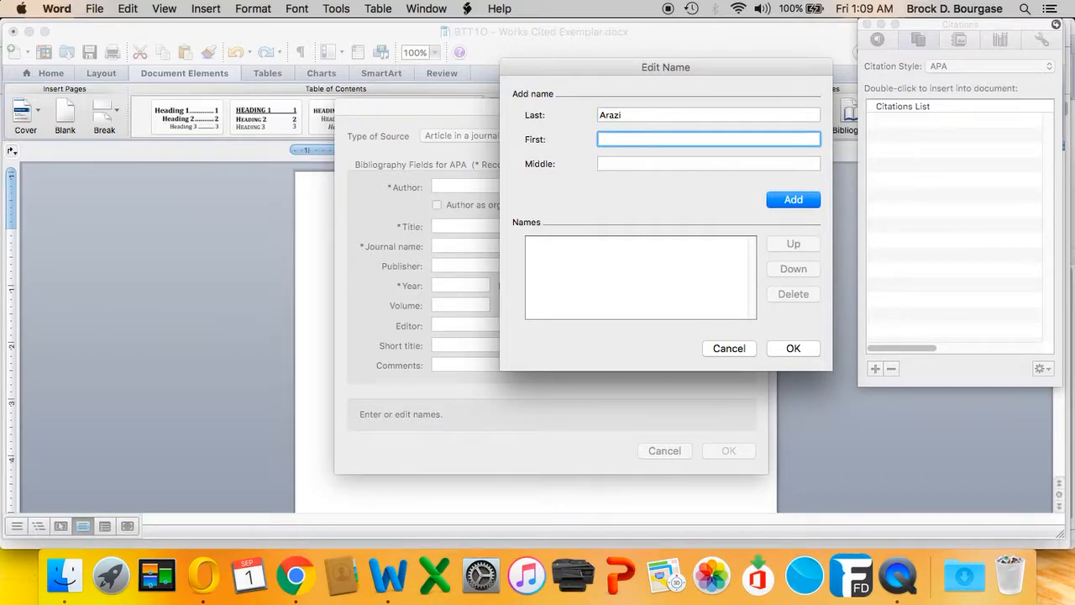
pyautogui.write('Hamid')
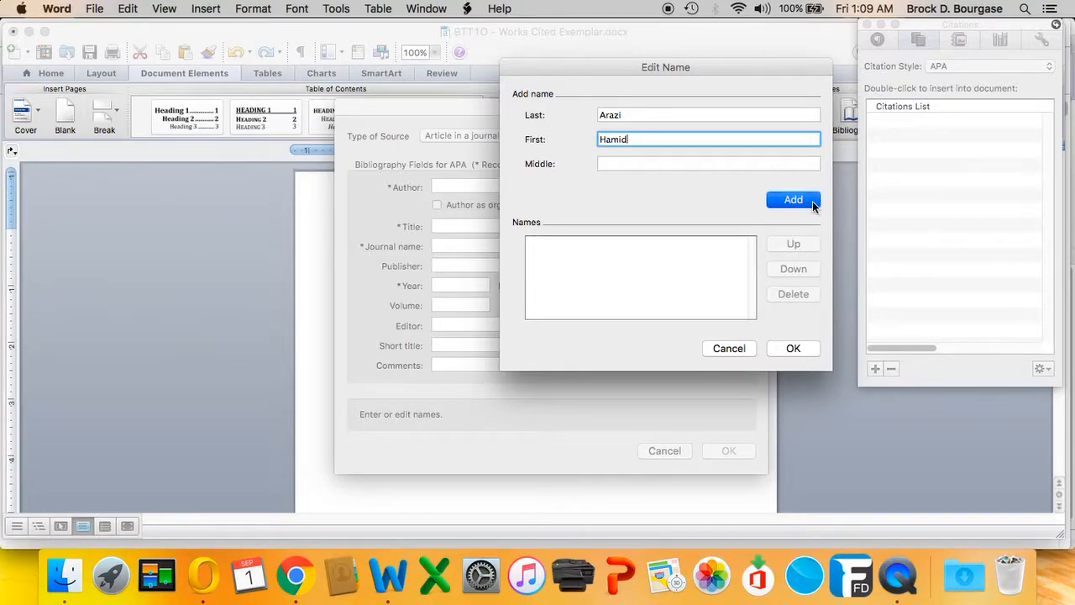
pyautogui.click(793, 199)
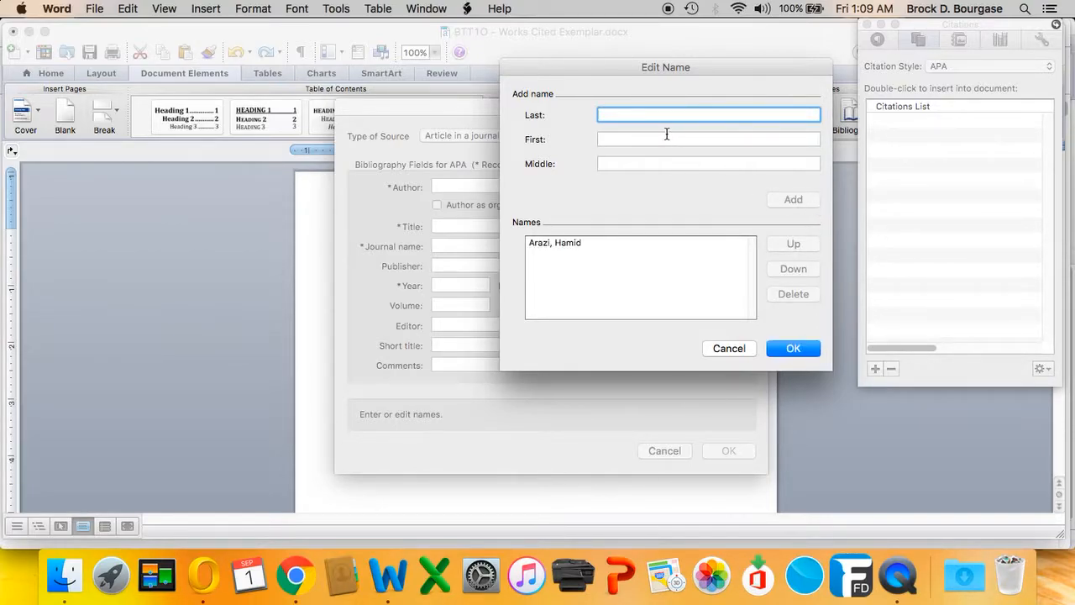
pyautogui.write('Asadi')
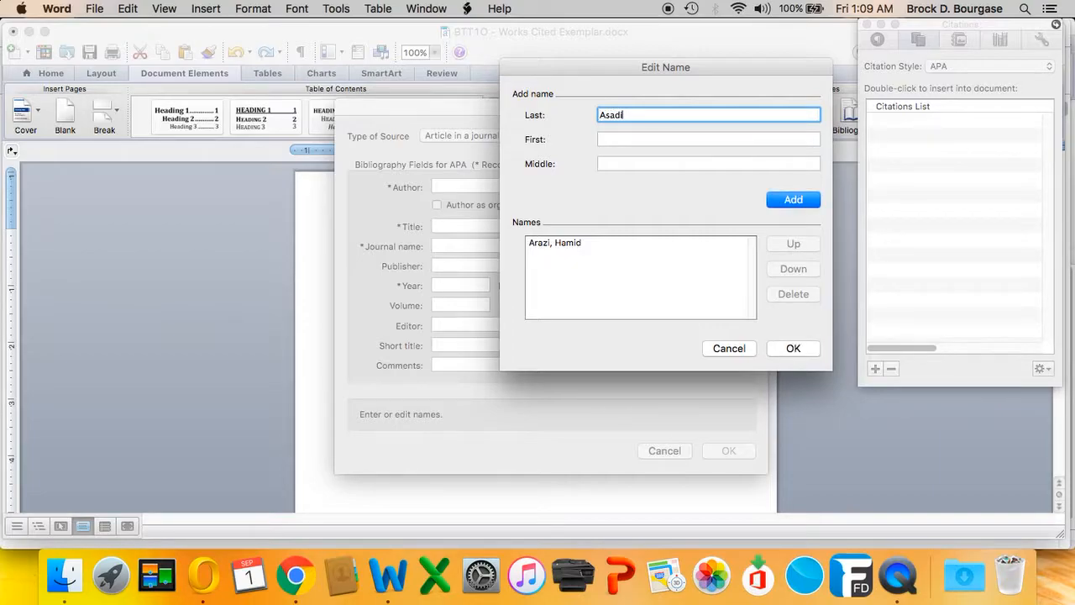
pyautogui.write('Abbas')
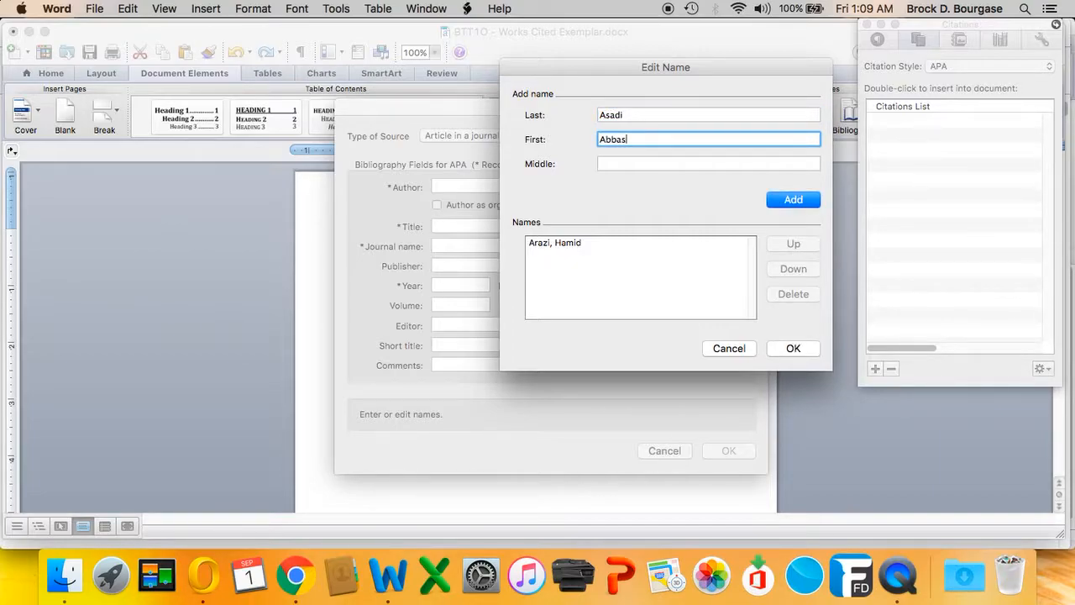
pyautogui.click(792, 199)
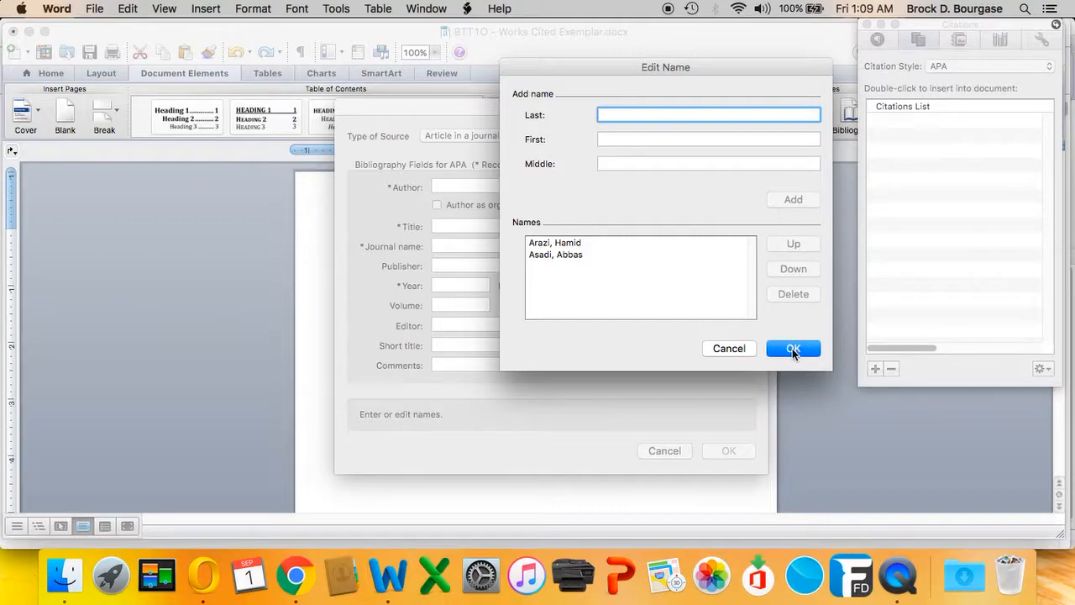
pyautogui.click(295, 576)
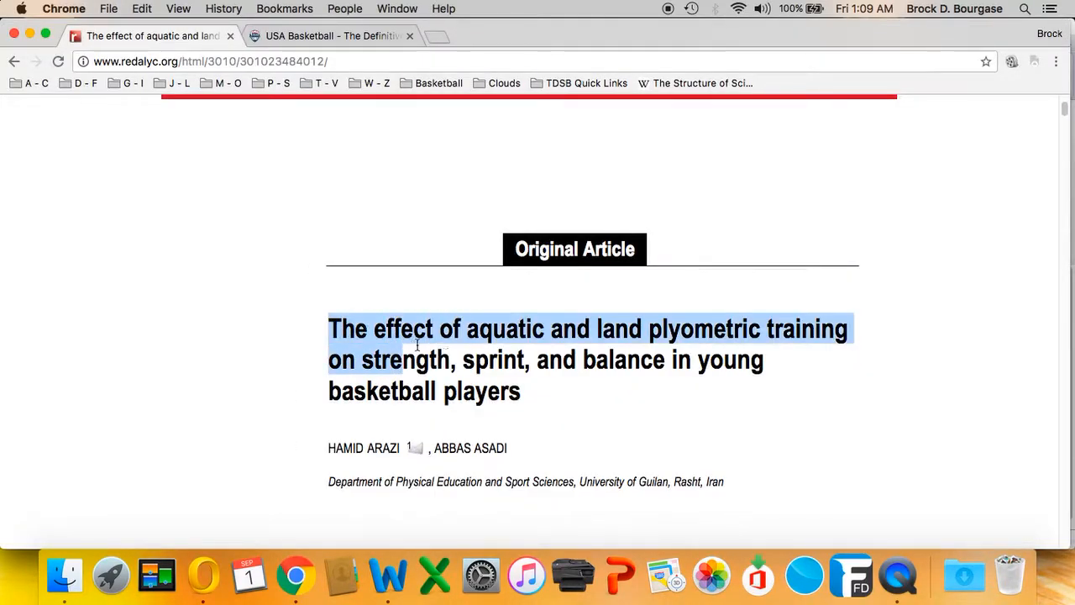
# Step: Put the plyometric training article's full title from Chrome into the source's Title field
pyautogui.moveTo(420, 344); pyautogui.dragTo(520, 399)
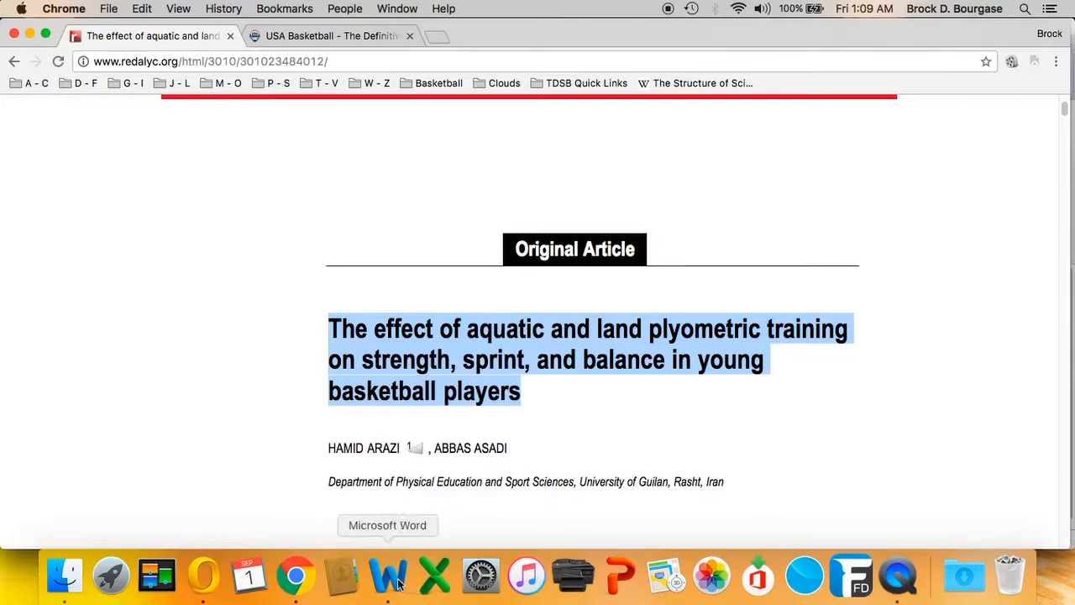
pyautogui.click(388, 576)
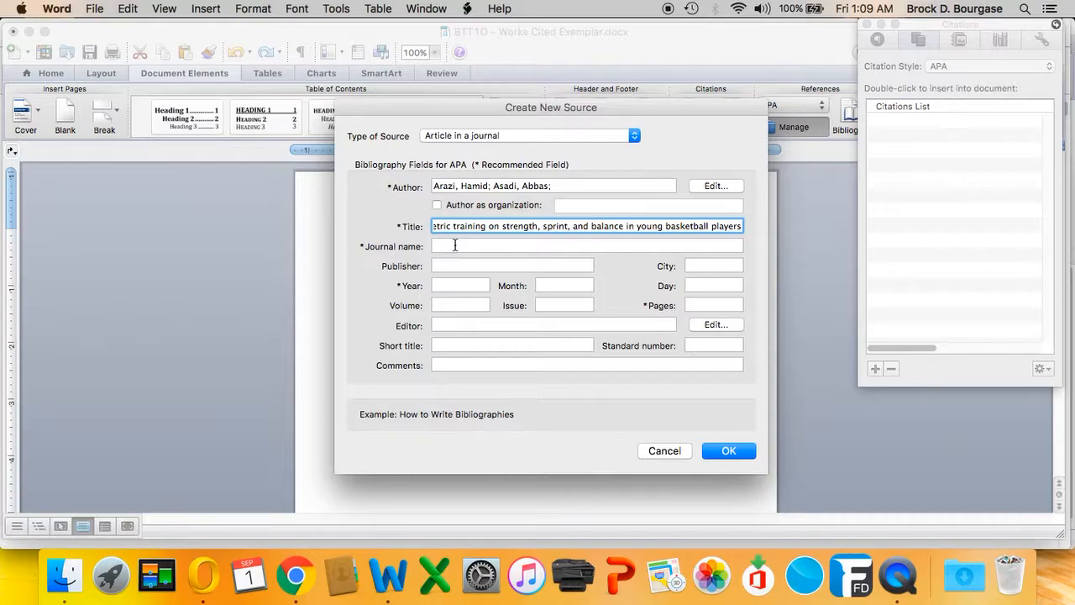
pyautogui.moveTo(295, 576)
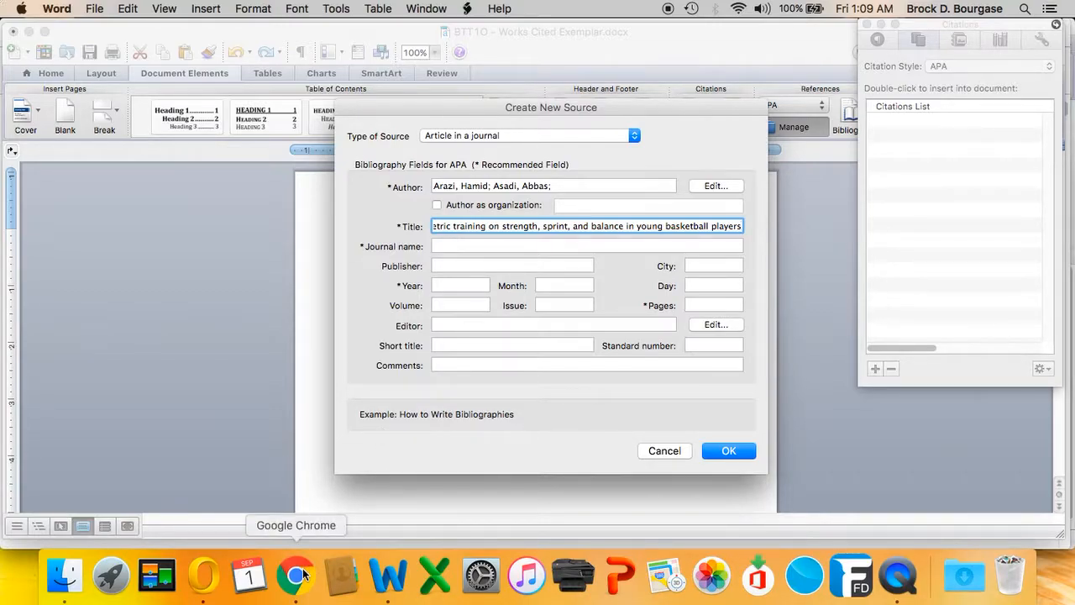
# Step: Copy 'Red de Revistas Científicas de América Latina y el Caribe, España y Portugal' from Chrome
pyautogui.click(295, 576)
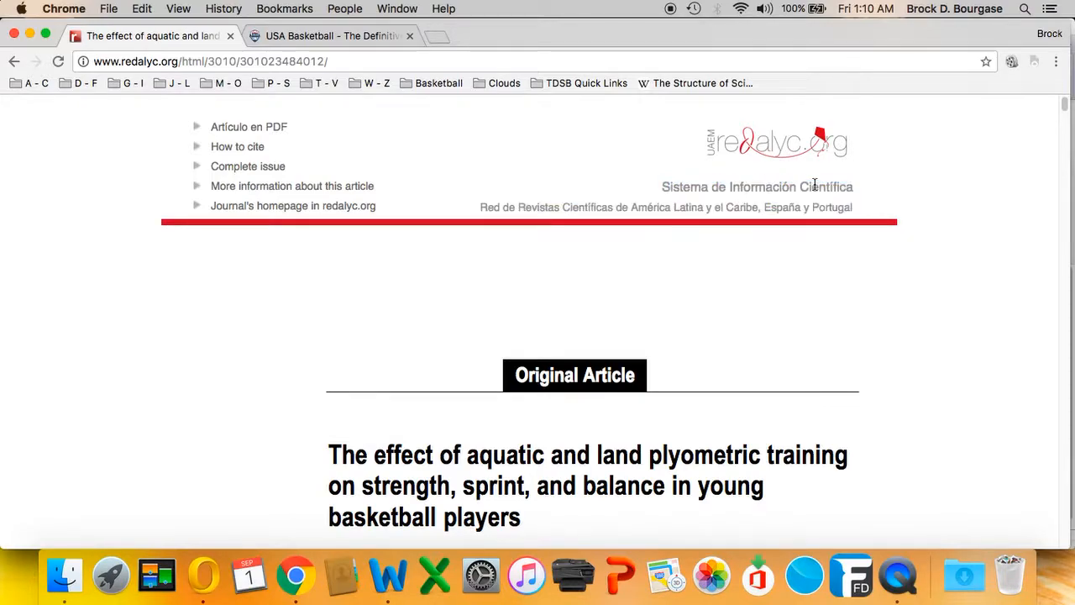
pyautogui.moveTo(535, 209)
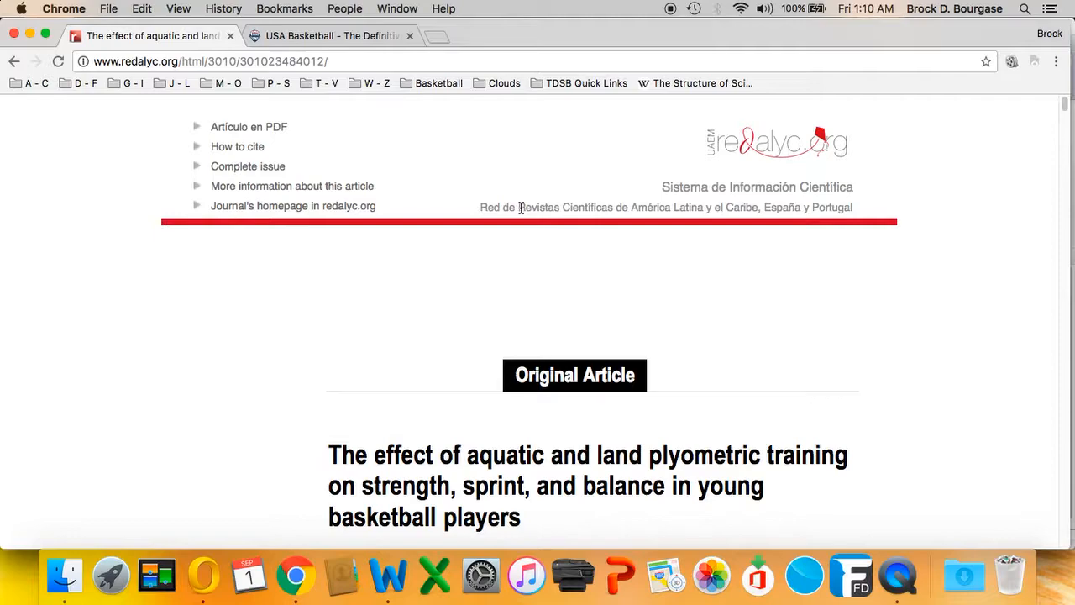
pyautogui.moveTo(519, 207); pyautogui.dragTo(659, 207)
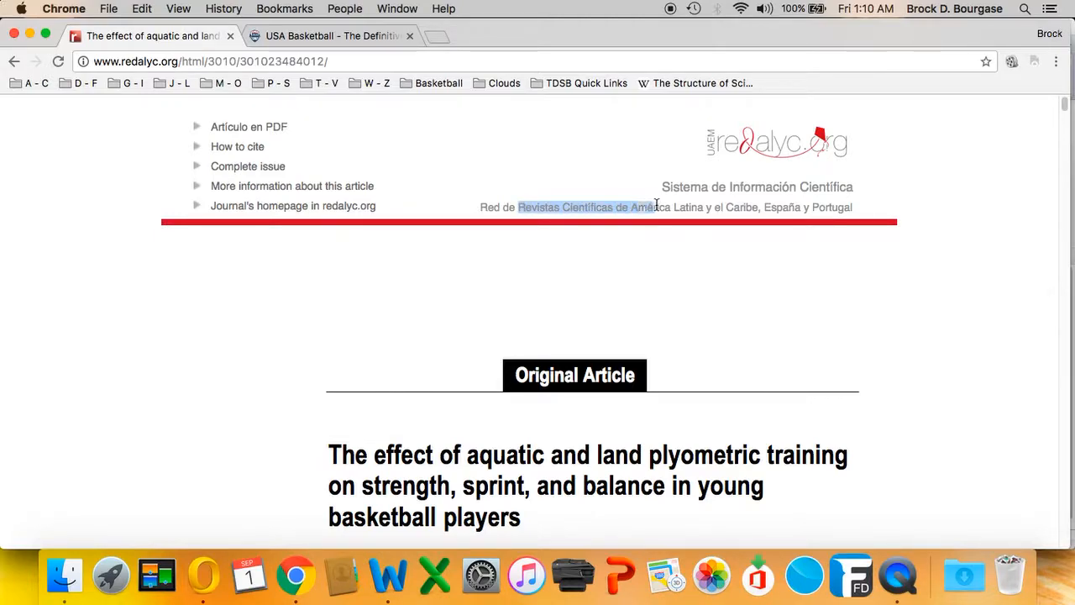
pyautogui.moveTo(657, 206); pyautogui.dragTo(760, 207)
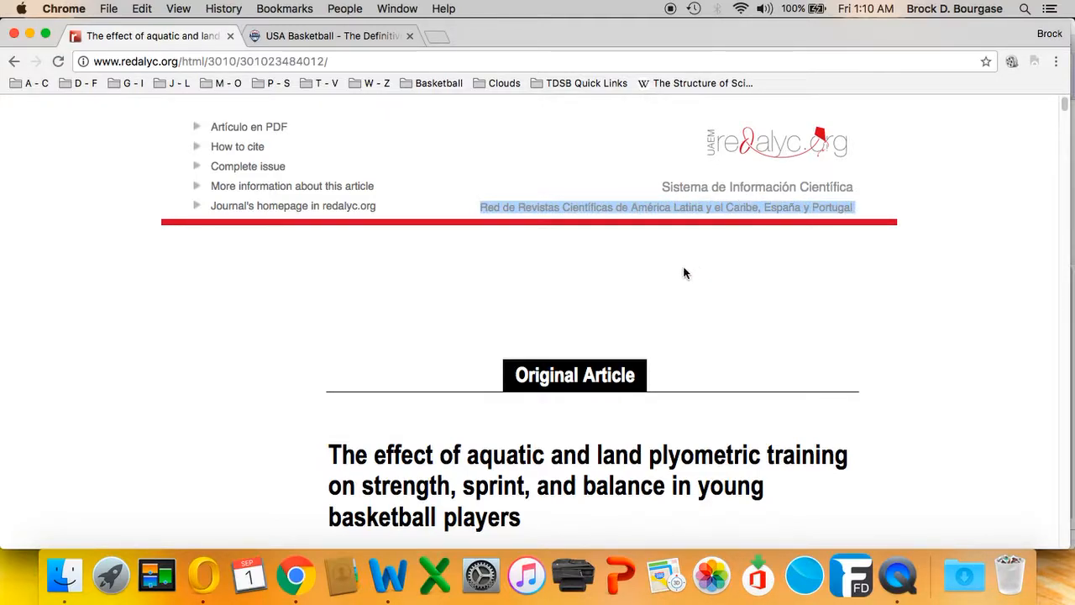
pyautogui.moveTo(387, 576)
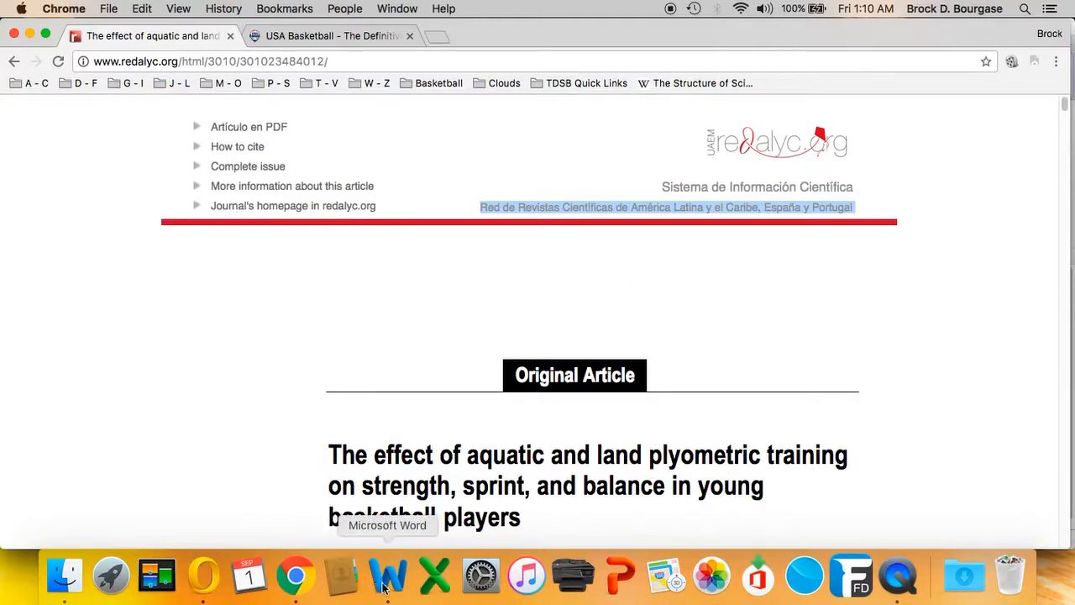
pyautogui.click(389, 575)
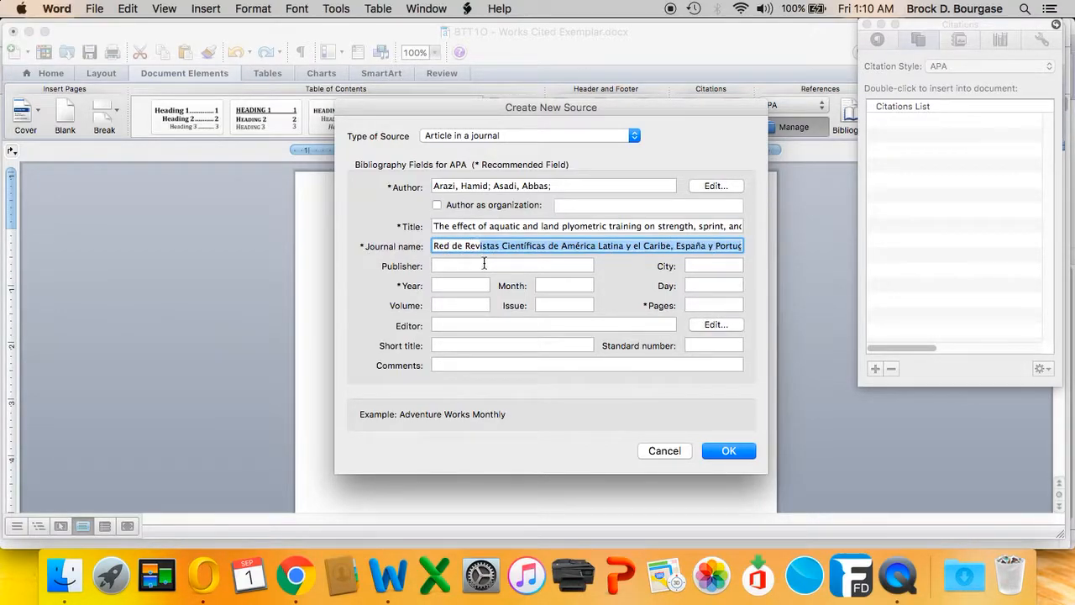
# Step: Enter the journal name, year 2011, volume 6 and issue 1
pyautogui.click(460, 285)
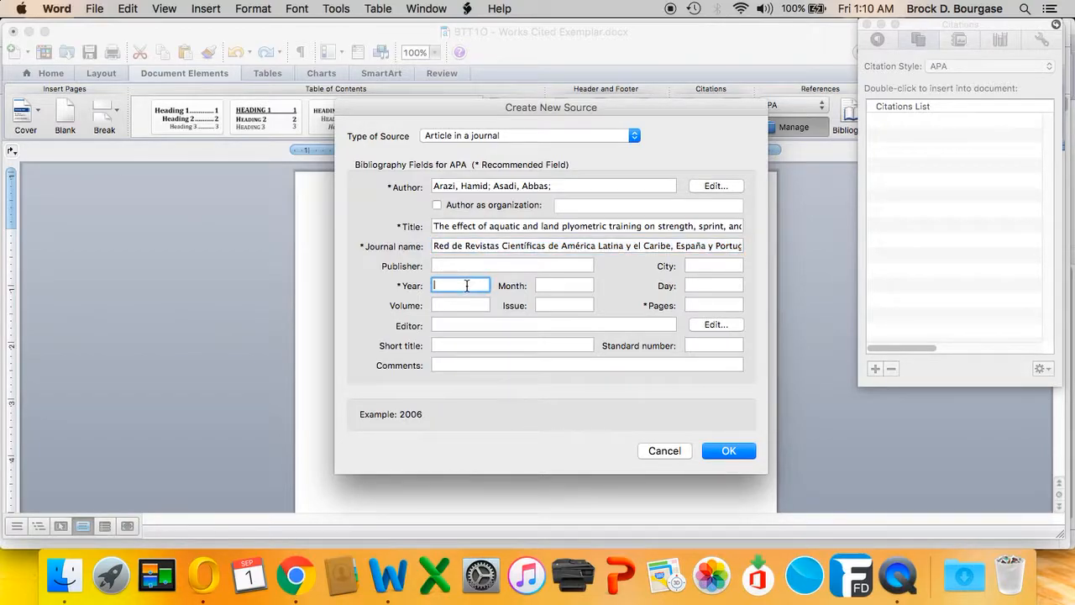
pyautogui.write('2')
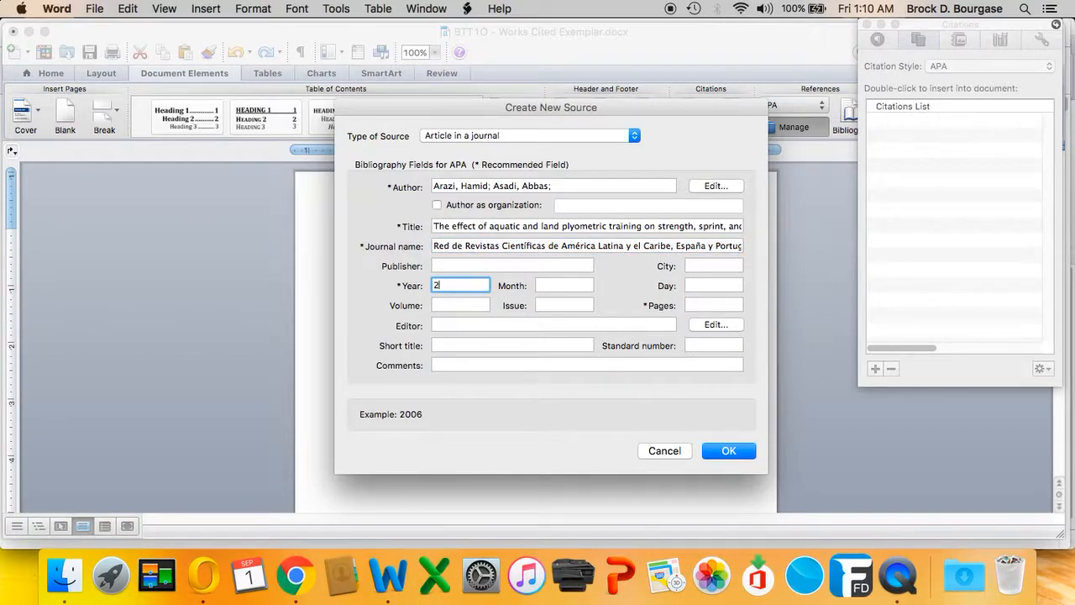
pyautogui.write('011')
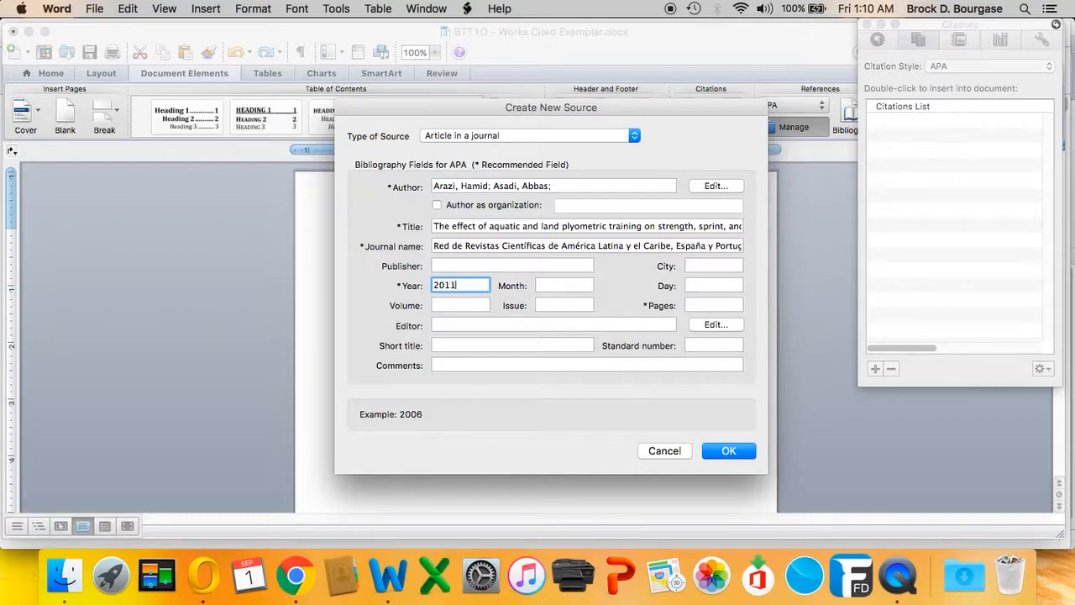
pyautogui.click(565, 286)
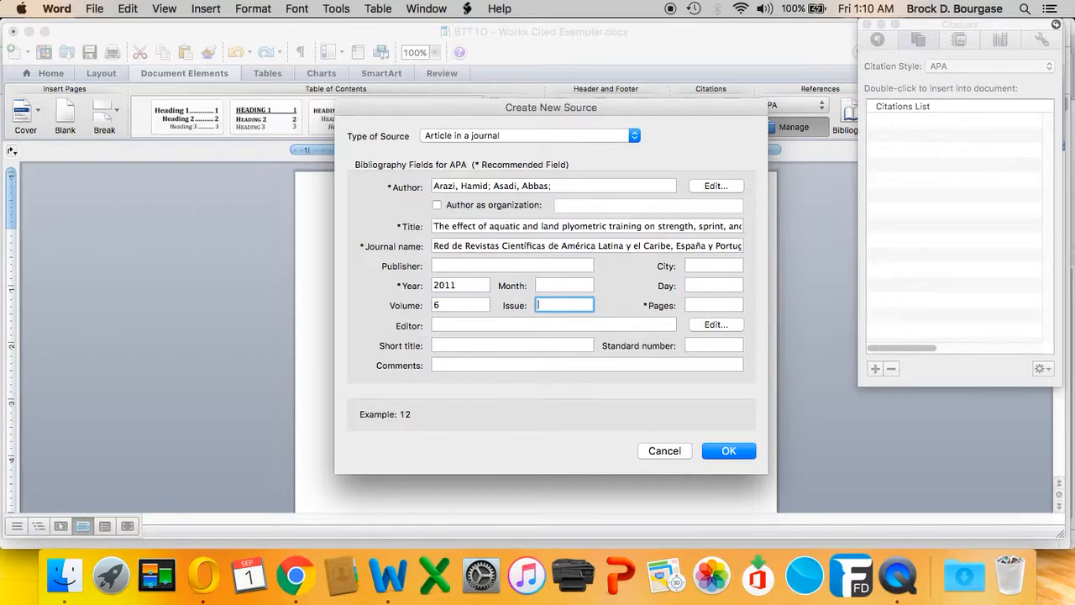
pyautogui.write('1')
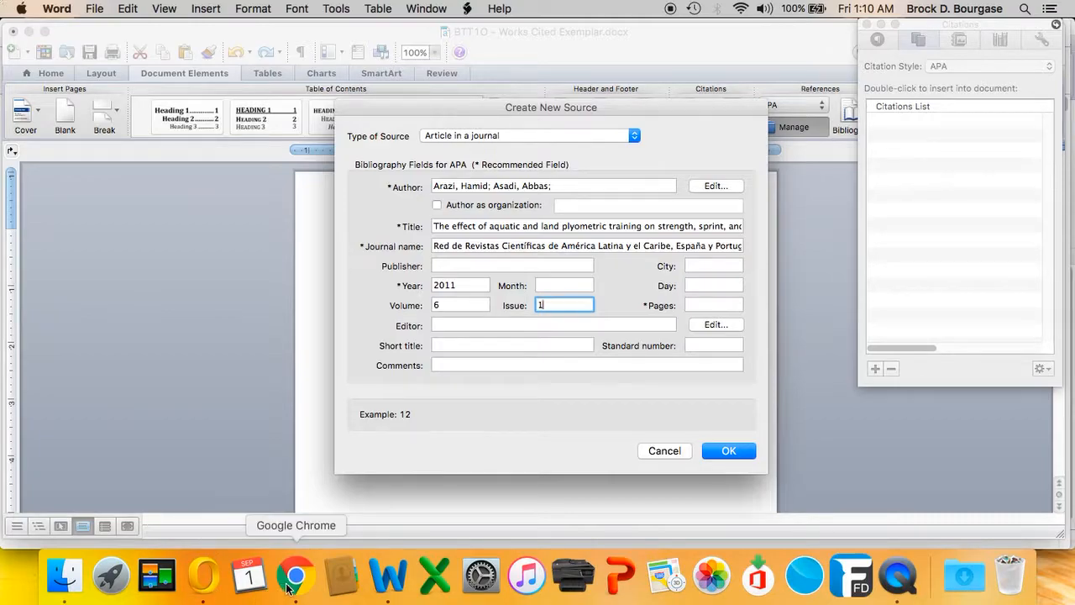
# Step: Scroll the Chrome article page to review the abstract and publication details
pyautogui.click(296, 576)
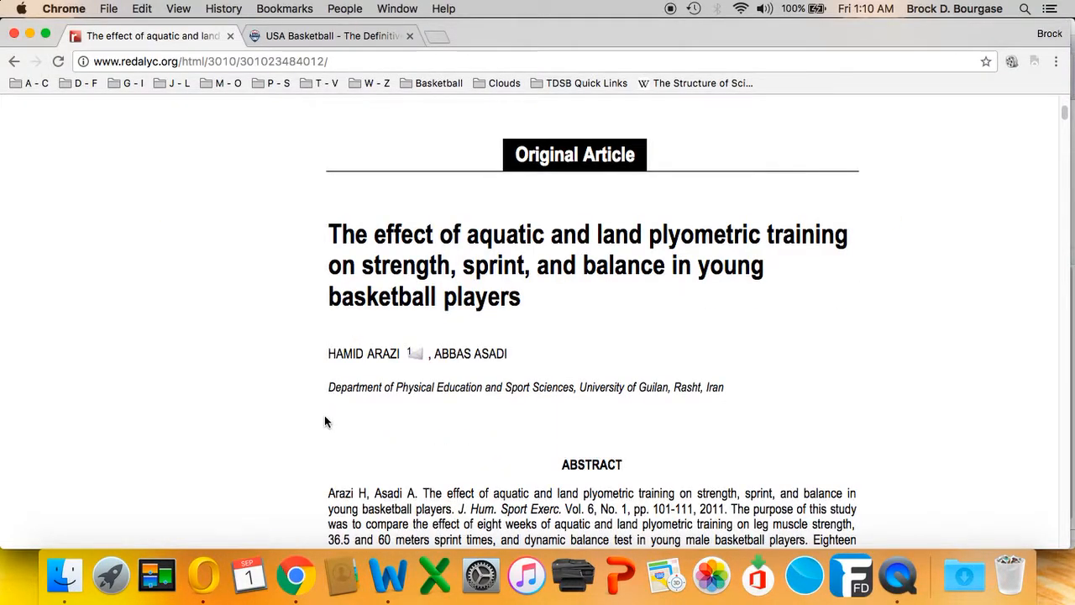
pyautogui.scroll(-3)
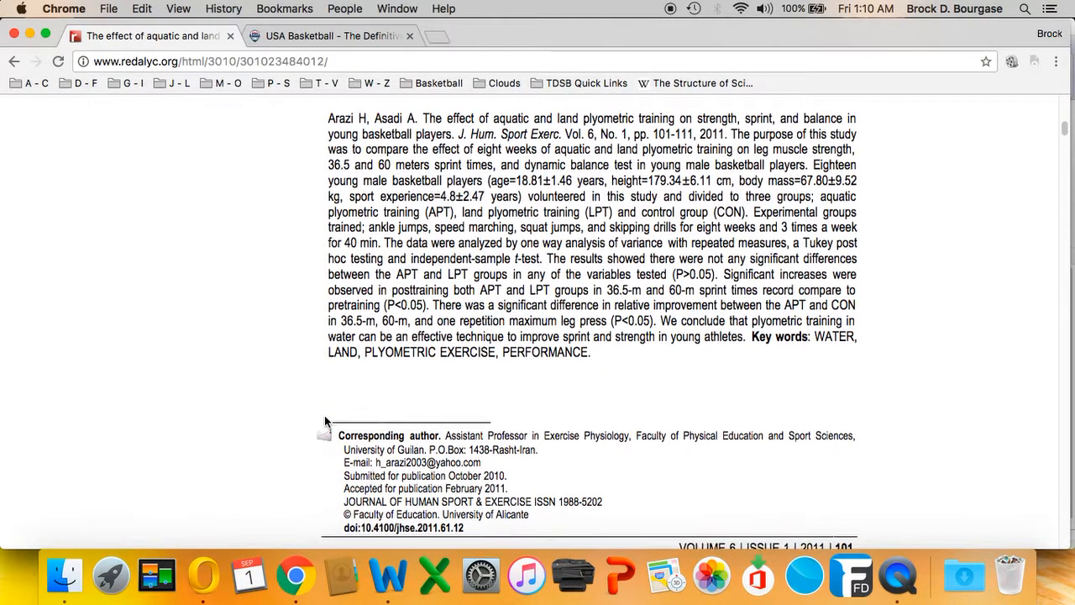
pyautogui.moveTo(388, 576)
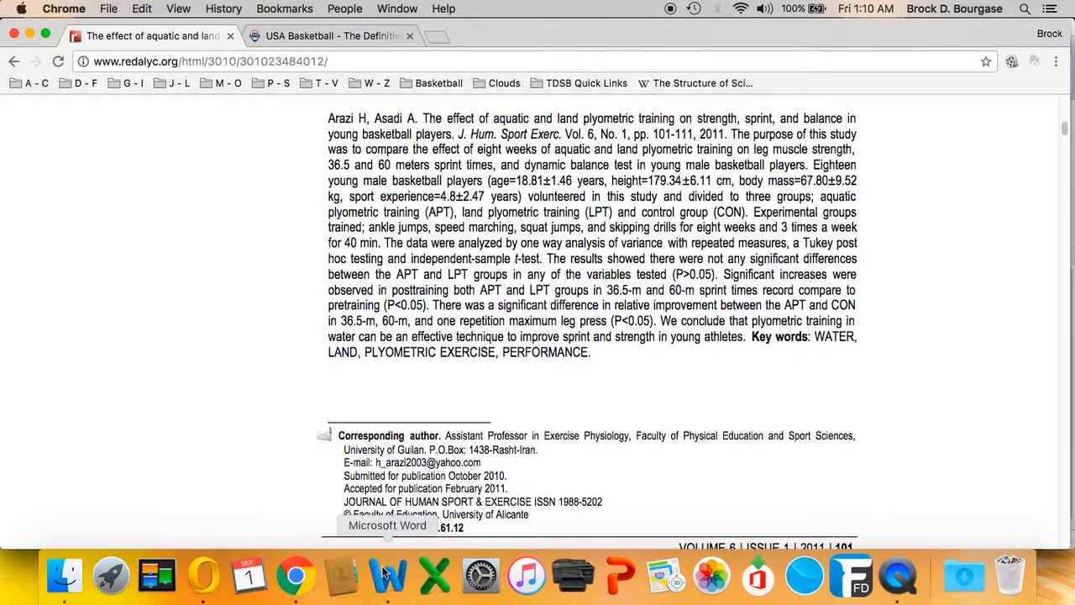
pyautogui.scroll(-3)
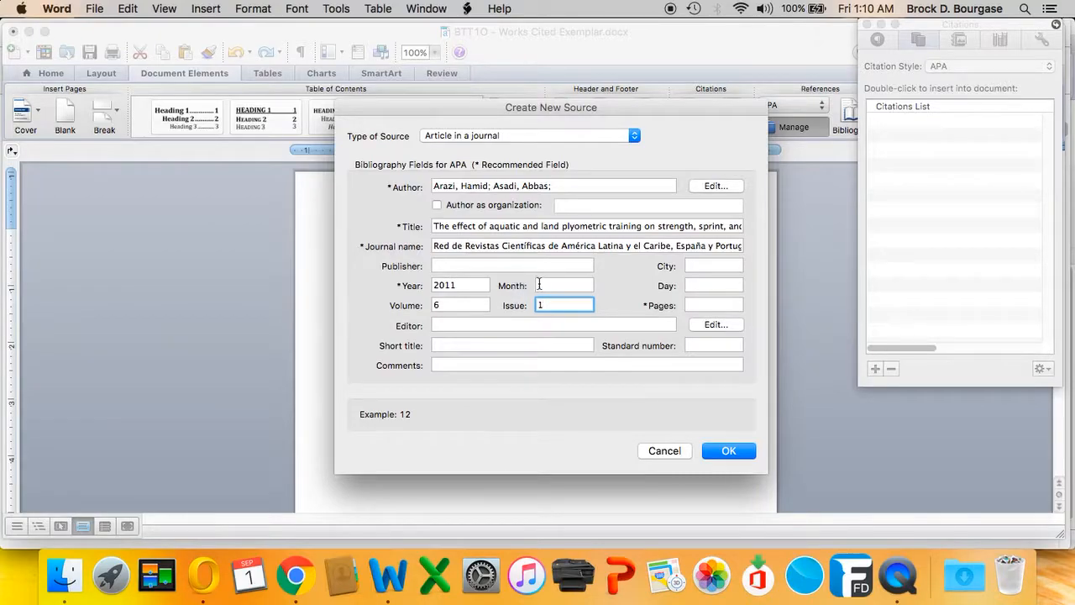
# Step: Set month to February and save the source, inserting (Arazi & Asadi, 2011)
pyautogui.write('February')
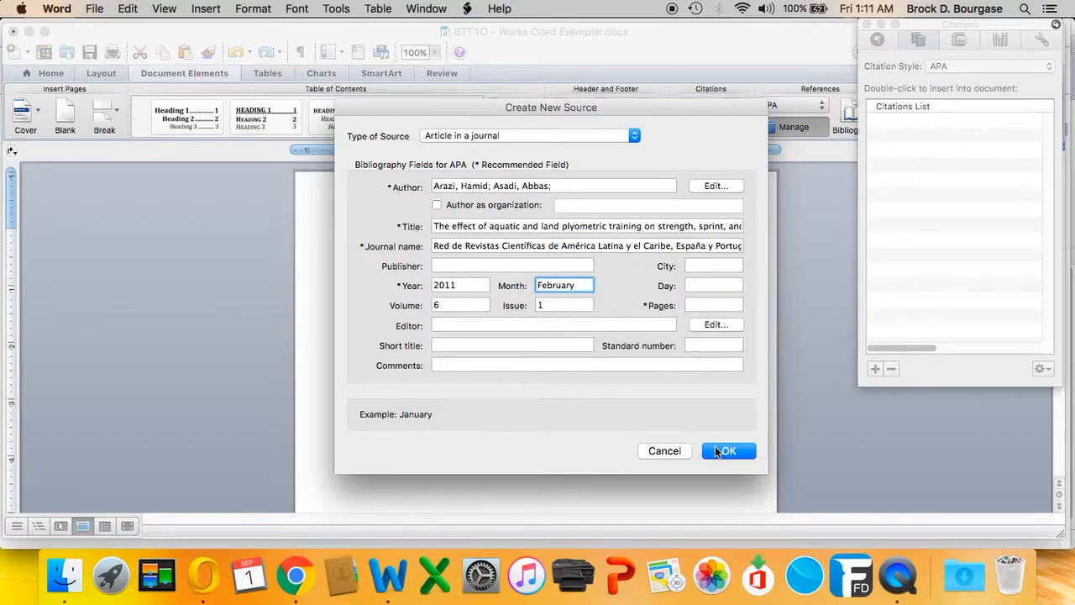
pyautogui.click(727, 450)
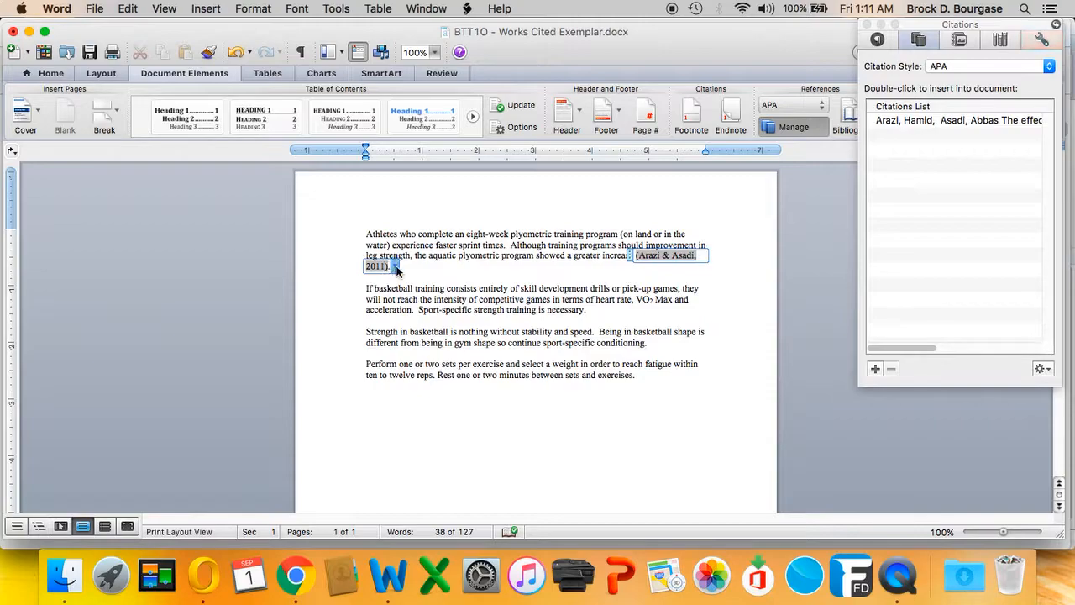
# Step: Add page 105 to the first paragraph's Arazi & Asadi citation
pyautogui.click(395, 265)
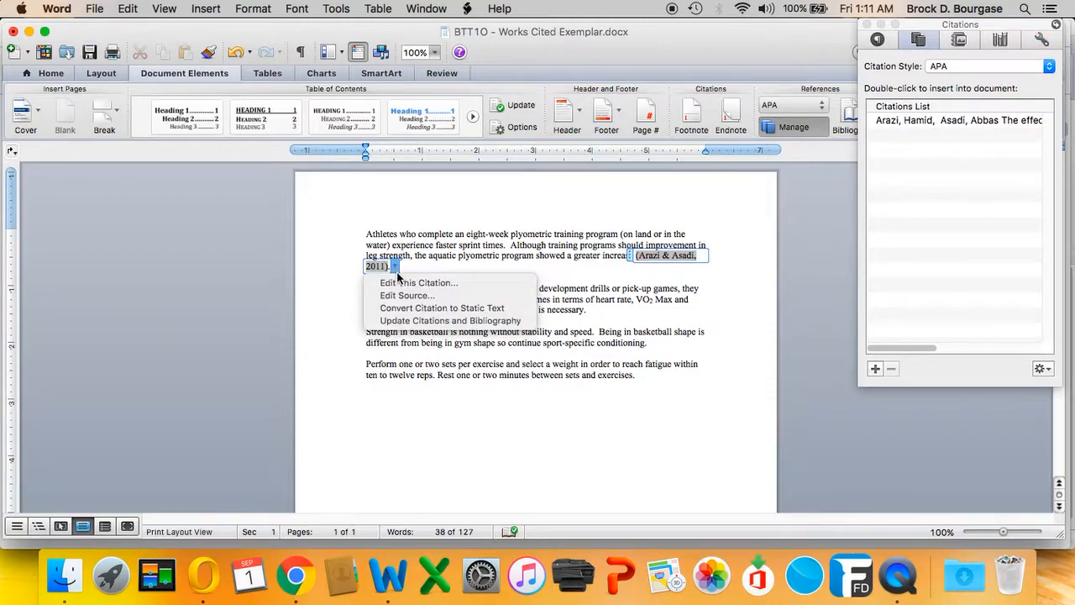
pyautogui.moveTo(406, 295)
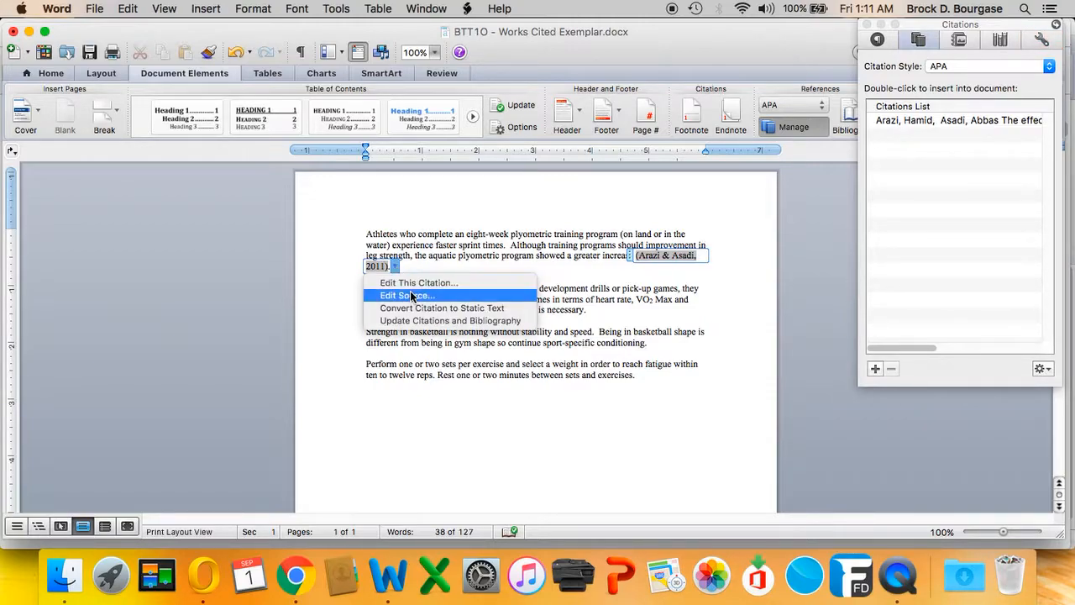
pyautogui.click(406, 295)
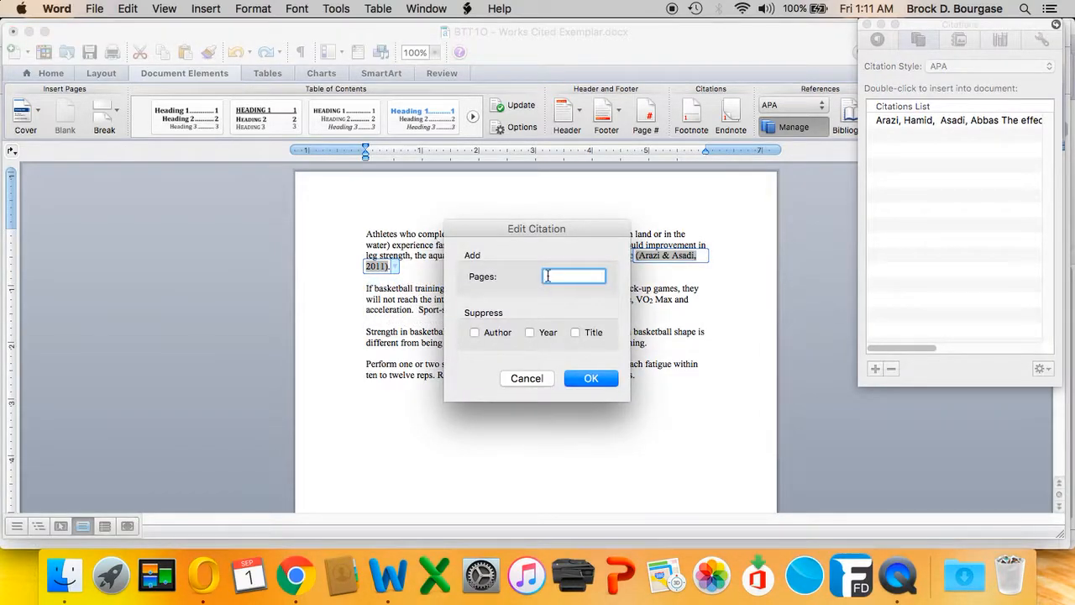
pyautogui.write('10')
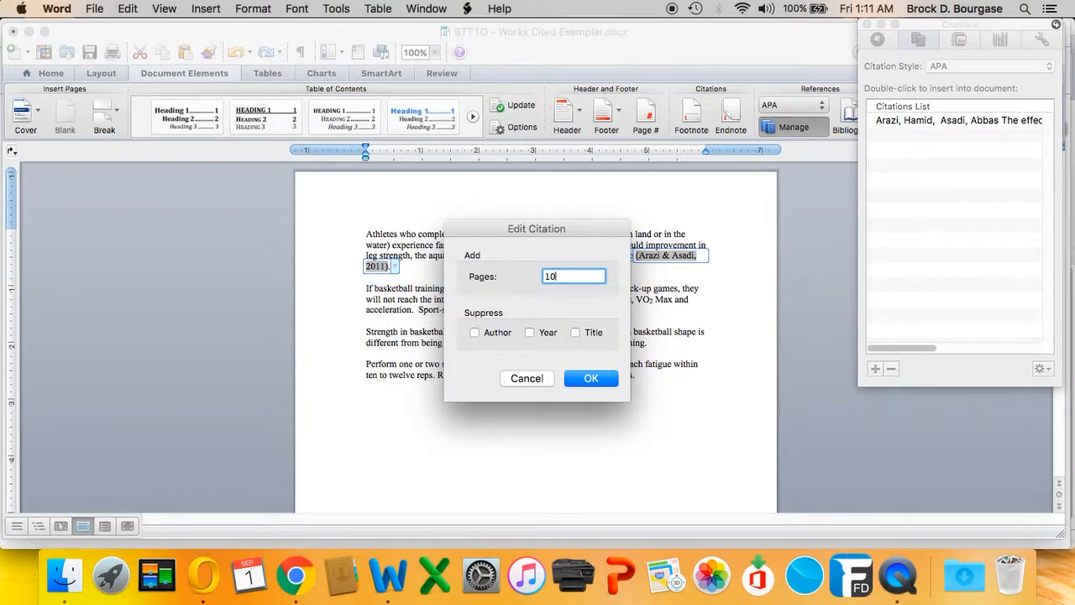
pyautogui.write('5')
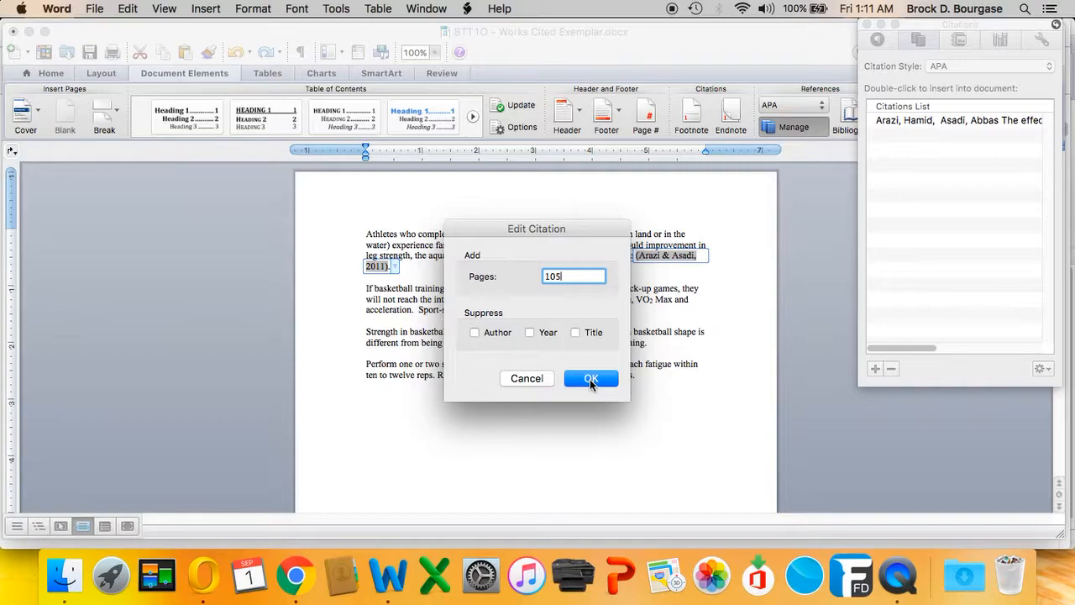
pyautogui.click(591, 378)
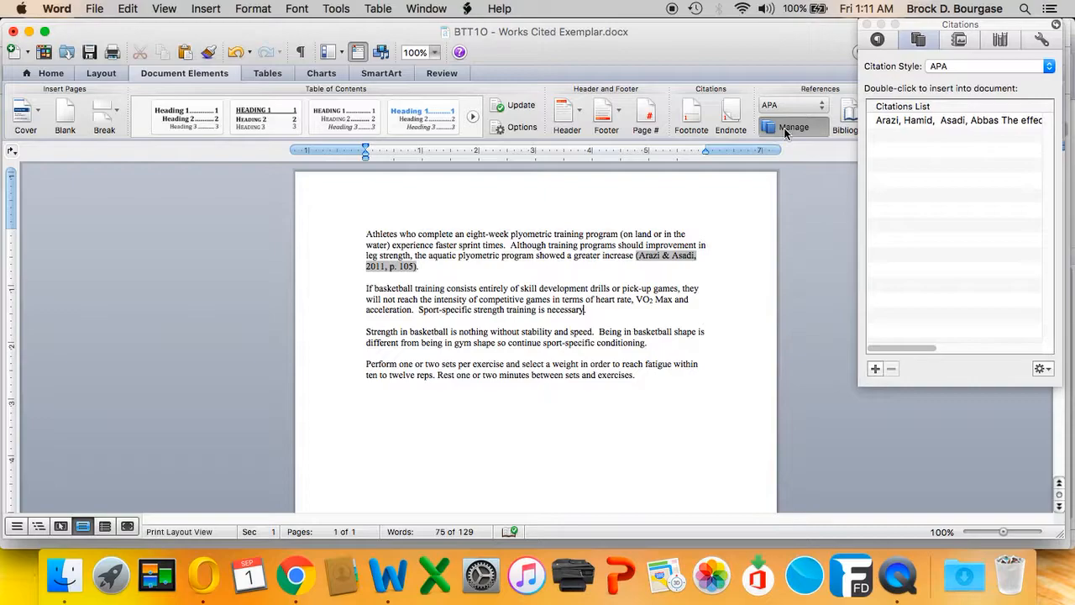
pyautogui.moveTo(858, 307)
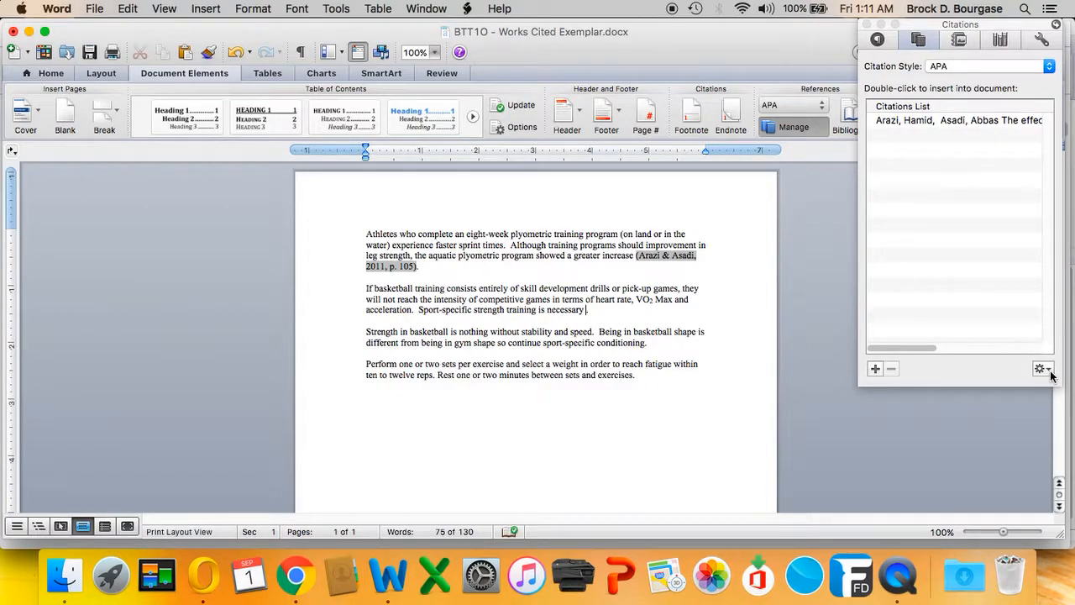
# Step: Copy the Montgomery, Pyne source from the master list into the document's source list
pyautogui.click(1043, 368)
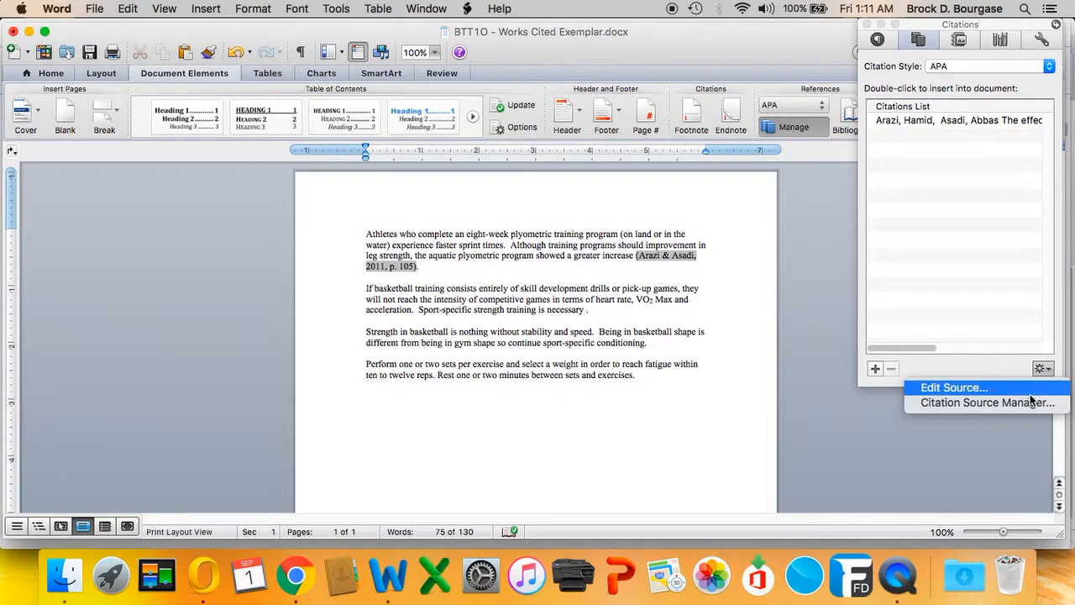
pyautogui.click(986, 402)
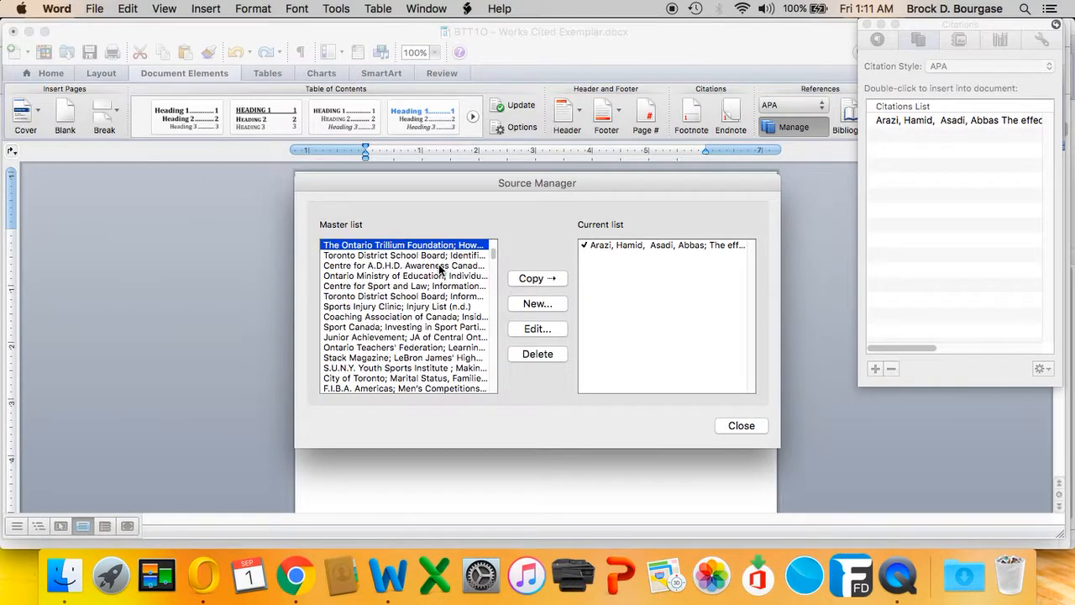
pyautogui.click(403, 296)
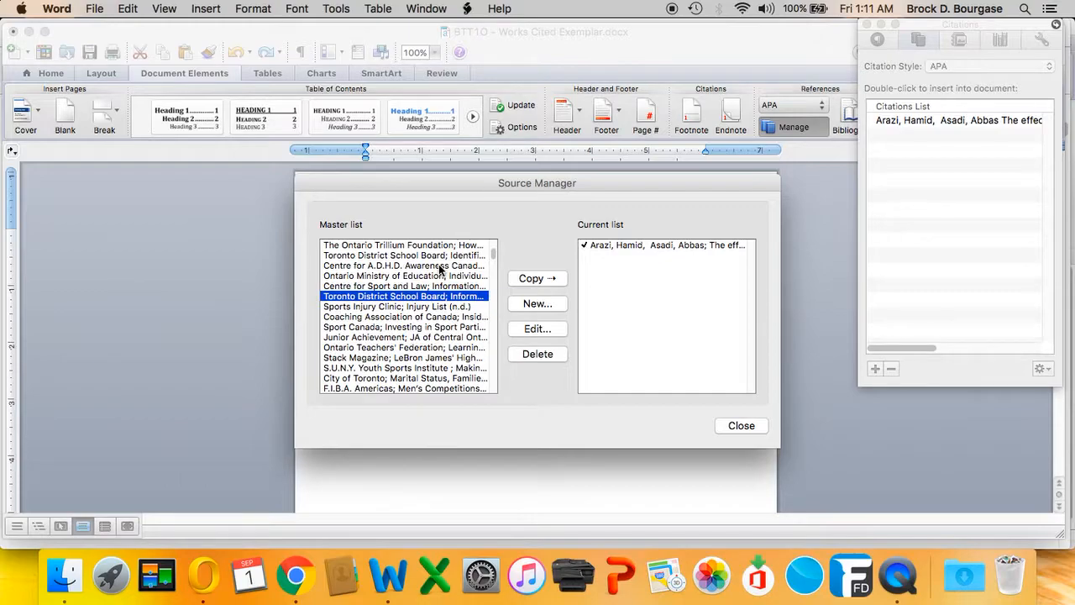
pyautogui.scroll(-3)
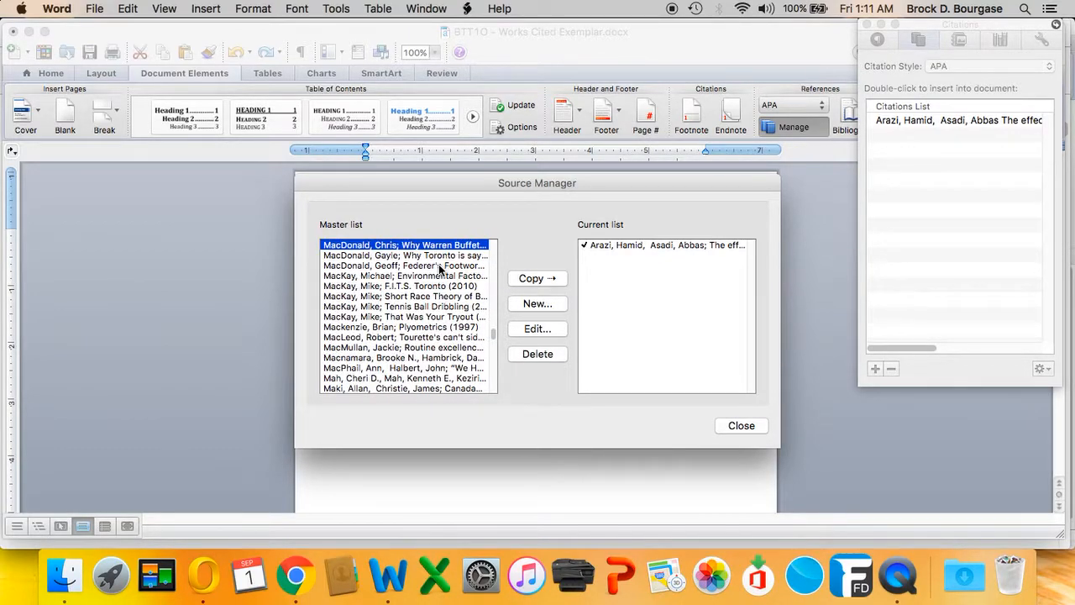
pyautogui.click(404, 296)
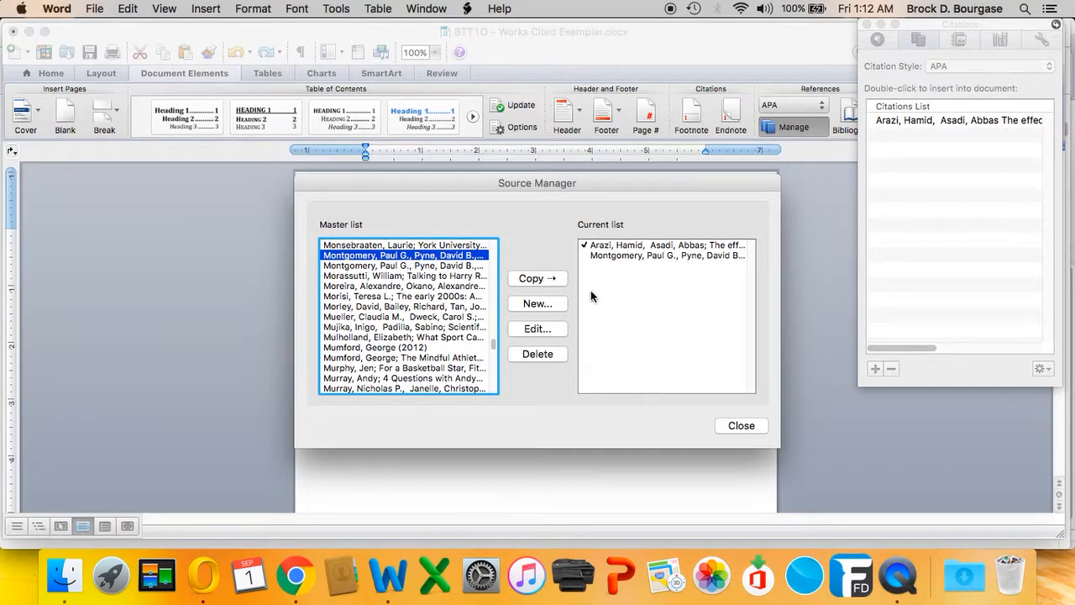
pyautogui.click(741, 425)
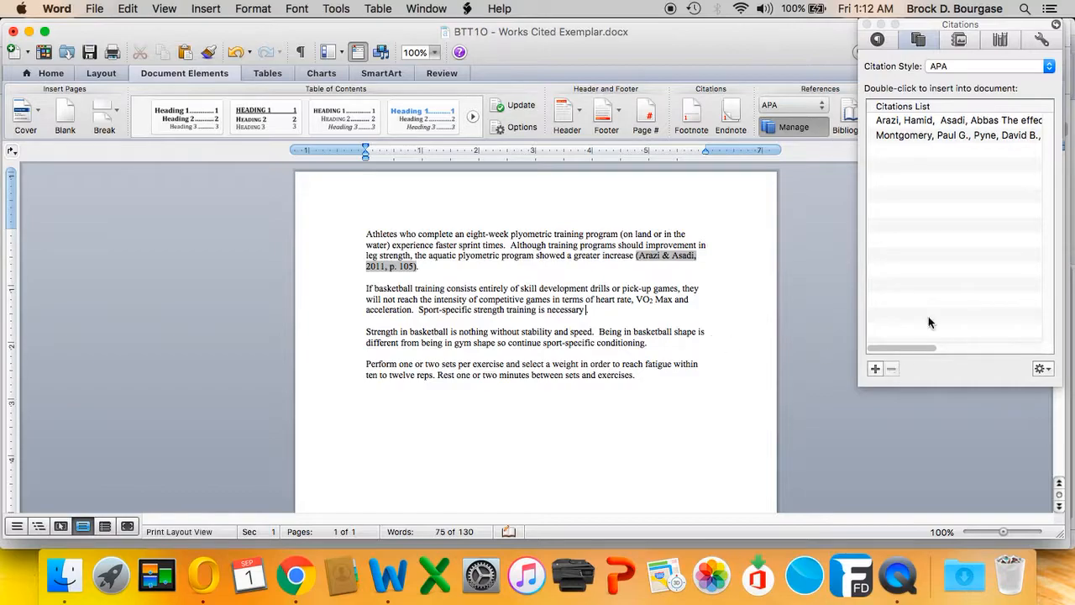
# Step: Cite the Montgomery source at the end of paragraph two, adding page 80
pyautogui.click(957, 135)
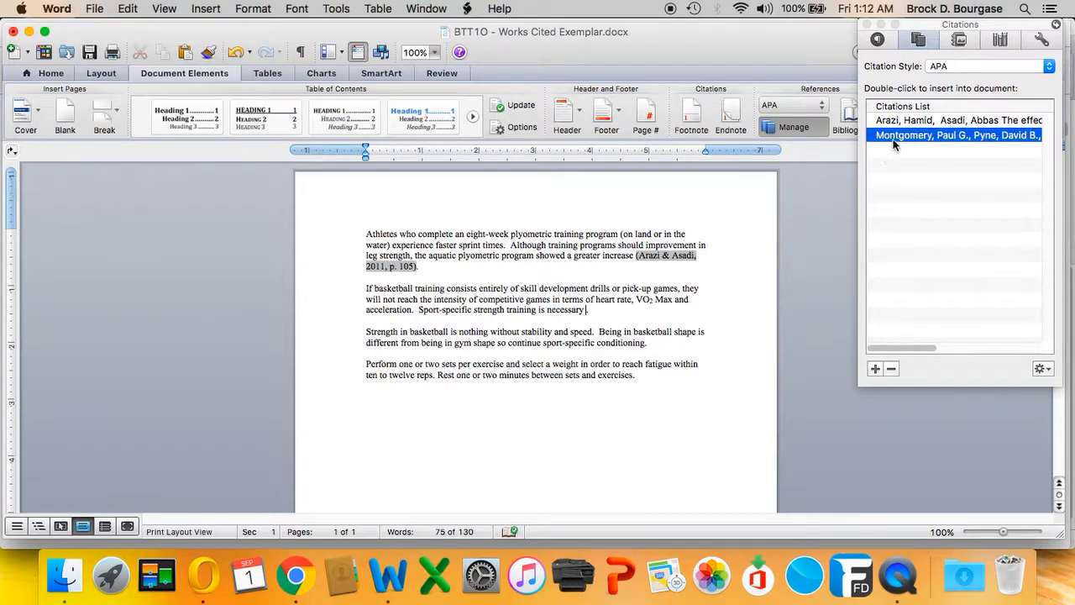
pyautogui.doubleClick(956, 135)
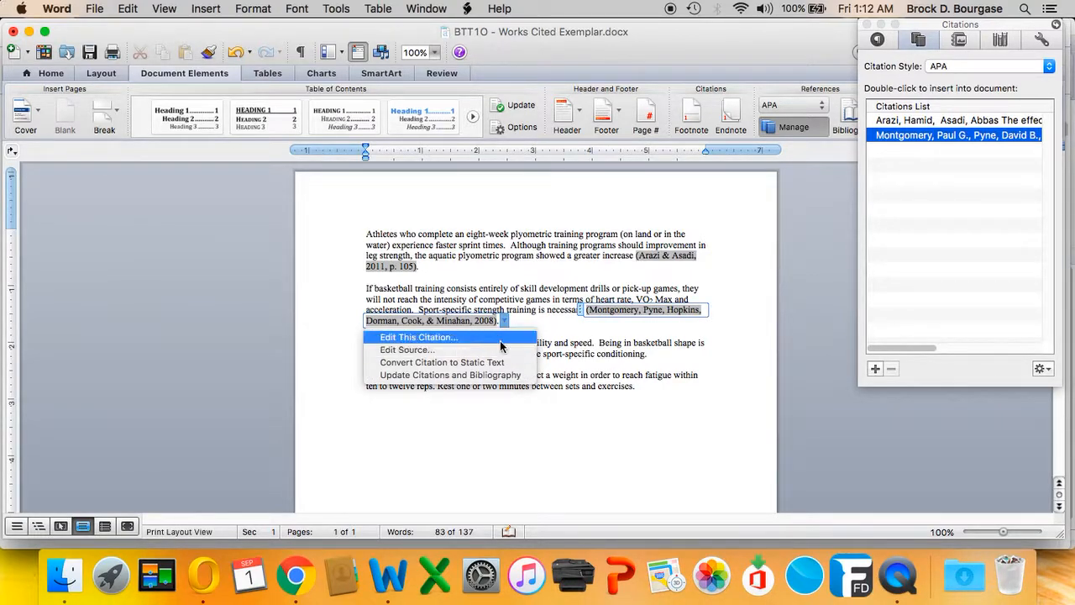
pyautogui.click(419, 337)
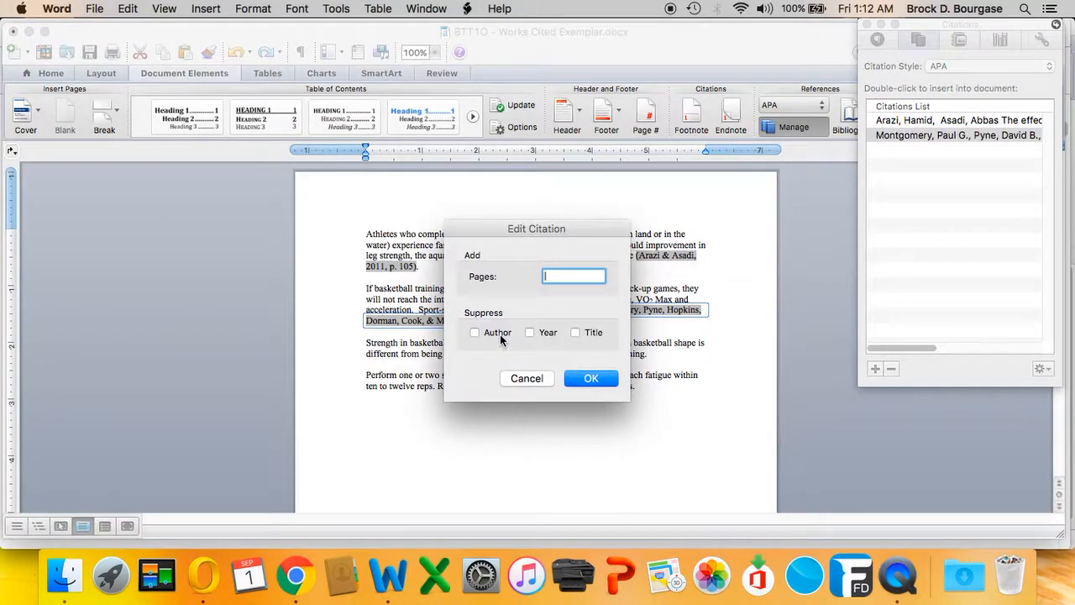
pyautogui.write('80')
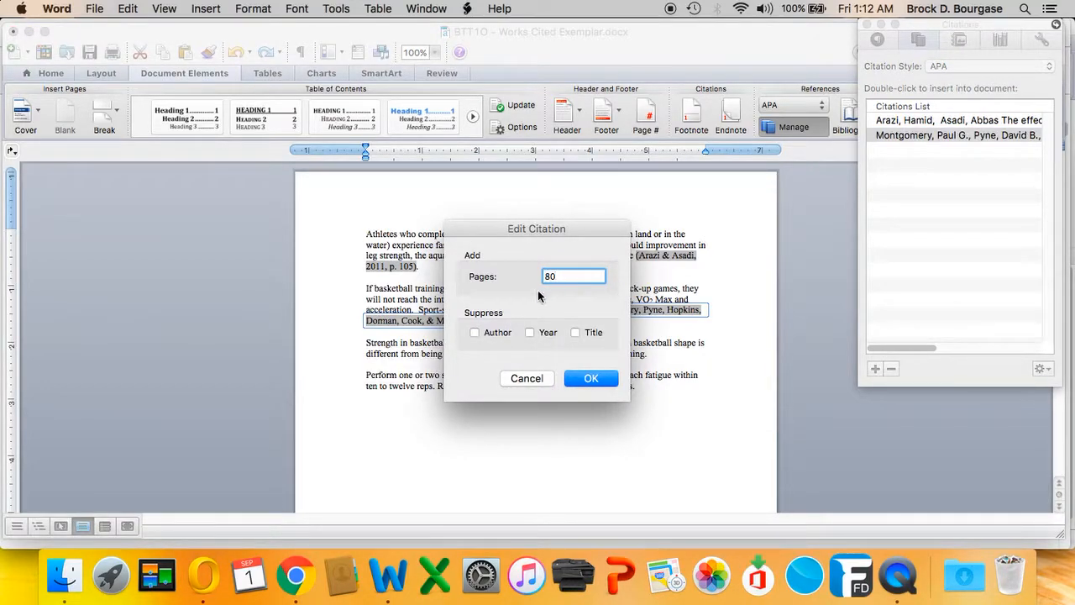
pyautogui.click(591, 378)
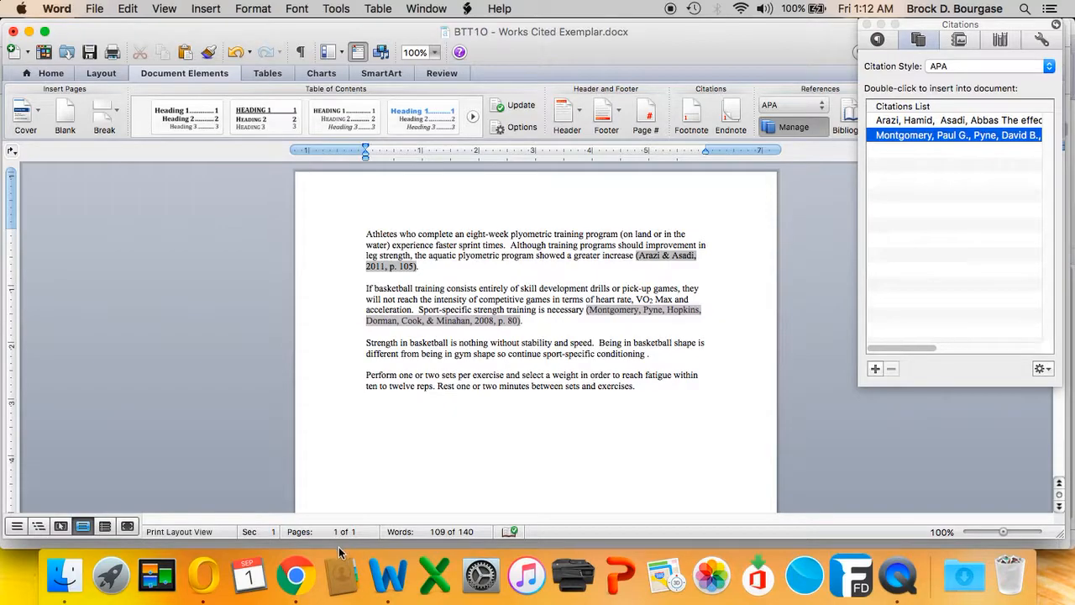
pyautogui.click(293, 576)
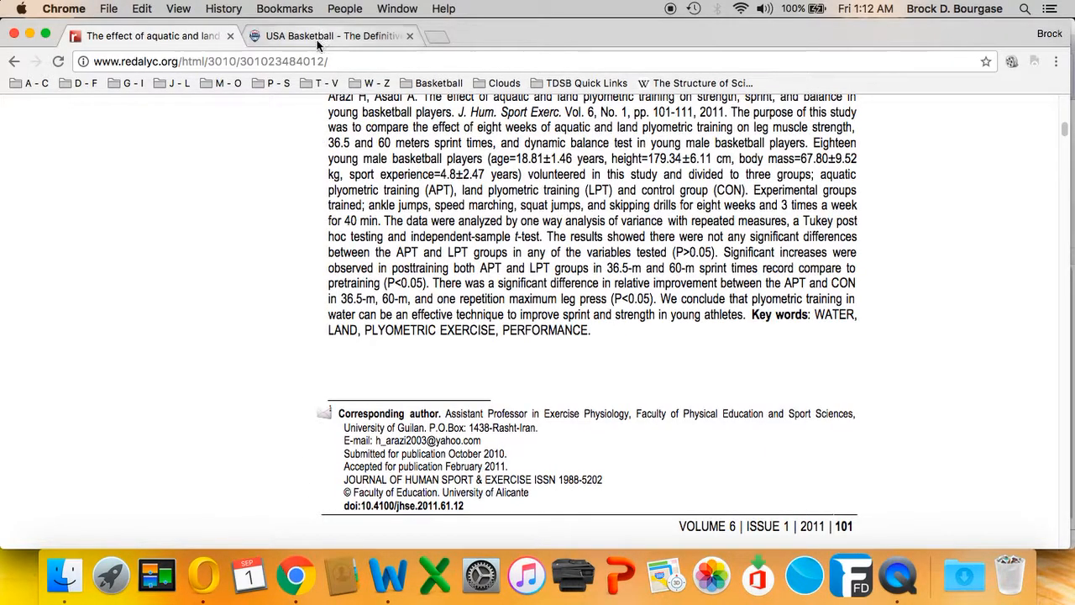
pyautogui.click(332, 35)
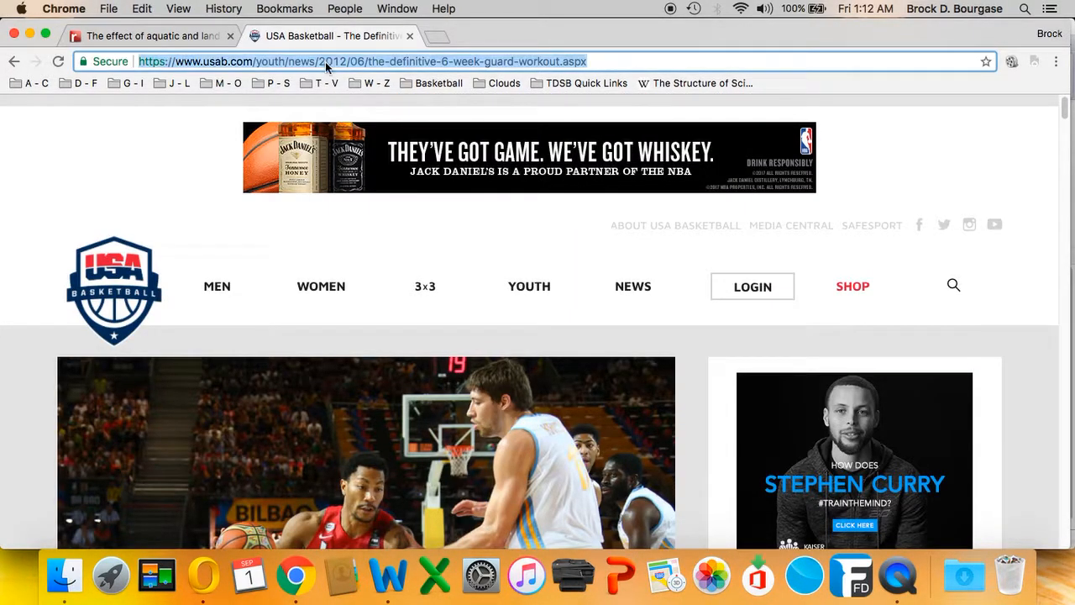
pyautogui.scroll(-3)
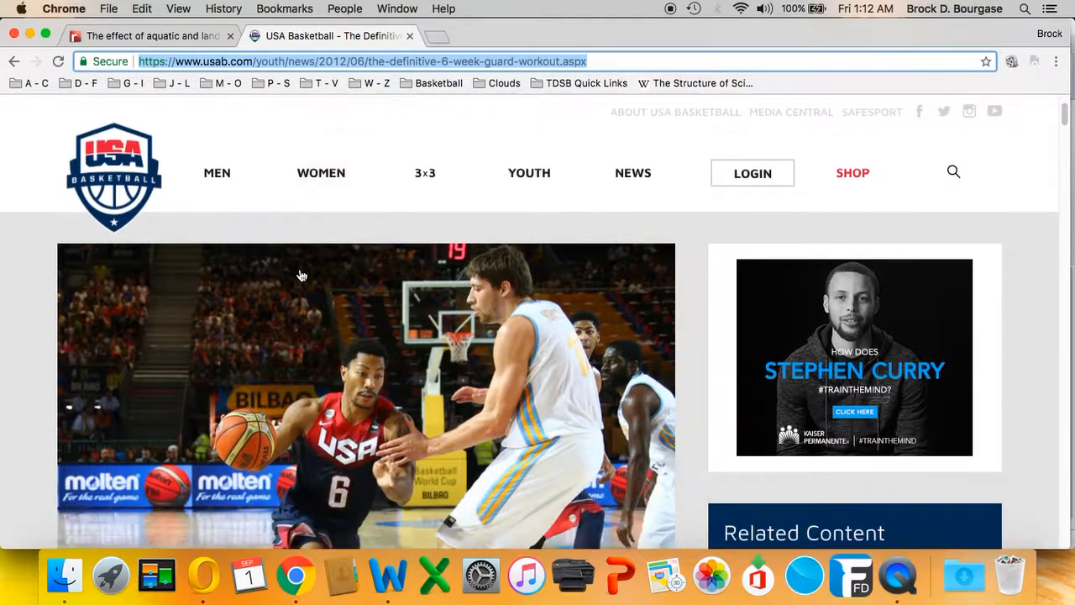
pyautogui.scroll(-3)
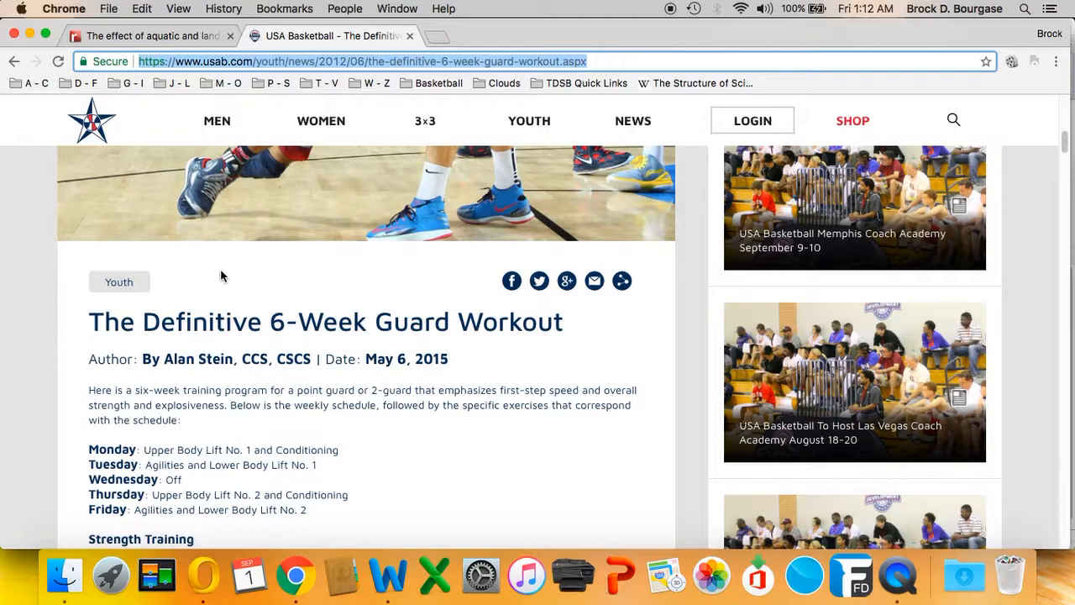
pyautogui.click(388, 576)
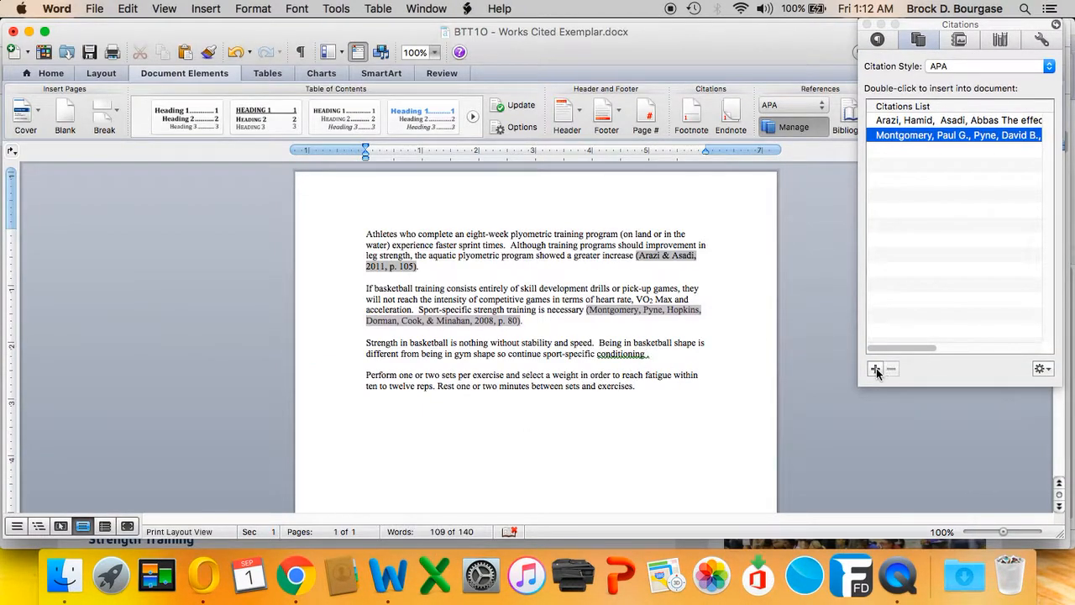
# Step: Start a new Web site source for USA Basketball titled 'The Definitive 6-Week Guard Workout'
pyautogui.click(874, 368)
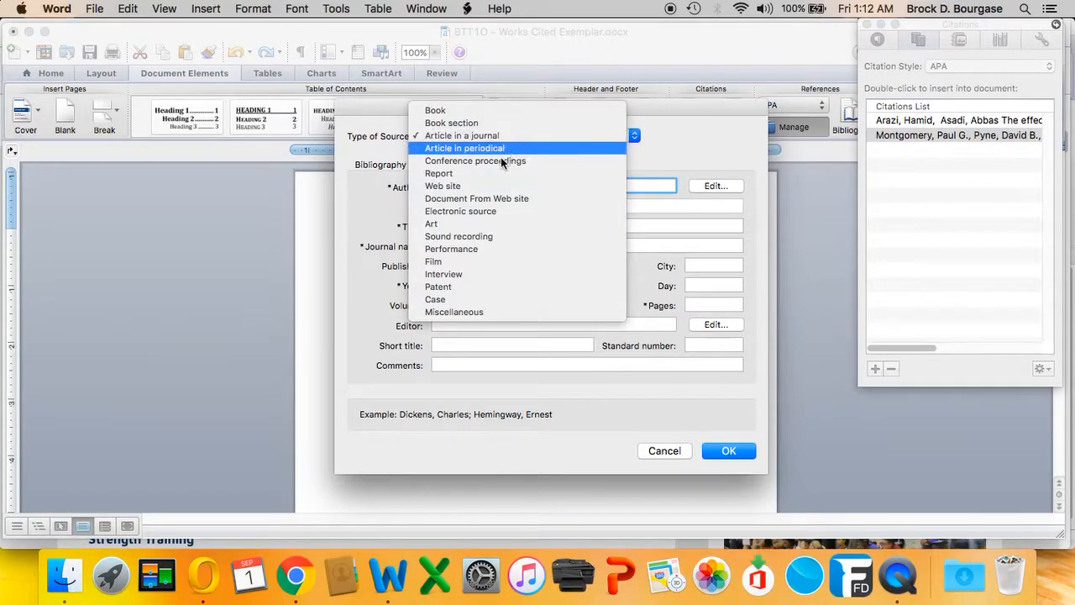
pyautogui.click(443, 185)
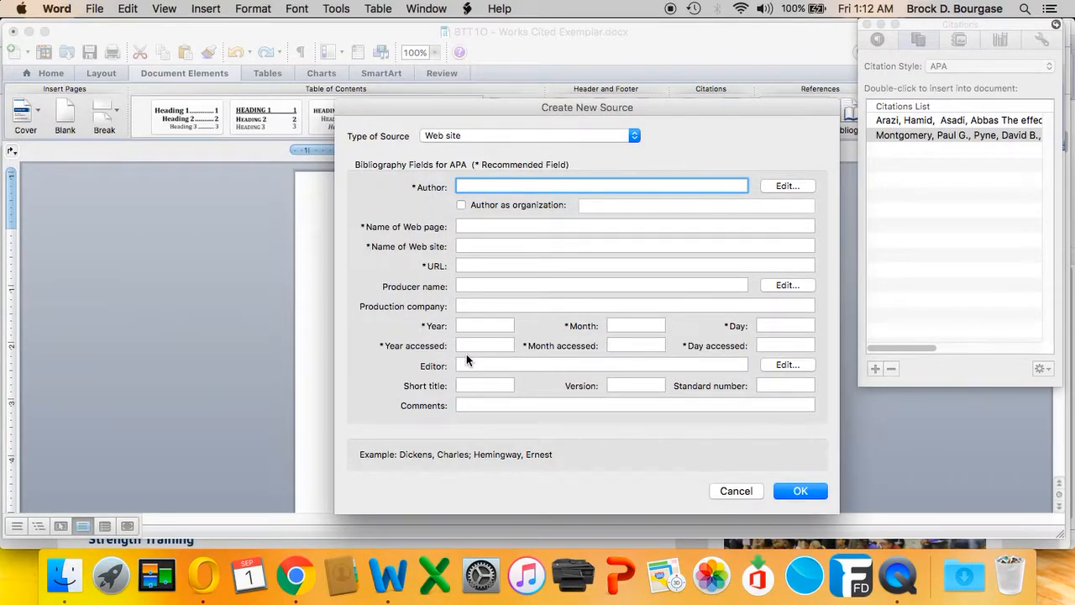
pyautogui.click(634, 265)
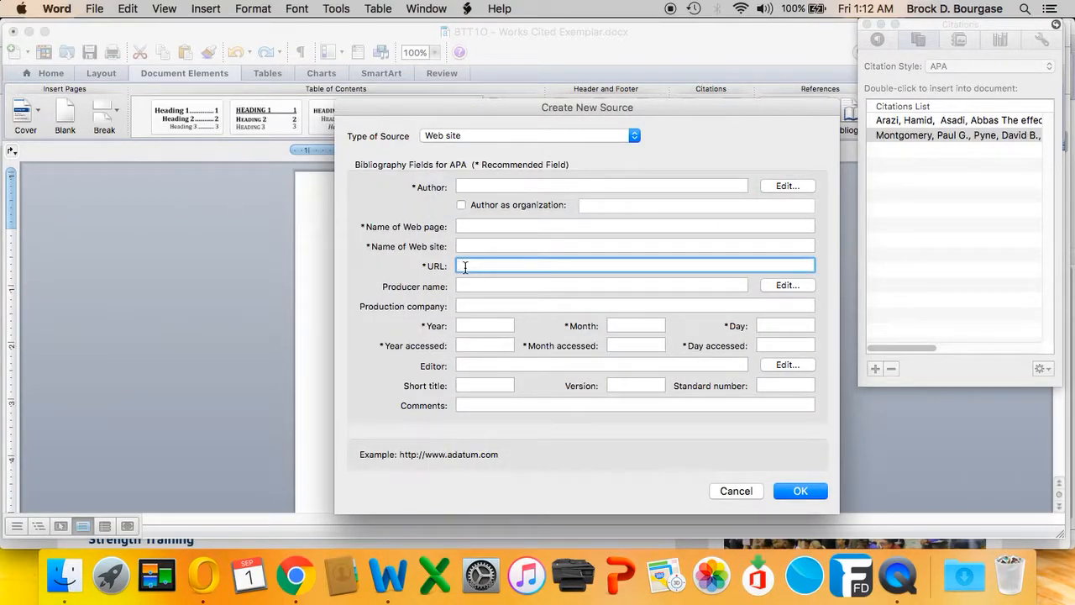
pyautogui.write('U')
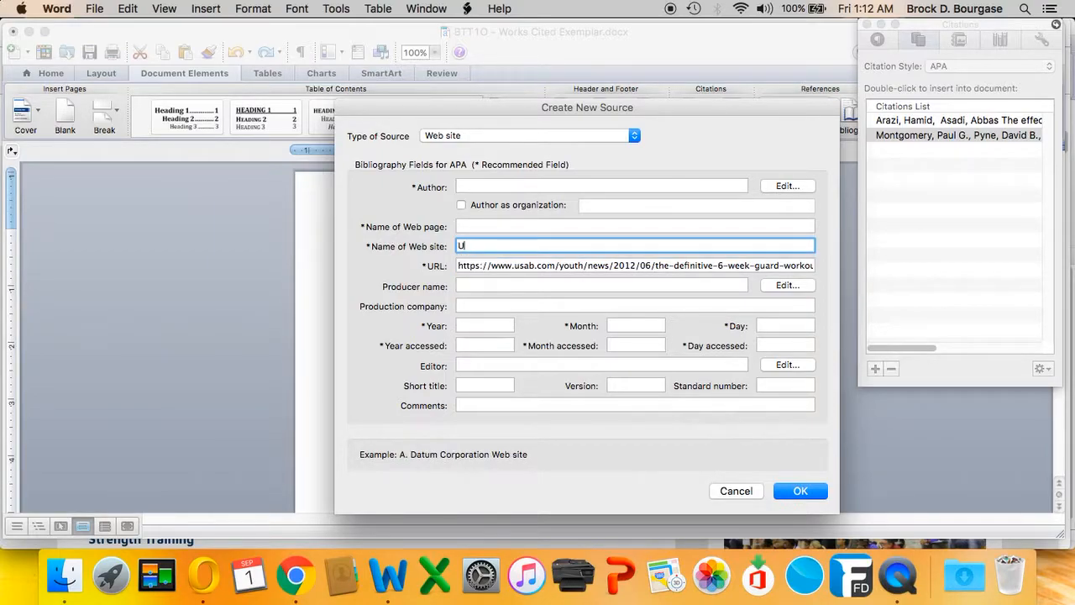
pyautogui.write('SA Bask')
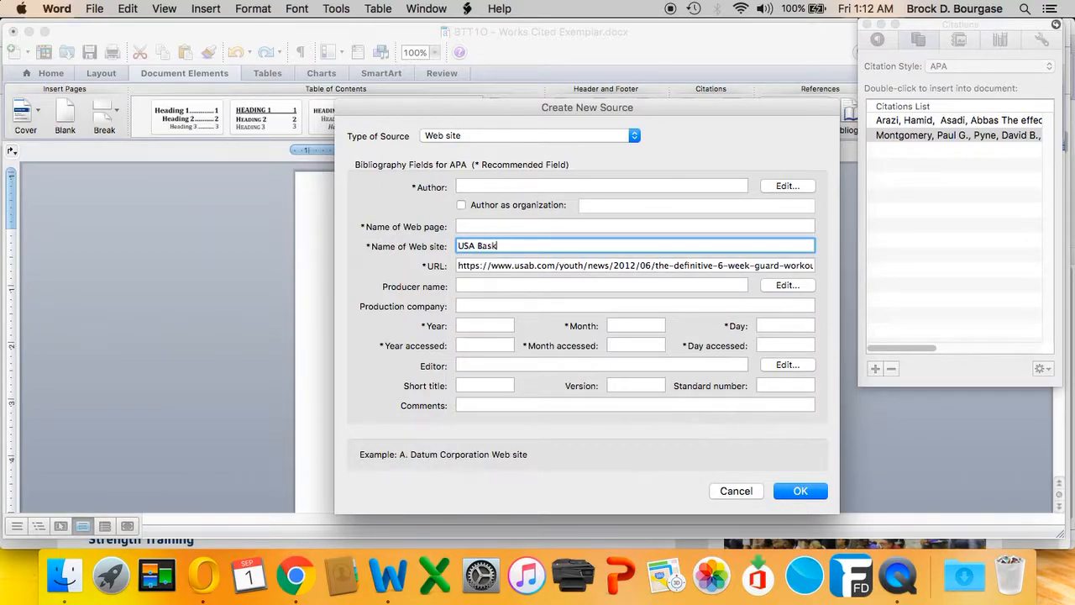
pyautogui.write('etball')
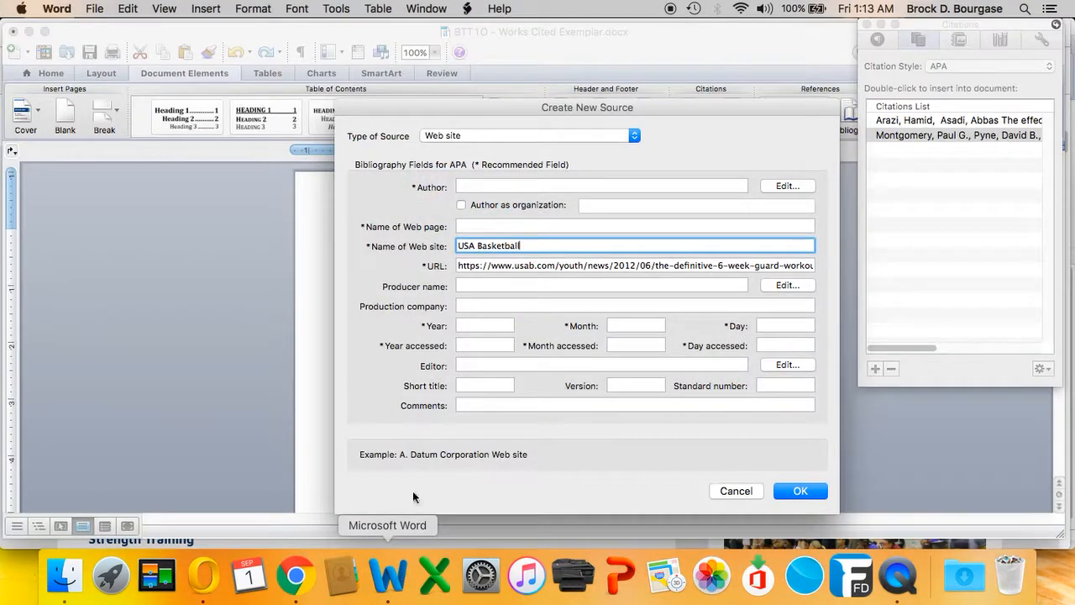
pyautogui.write('The Definitive 6-Week Guard Workout')
pyautogui.write('S')
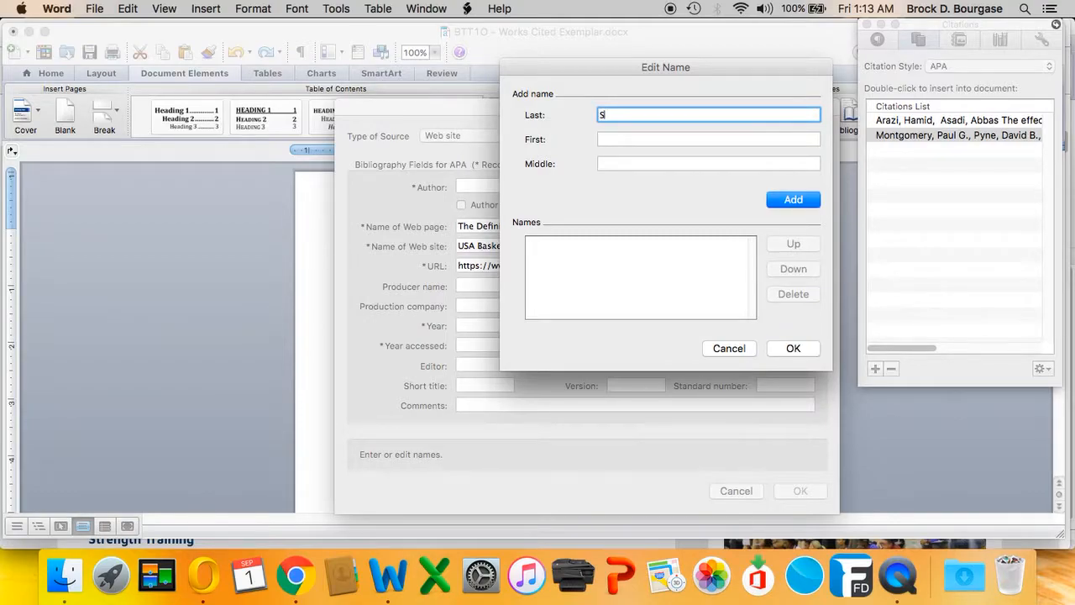
# Step: Add author Stein, Alan and enter the publication date
pyautogui.write('Alan')
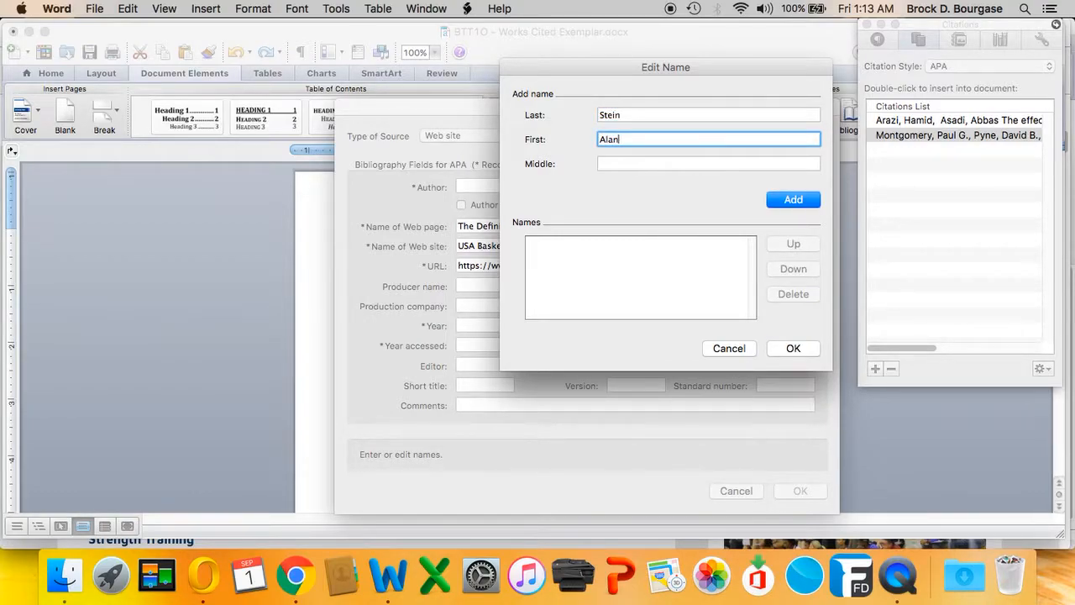
pyautogui.click(793, 199)
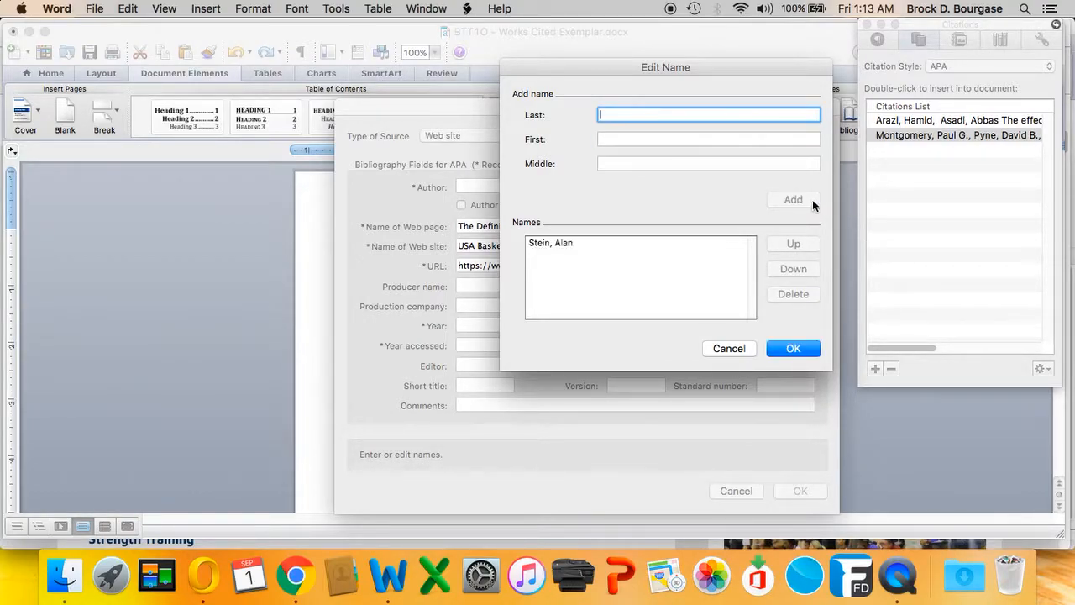
pyautogui.click(792, 348)
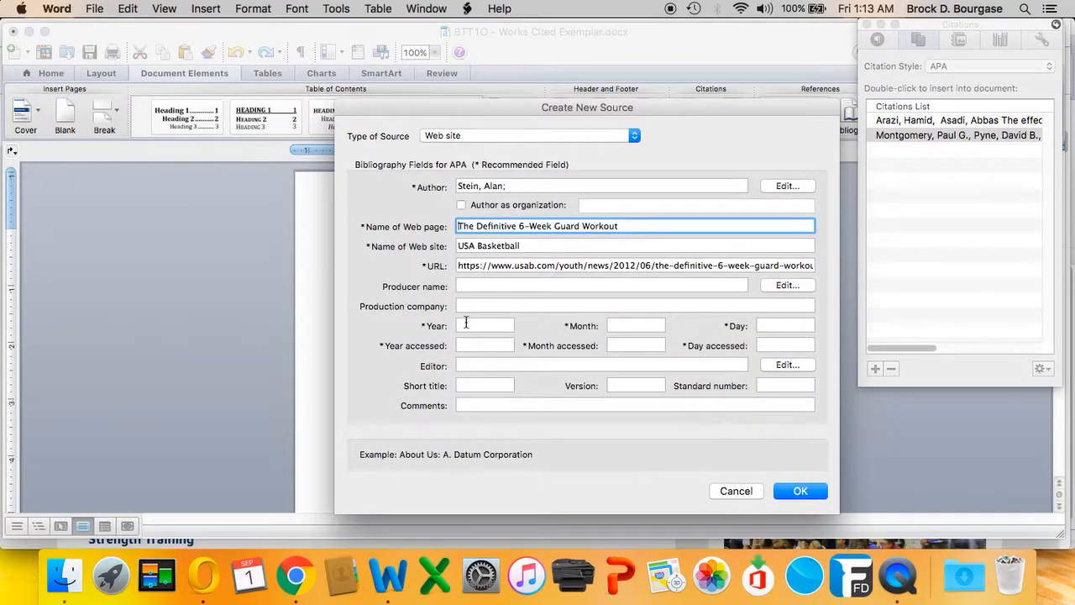
pyautogui.write('2013')
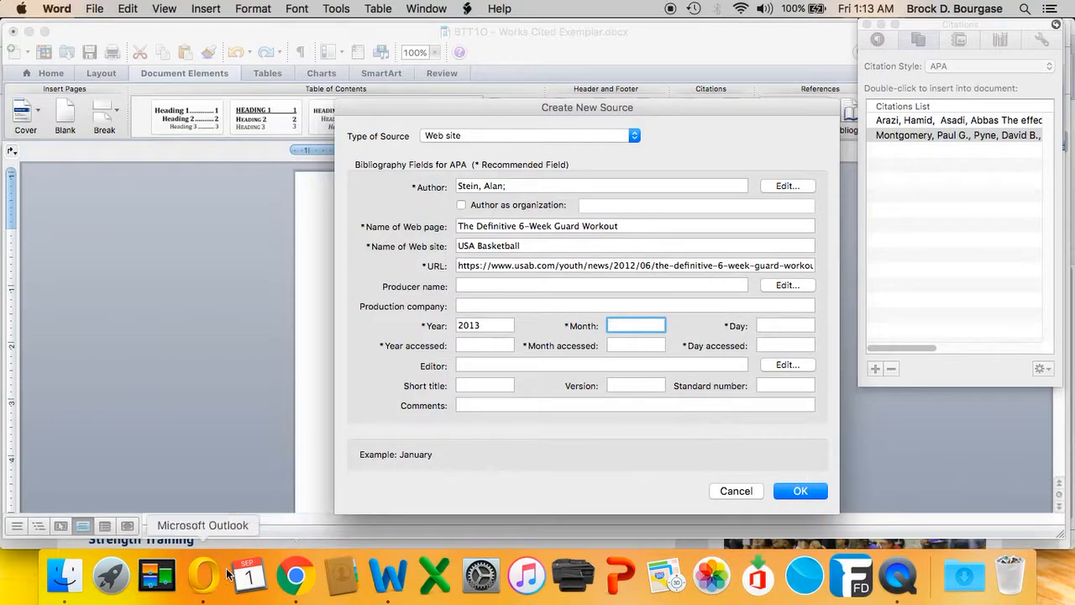
pyautogui.click(295, 576)
pyautogui.write('2015')
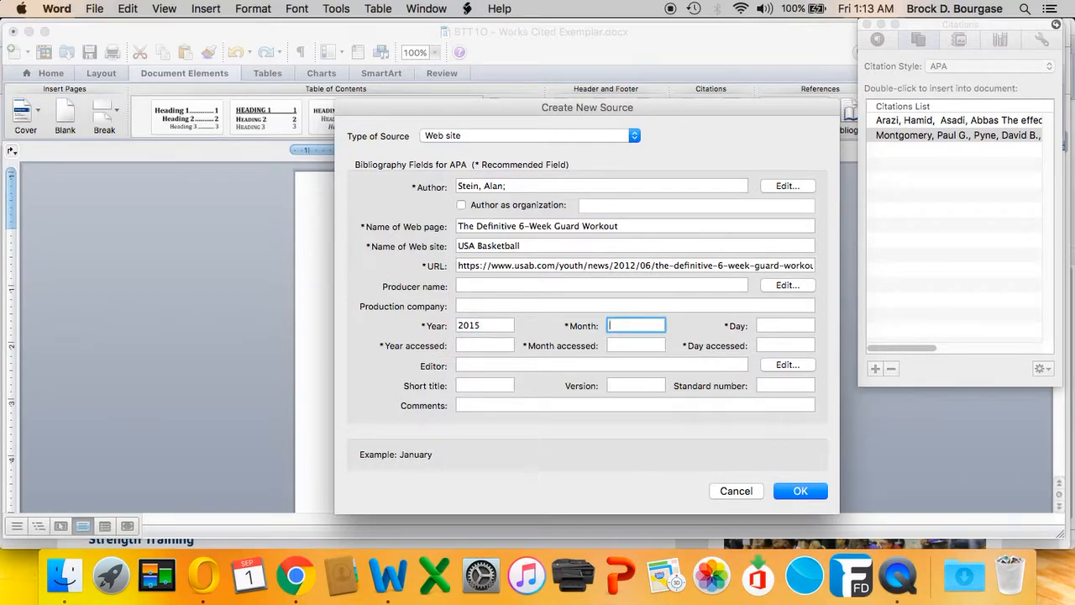
pyautogui.write('6')
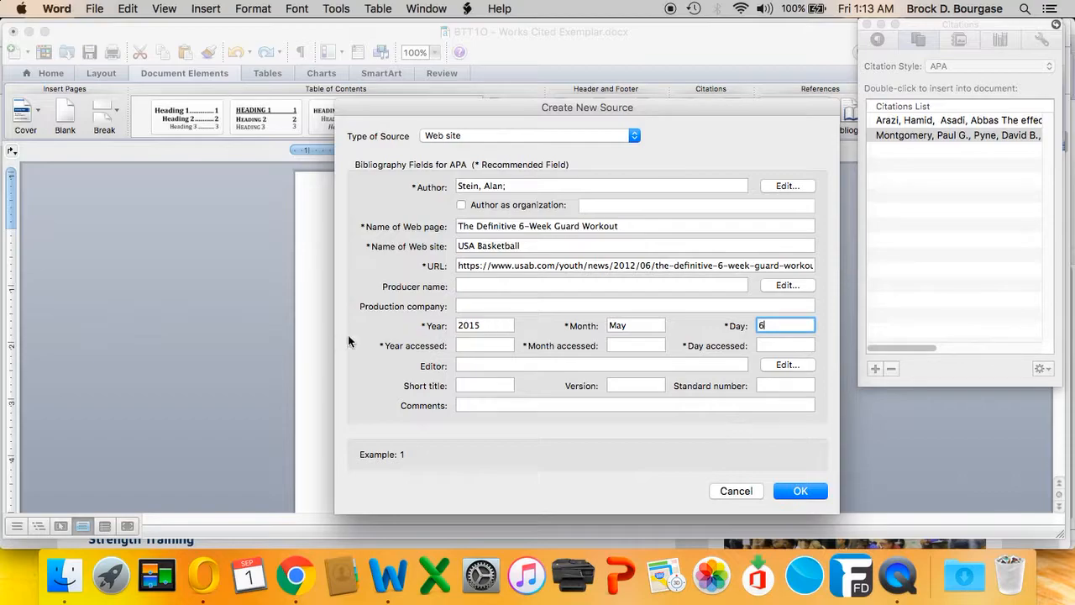
# Step: Set the access date to September 1, 2017 and save the Stein source
pyautogui.click(485, 345)
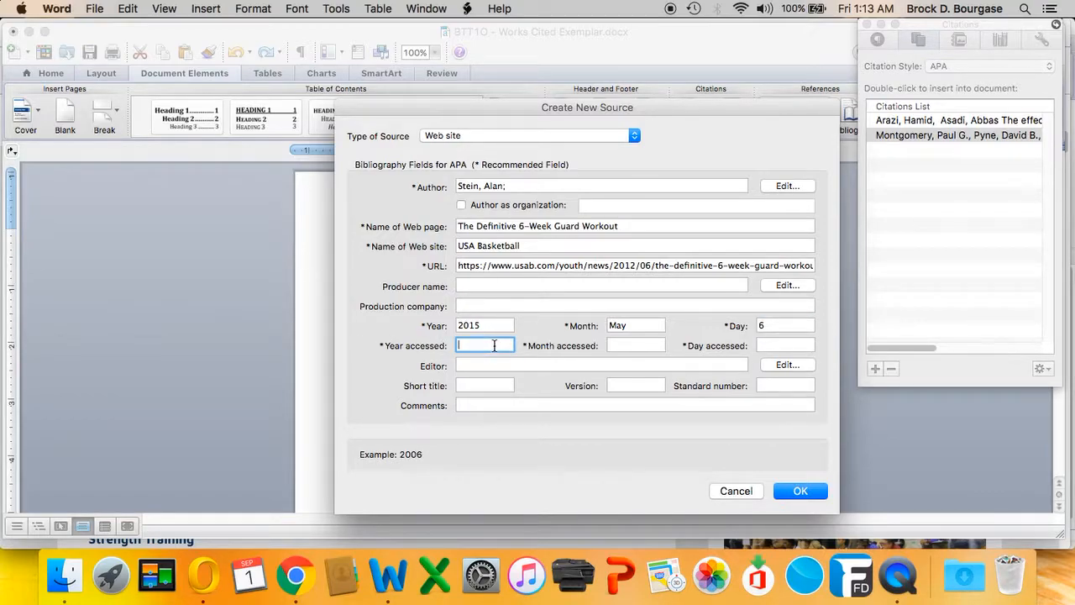
pyautogui.write('201')
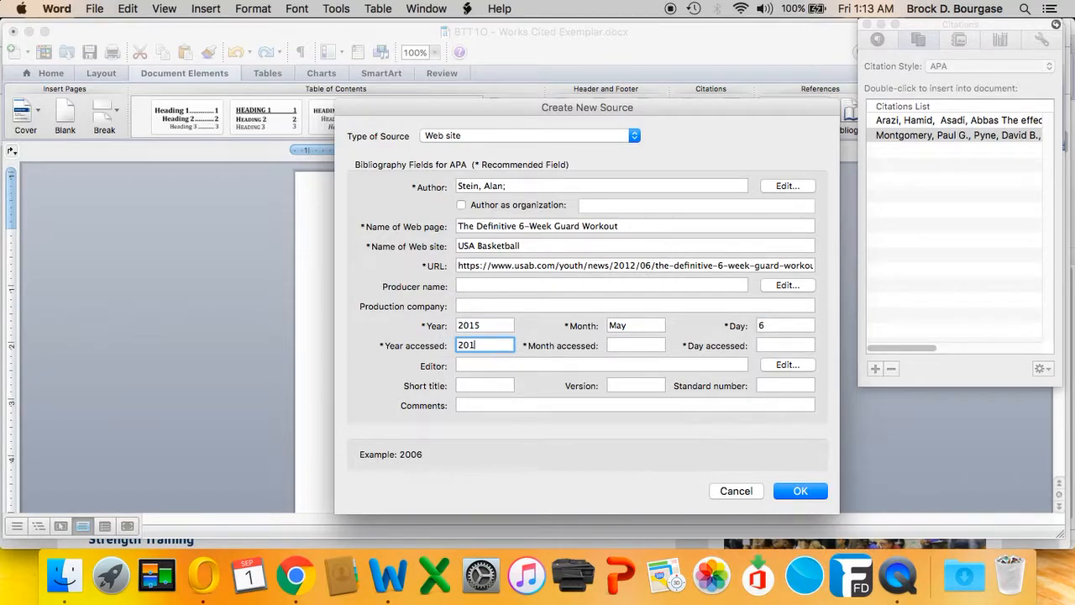
pyautogui.write('Sept')
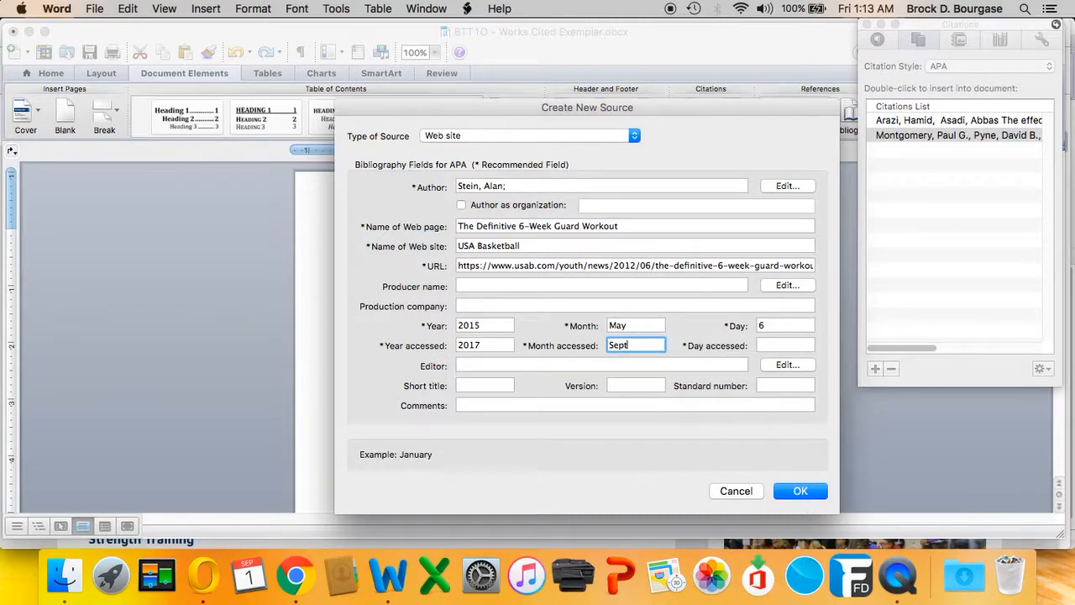
pyautogui.write('1')
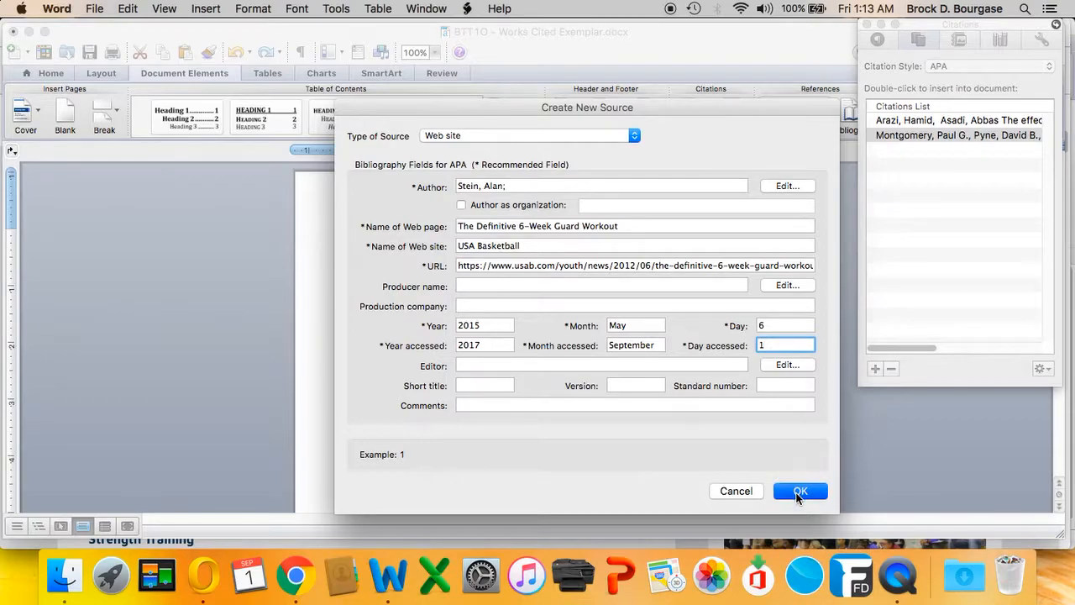
pyautogui.click(799, 490)
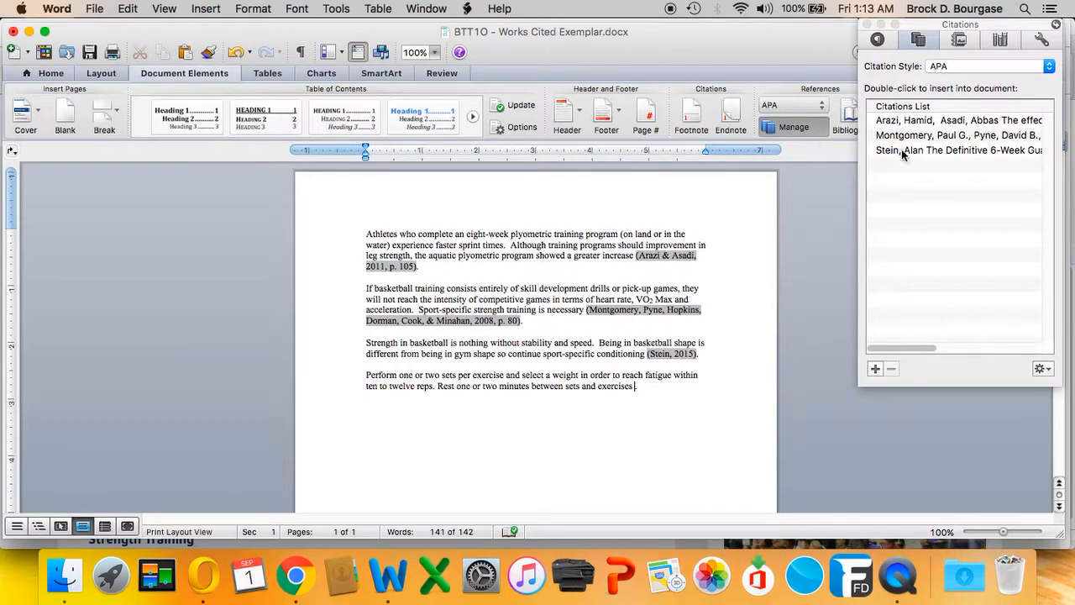
# Step: Cite the Stein source after the last paragraph
pyautogui.doubleClick(958, 149)
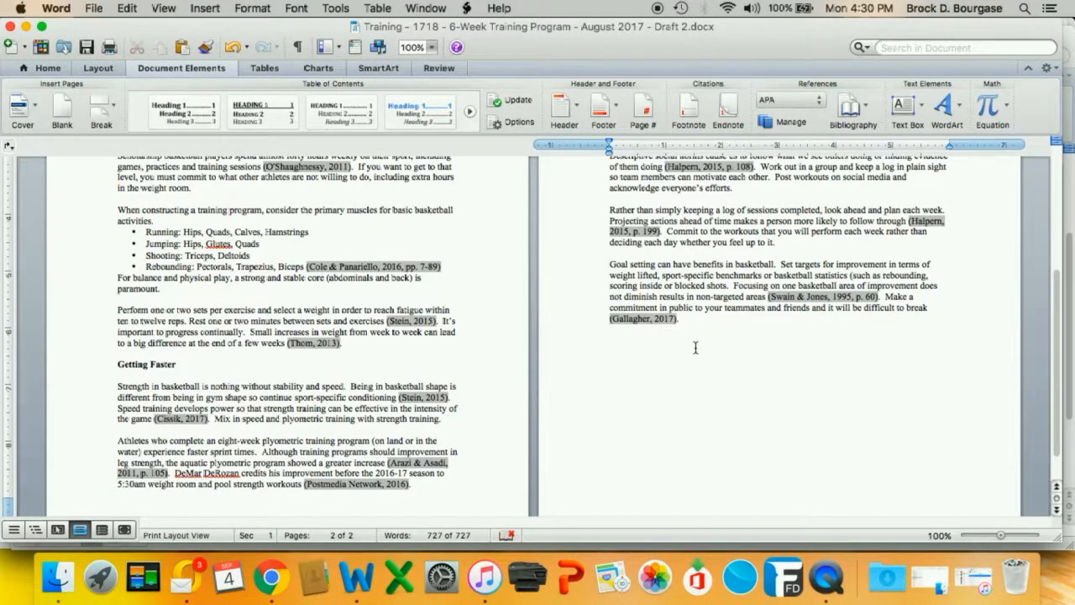
# Step: Type a 'Works Cited List' heading below the last paragraph and show all cited sources
pyautogui.click(609, 341)
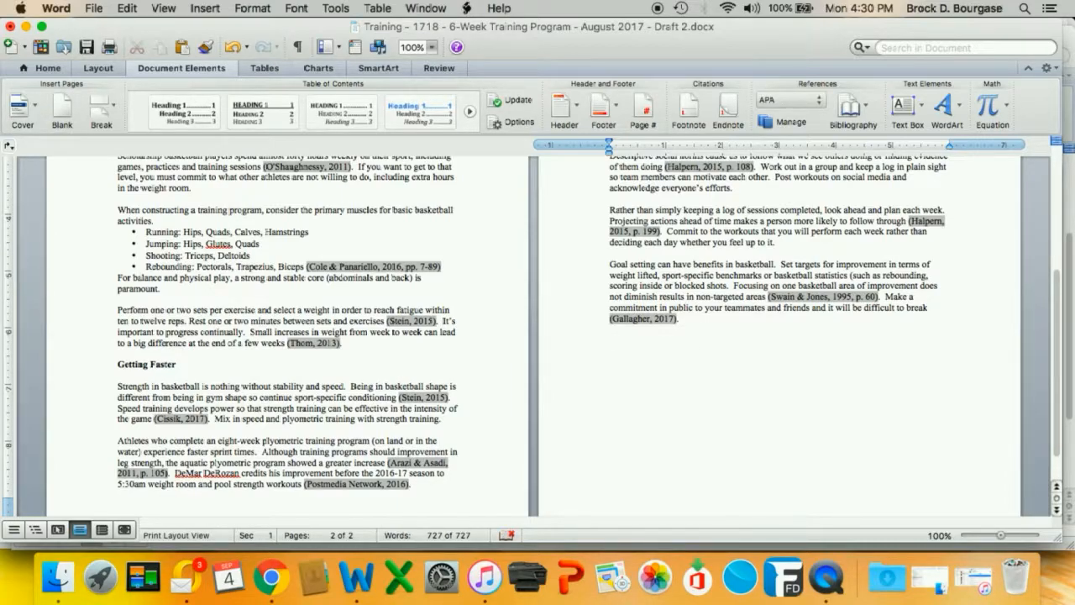
pyautogui.write('Works Cited List')
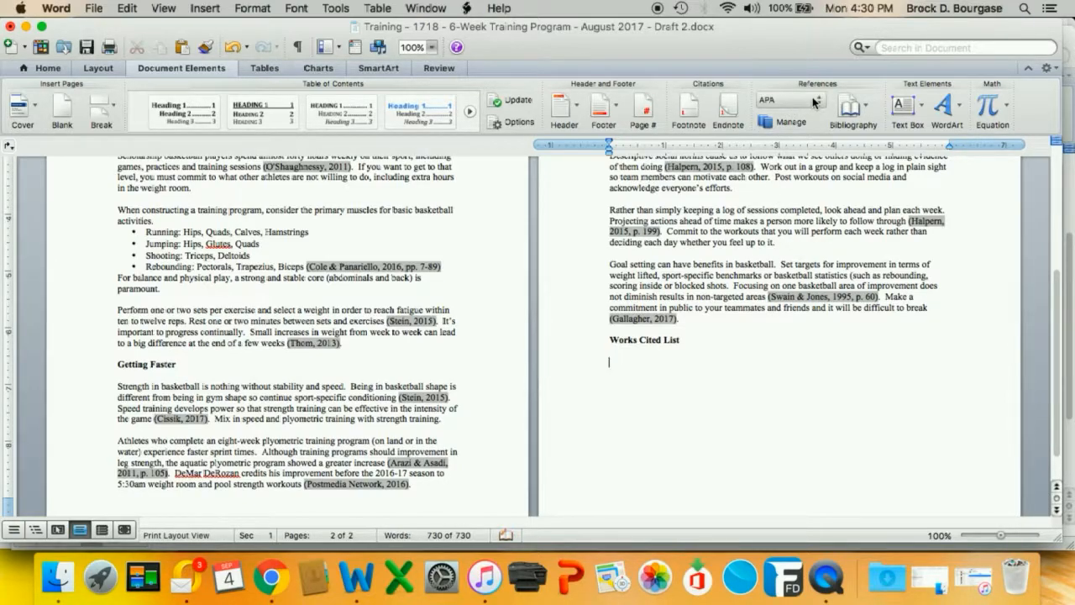
pyautogui.click(788, 100)
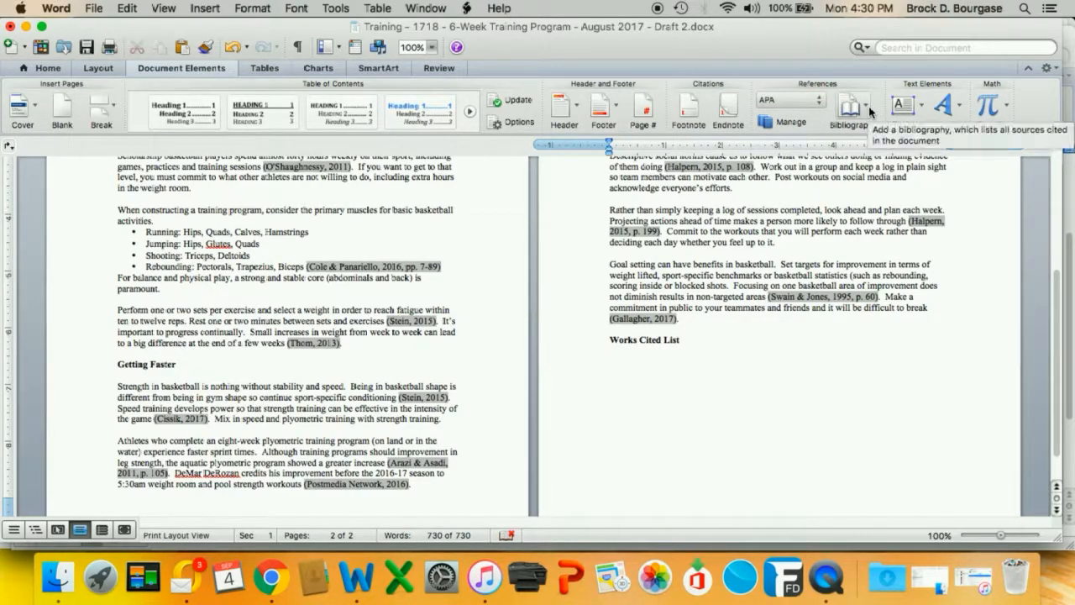
pyautogui.click(851, 109)
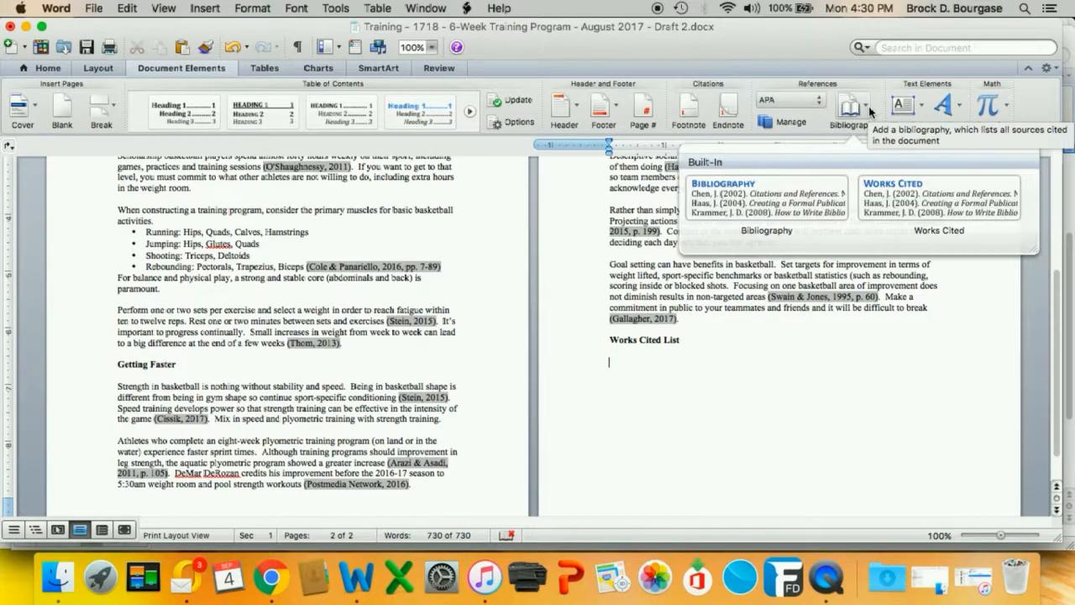
pyautogui.click(790, 121)
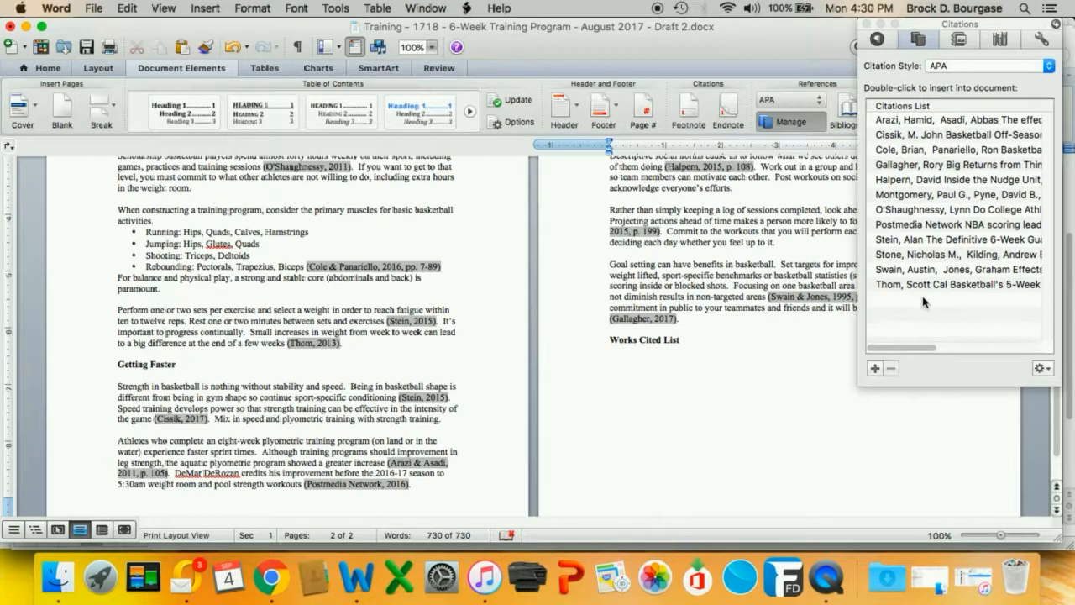
# Step: Insert the bibliography under the Works Cited List heading and scroll to review it
pyautogui.click(609, 362)
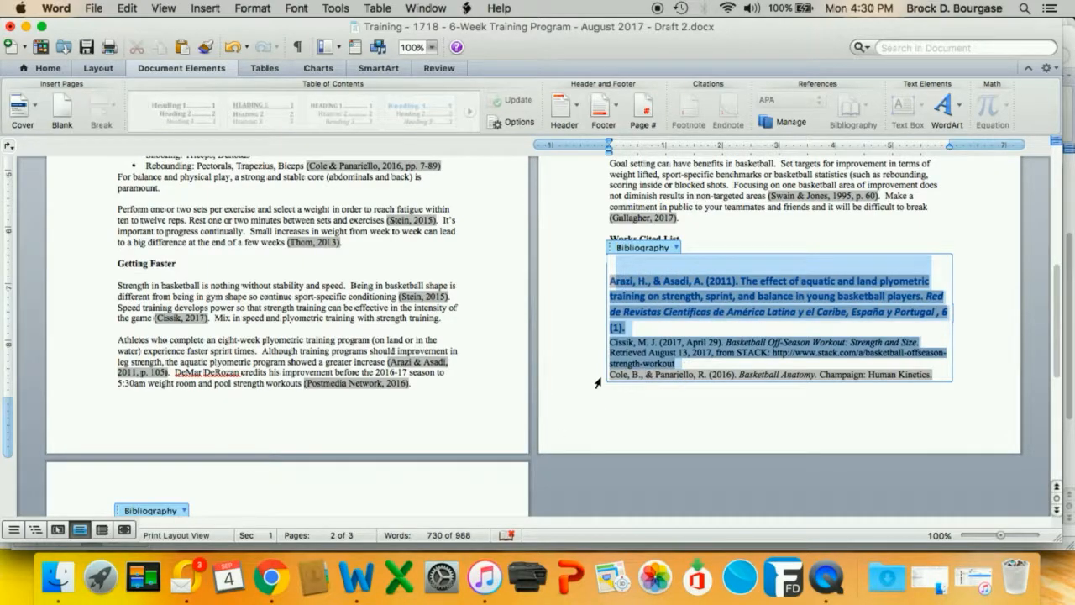
pyautogui.scroll(-3)
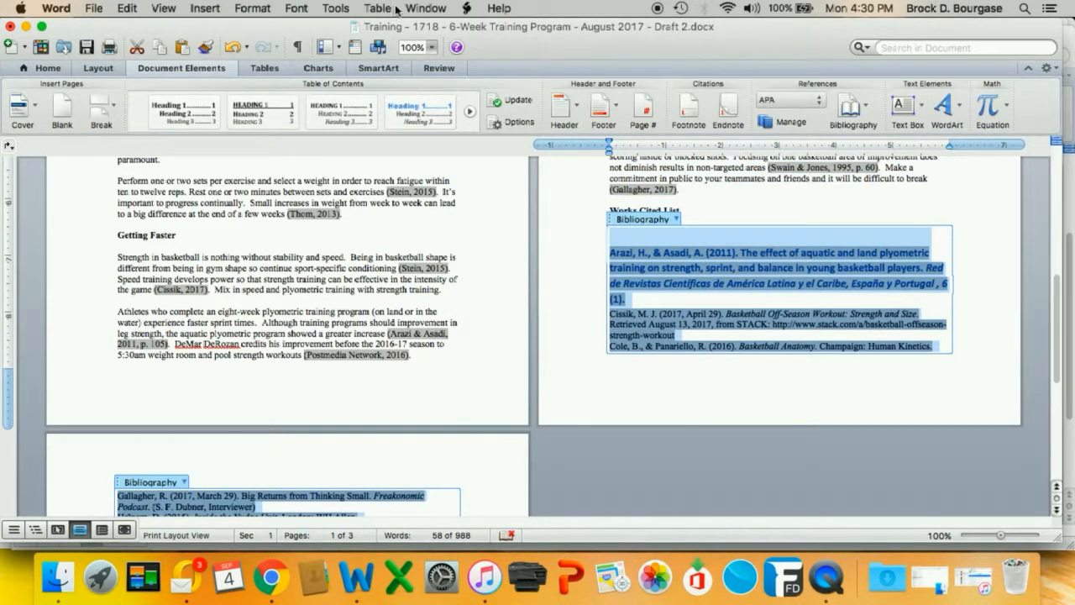
# Step: Set the bibliography entries' line spacing to Single
pyautogui.click(252, 9)
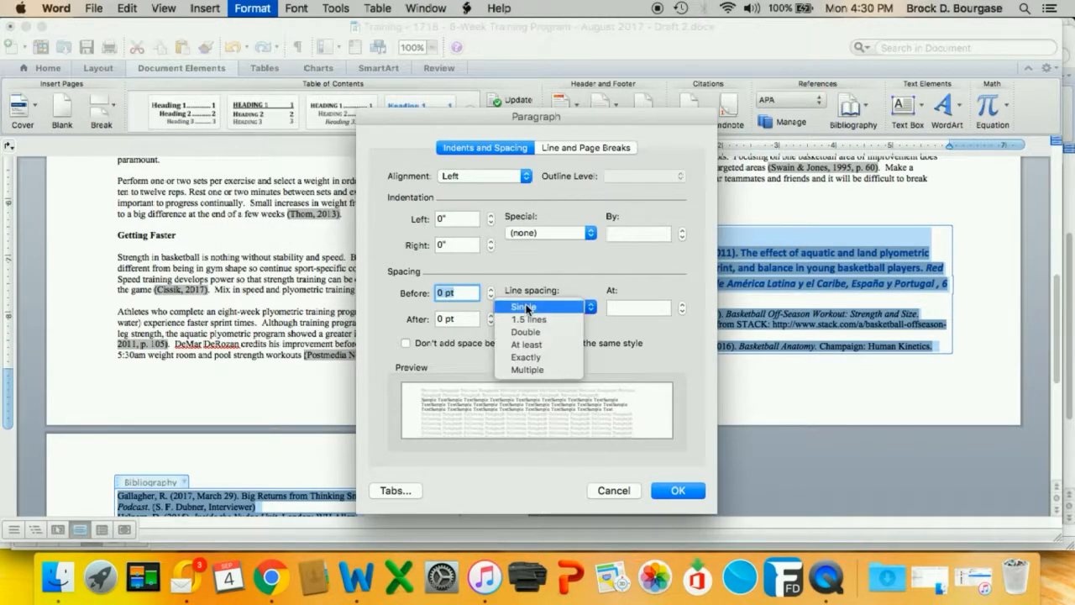
pyautogui.click(529, 318)
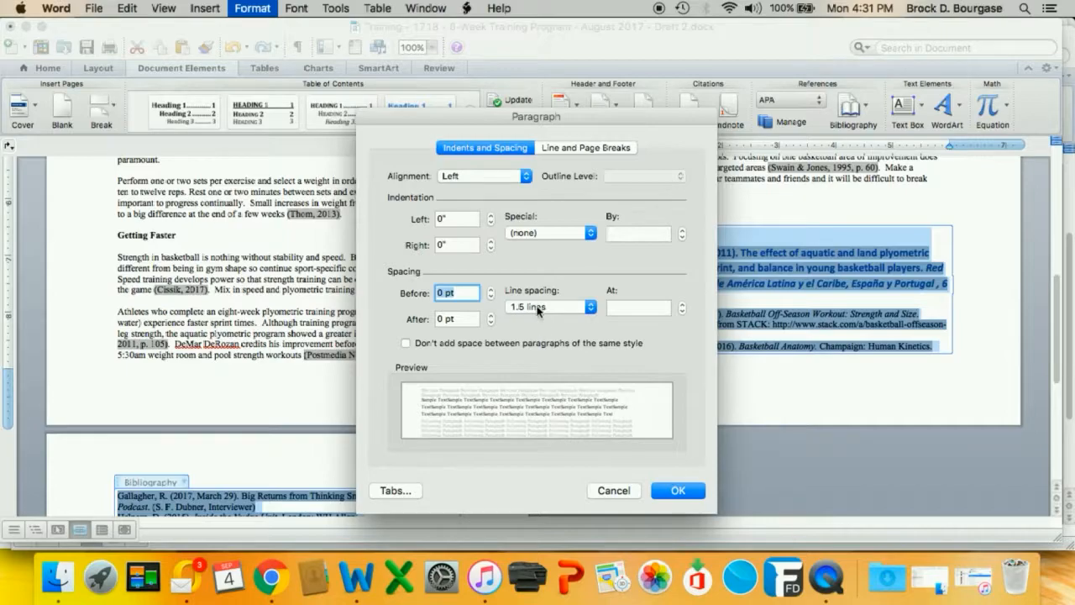
pyautogui.click(546, 306)
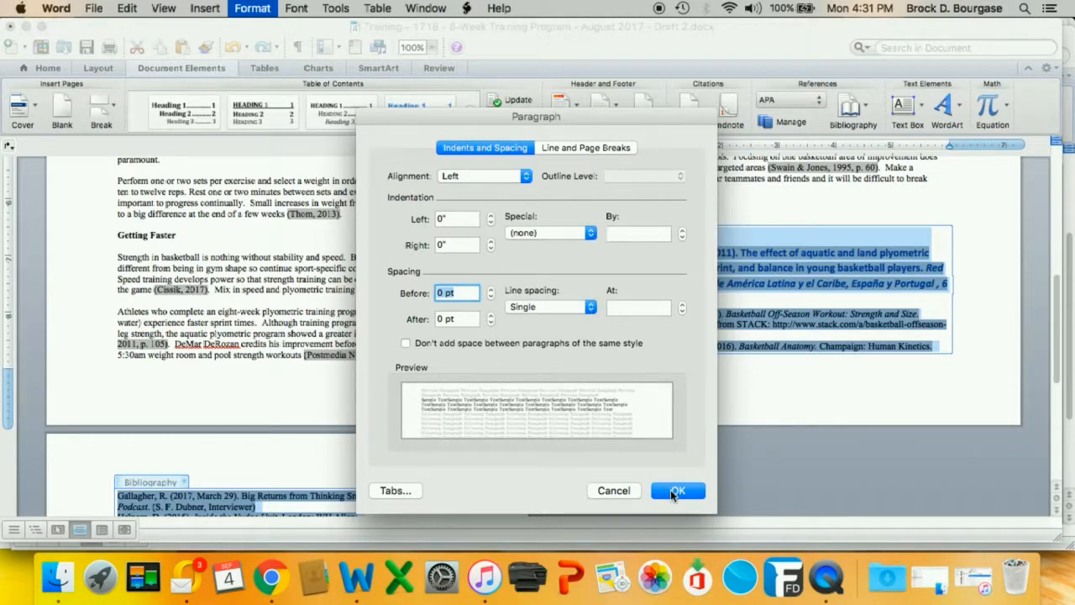
pyautogui.click(677, 490)
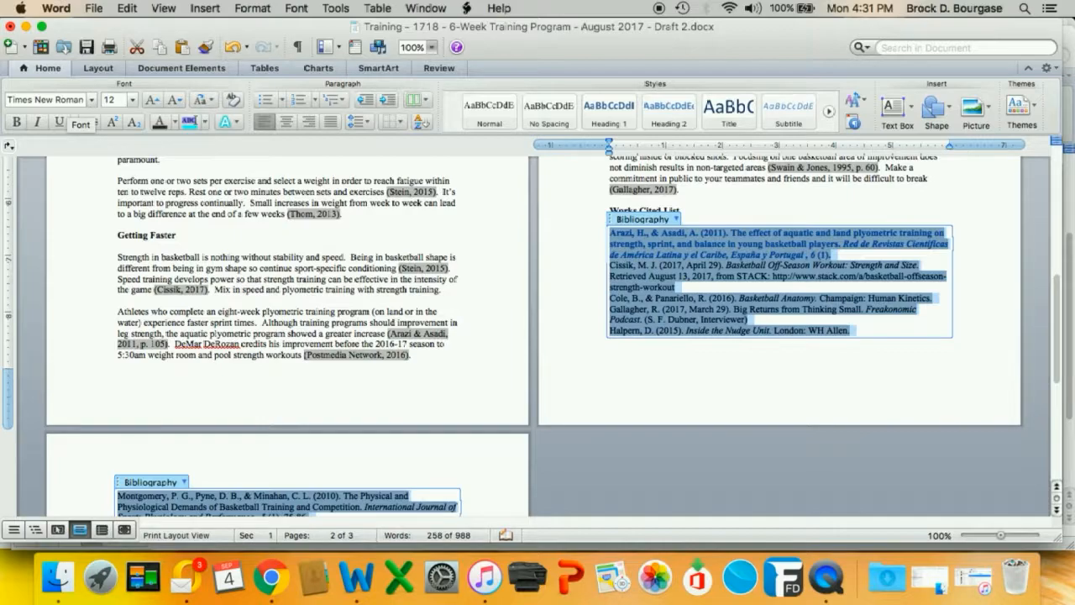
pyautogui.moveTo(159, 123)
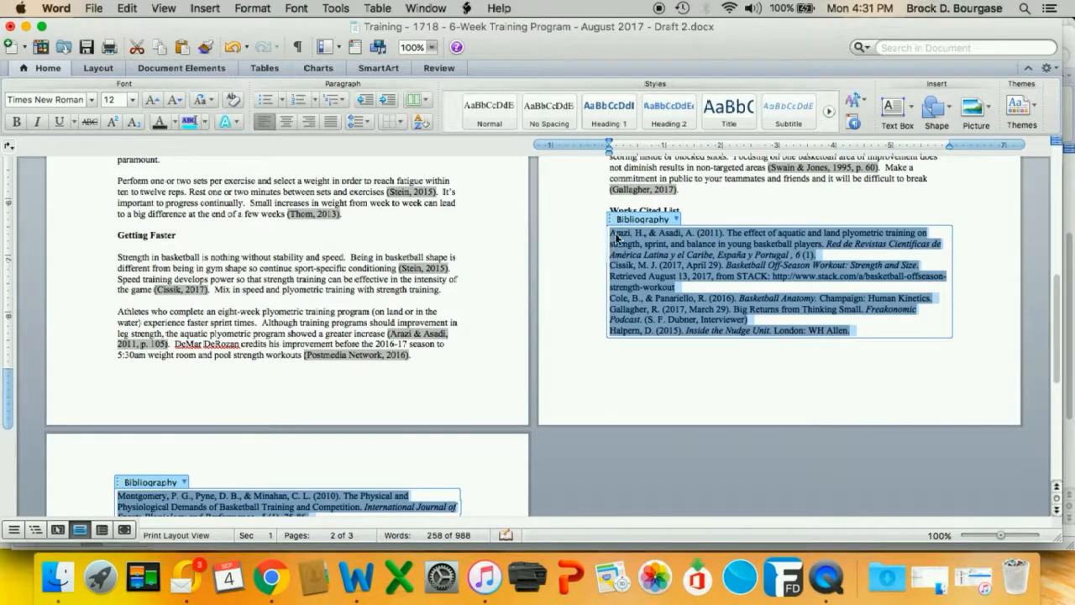
# Step: Give the bibliography entries 12 pt spacing after and a hanging indent
pyautogui.scroll(-3)
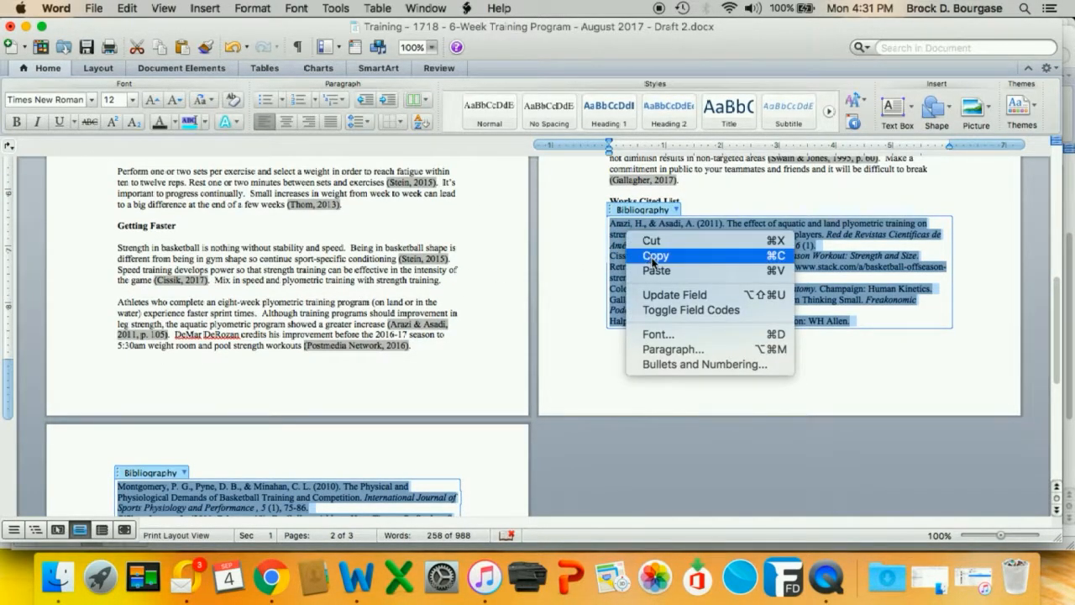
pyautogui.click(673, 348)
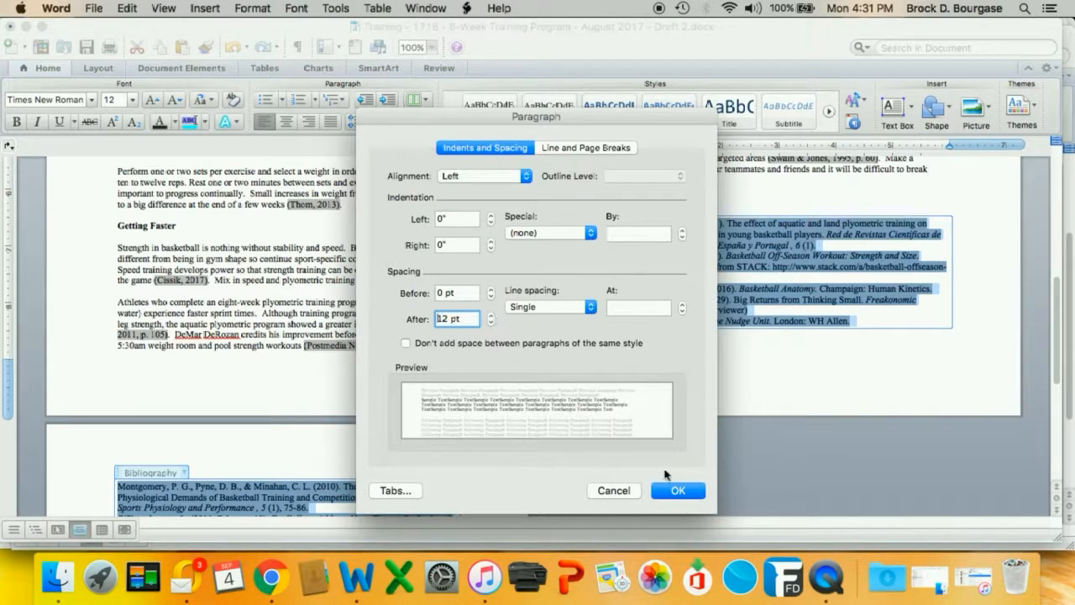
pyautogui.click(678, 491)
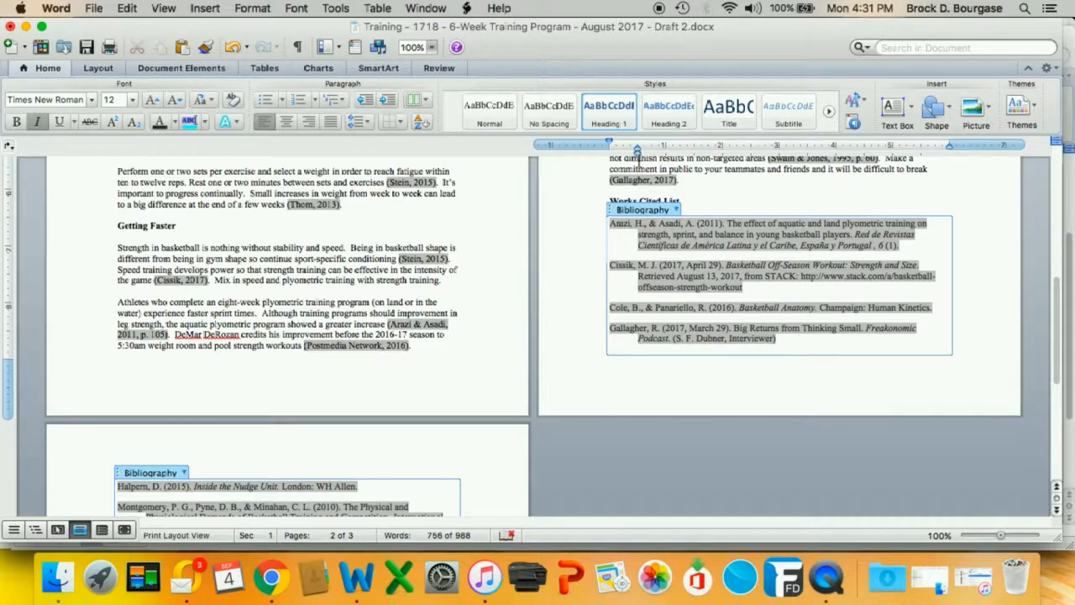
pyautogui.scroll(-3)
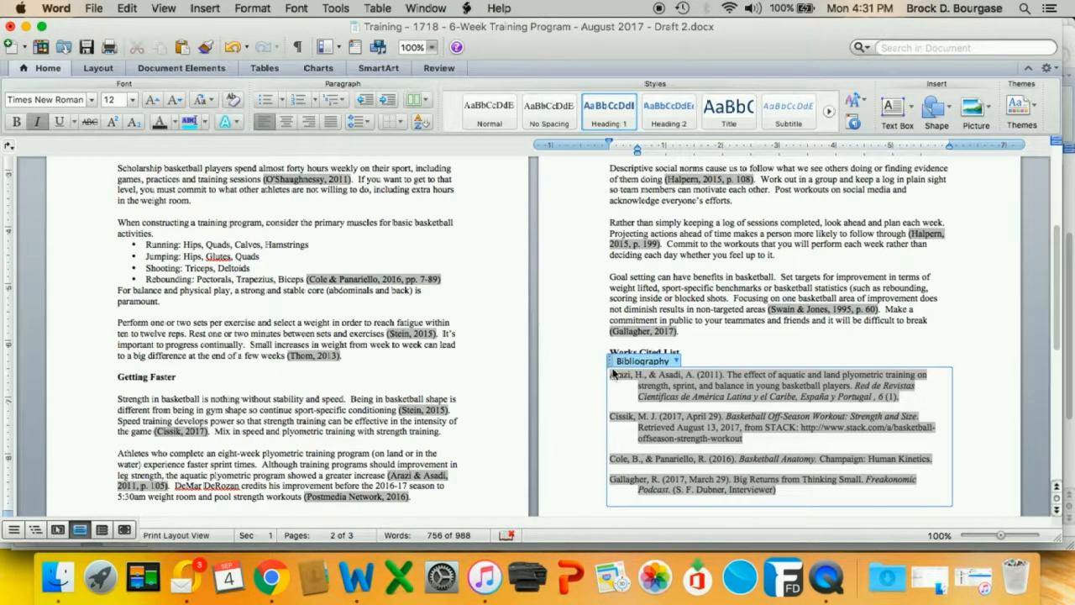
pyautogui.scroll(-3)
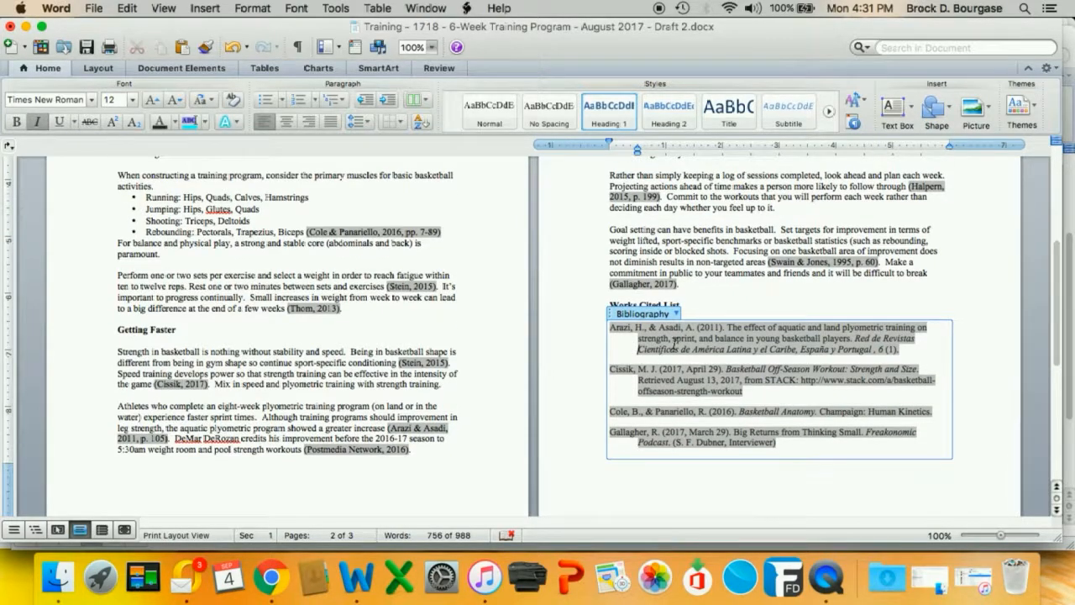
pyautogui.rightClick(756, 344)
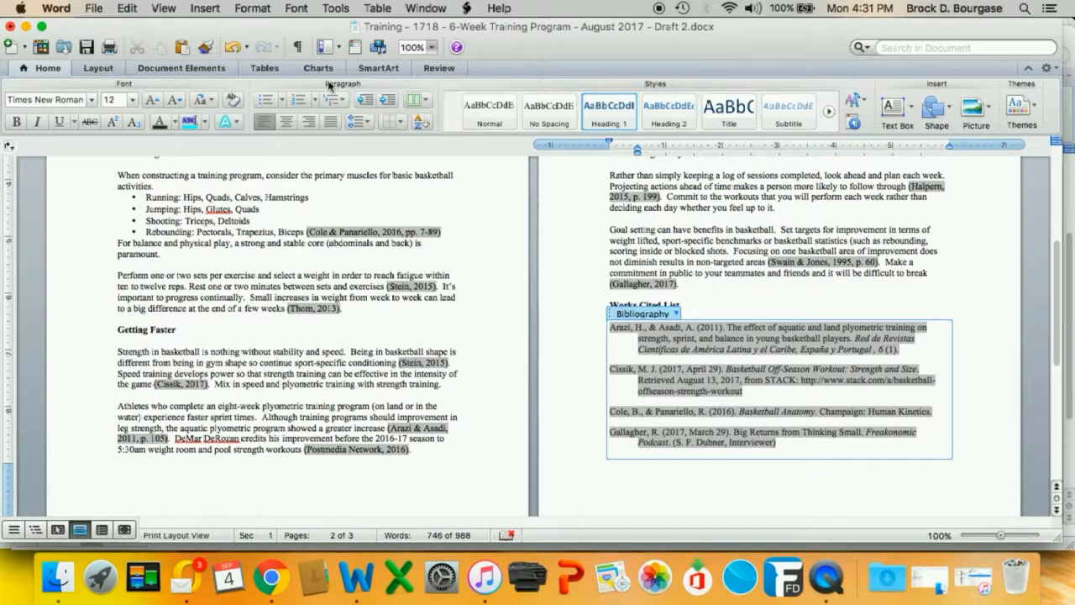
pyautogui.click(180, 68)
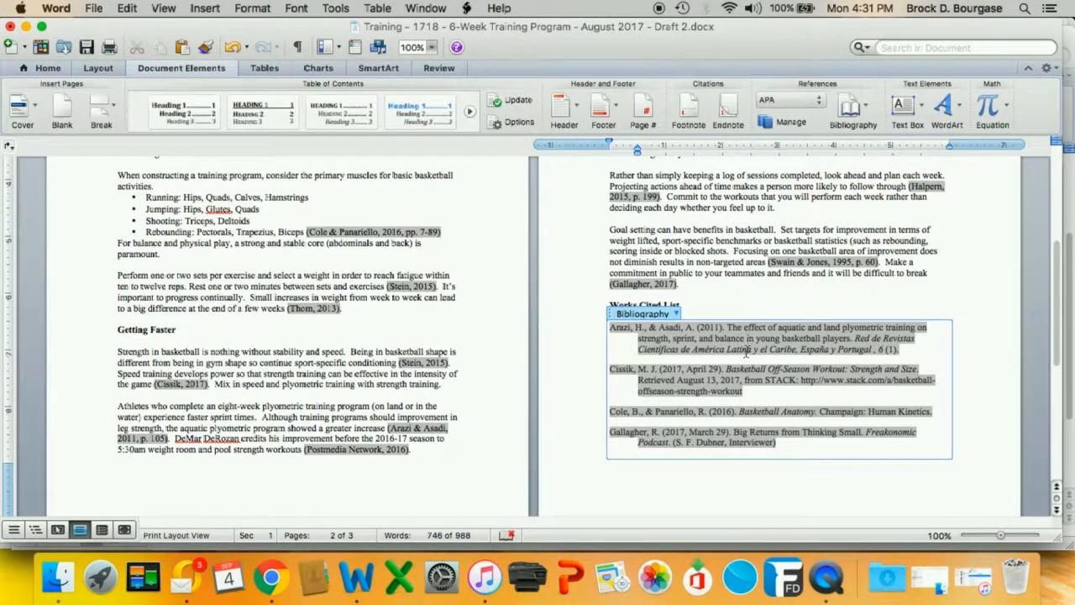